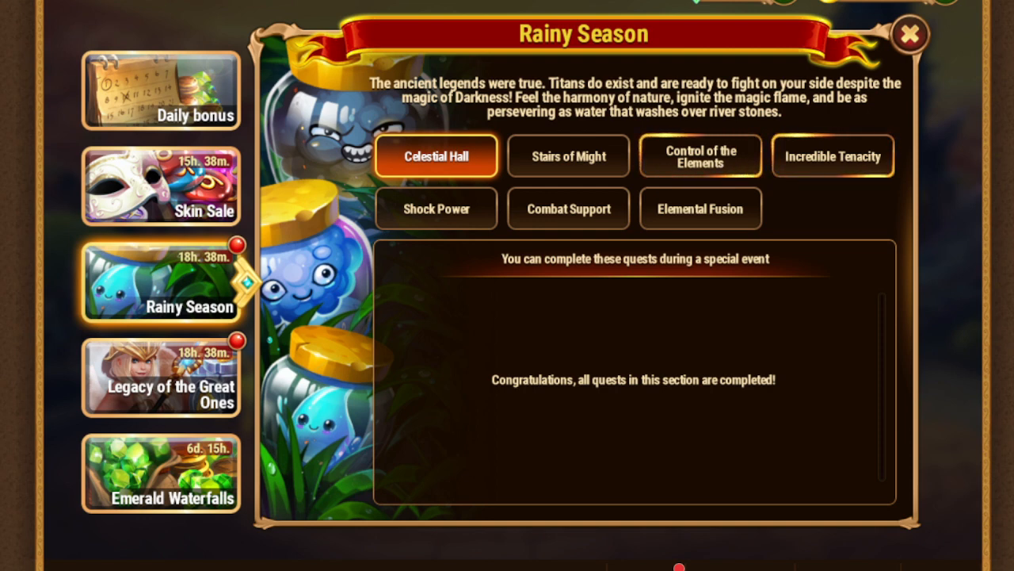
pyautogui.moveTo(574, 273)
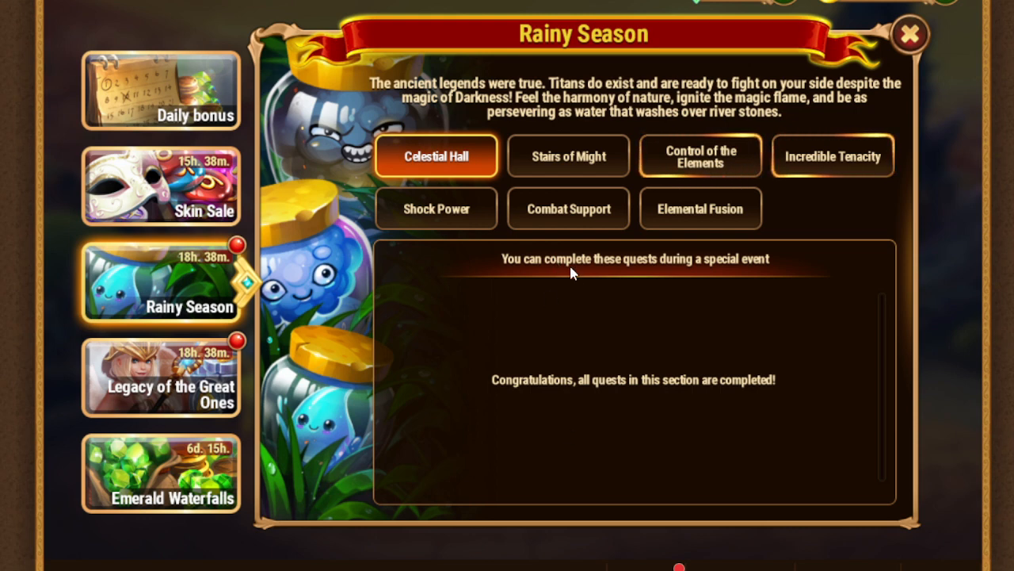
pyautogui.moveTo(859, 362)
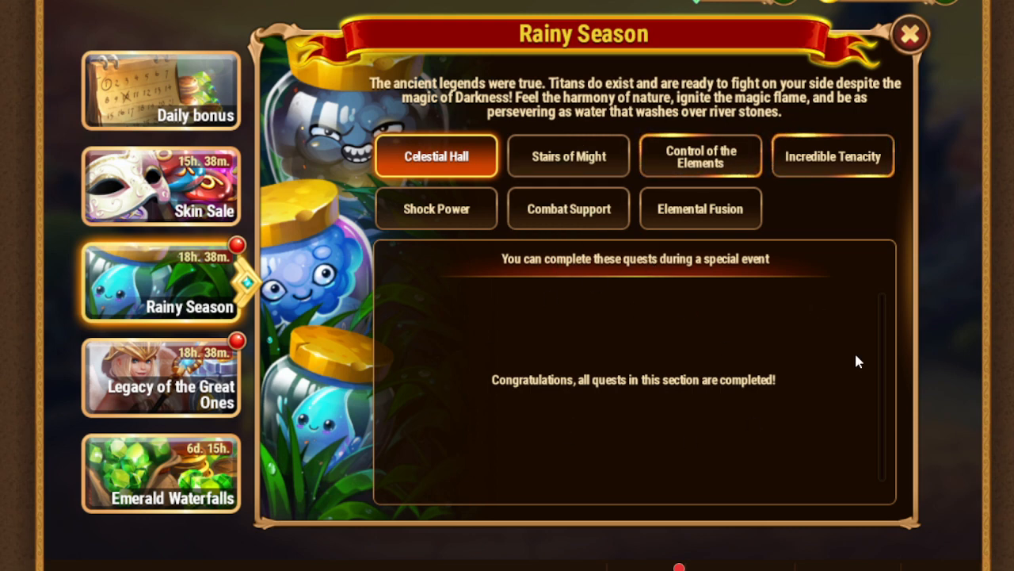
# Step: Review the Stairs of Might and Control of the Elements emerald quests, scrolling through to Incredible Tenacity's energy quests
pyautogui.click(567, 155)
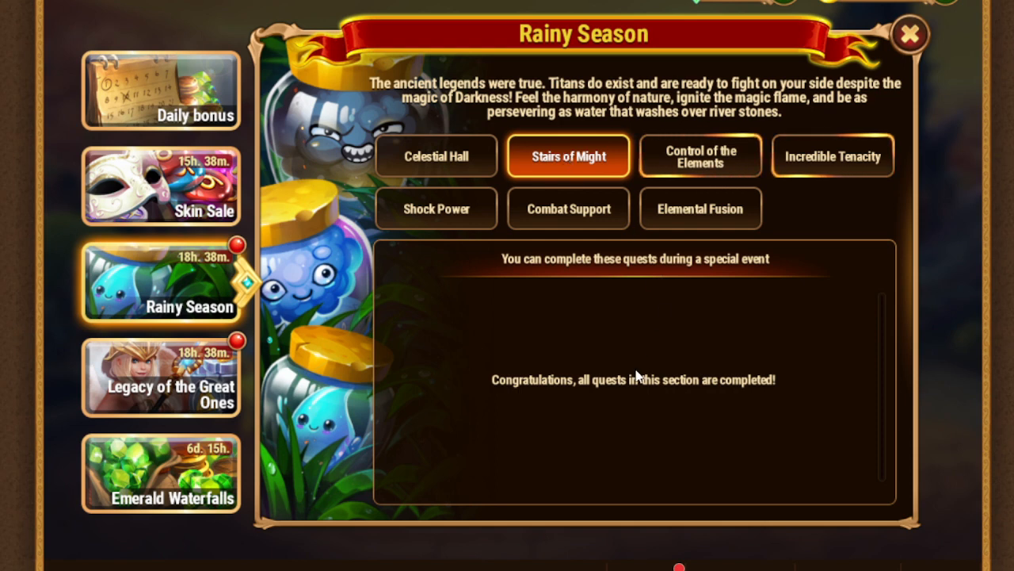
pyautogui.moveTo(529, 352)
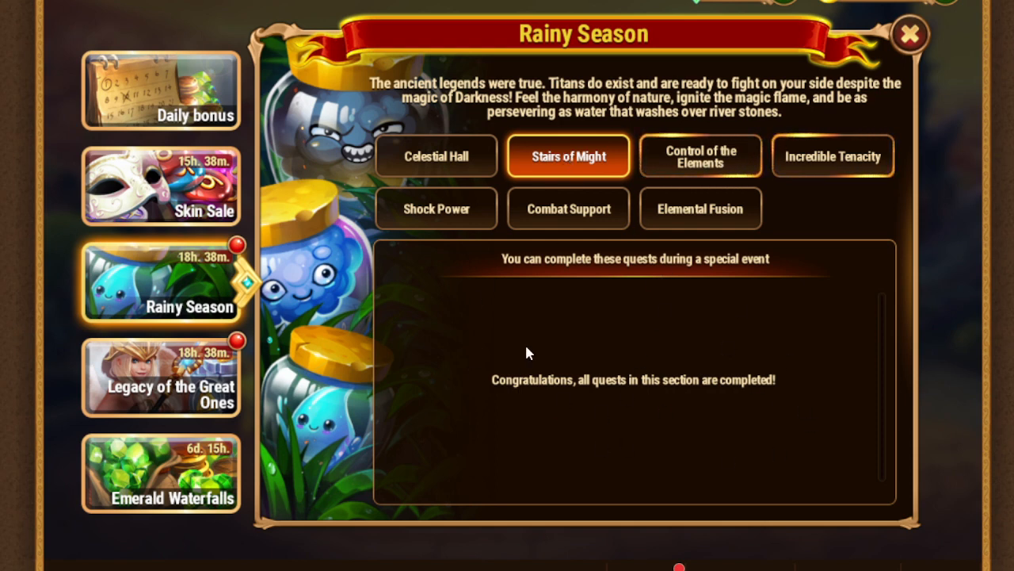
pyautogui.moveTo(705, 358)
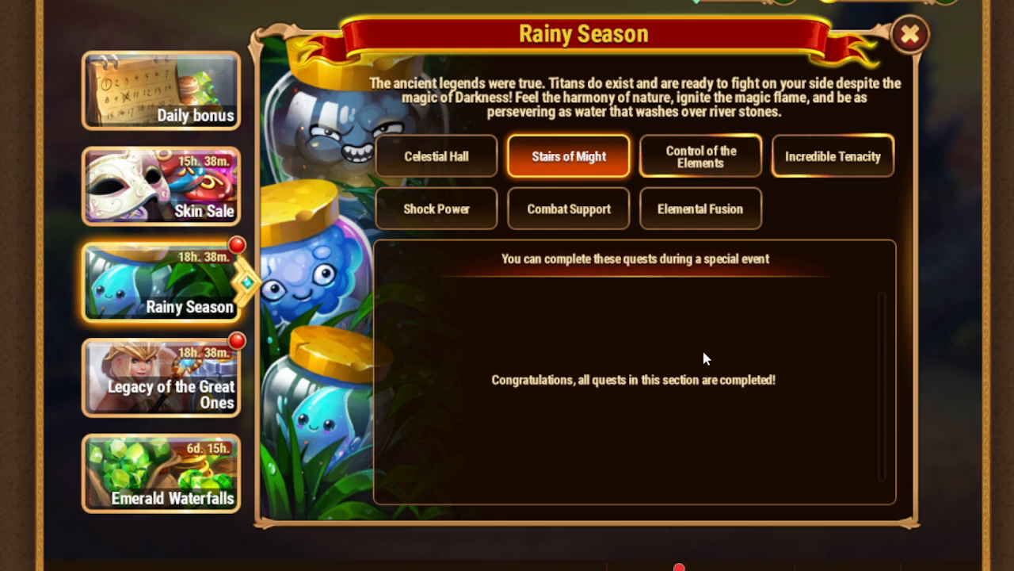
pyautogui.click(701, 156)
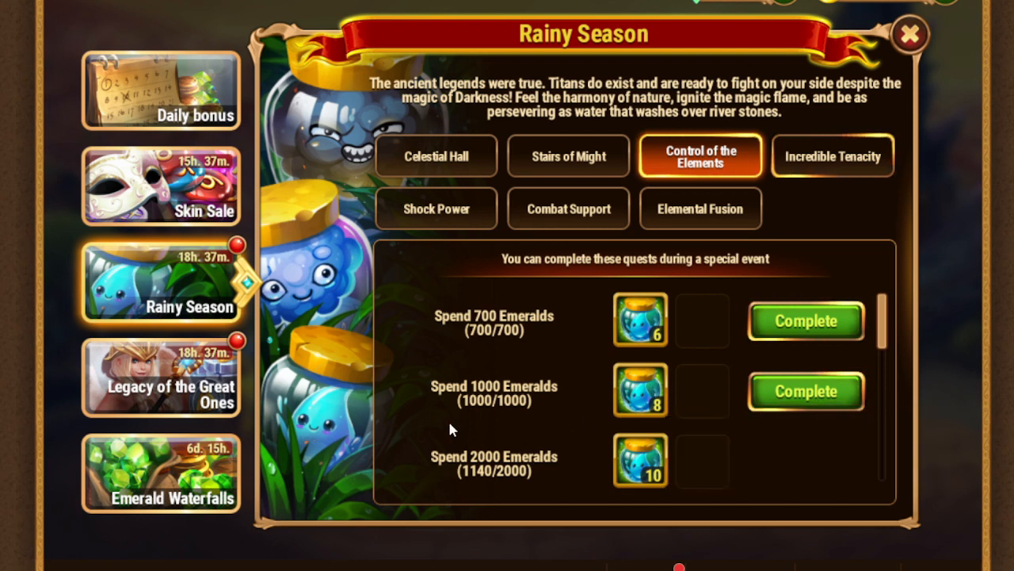
pyautogui.moveTo(664, 480)
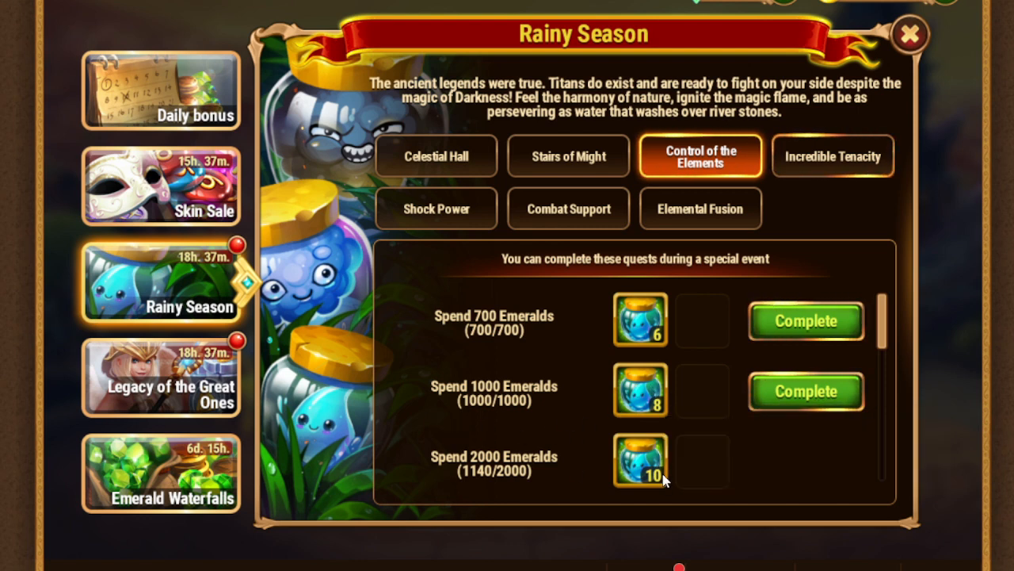
pyautogui.scroll(-3)
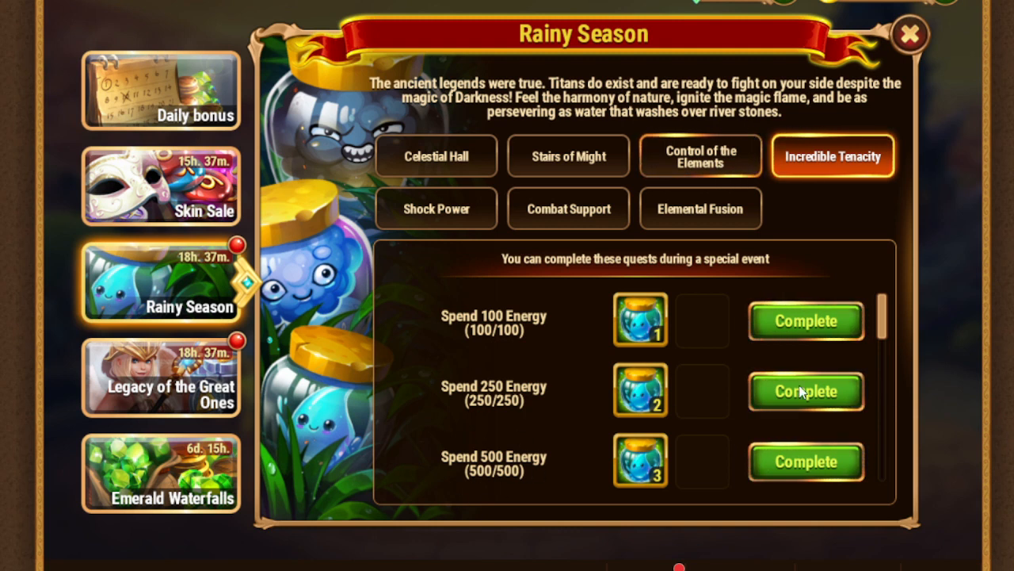
pyautogui.scroll(-3)
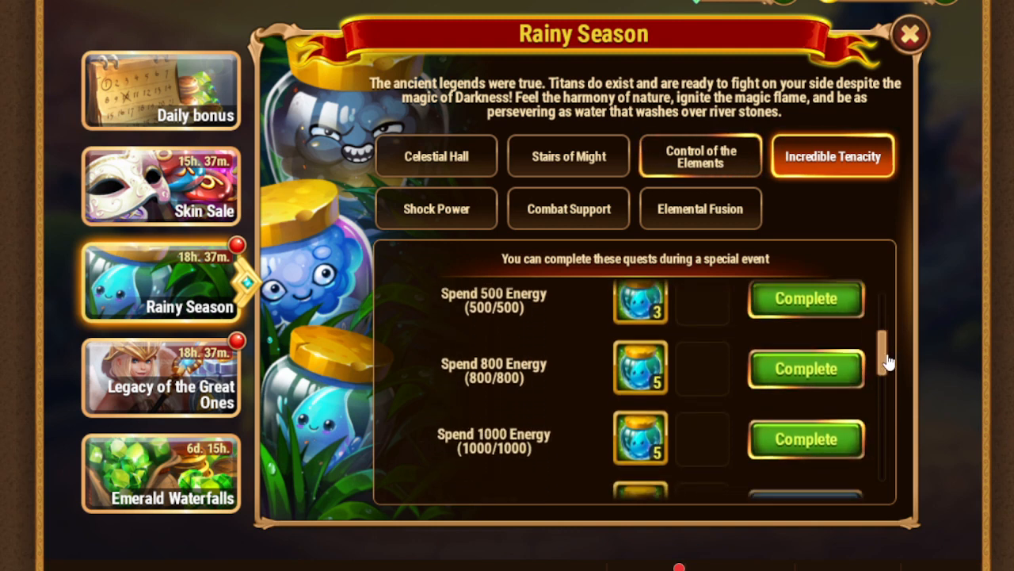
pyautogui.scroll(-3)
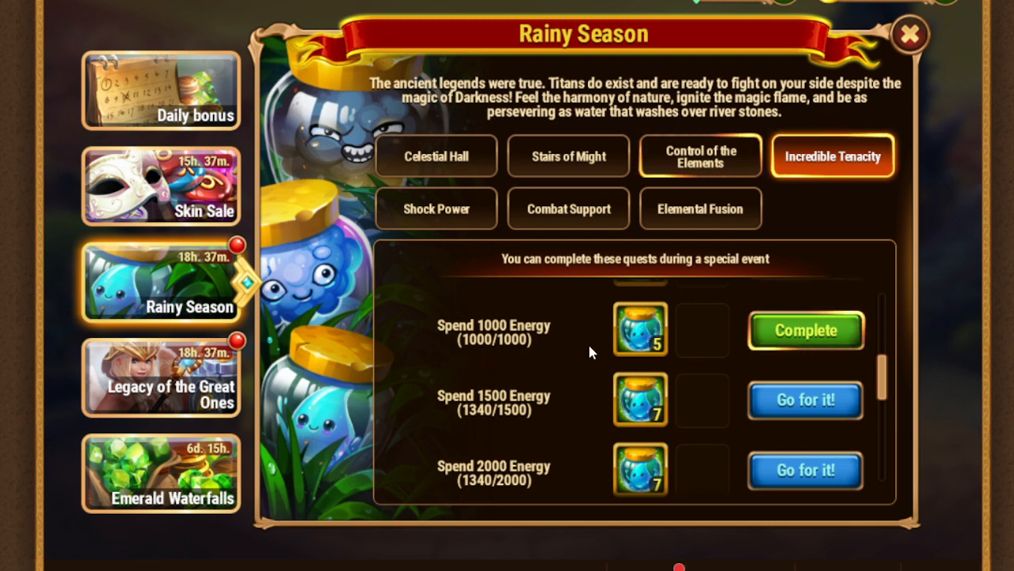
pyautogui.moveTo(530, 355)
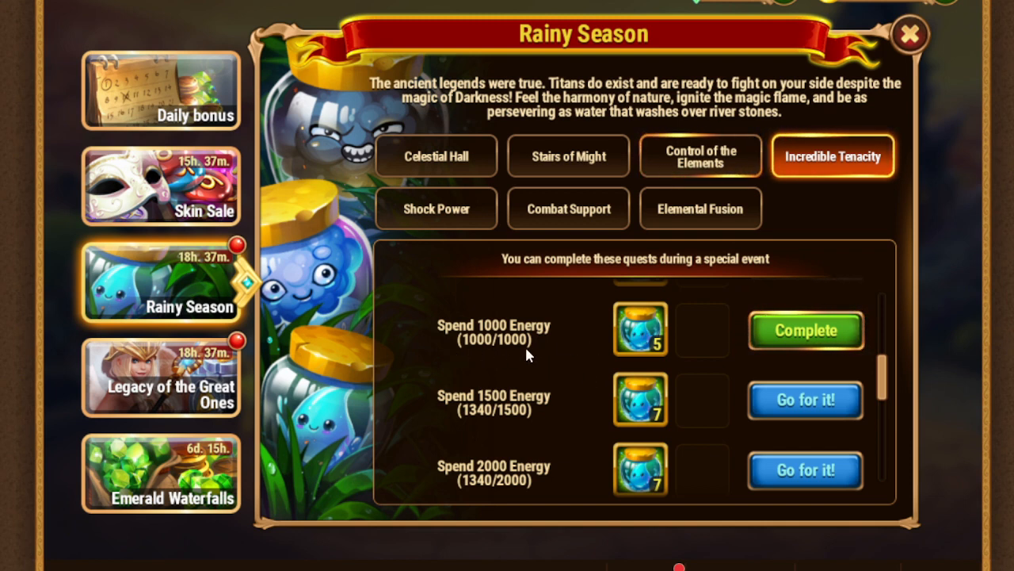
pyautogui.moveTo(888, 385)
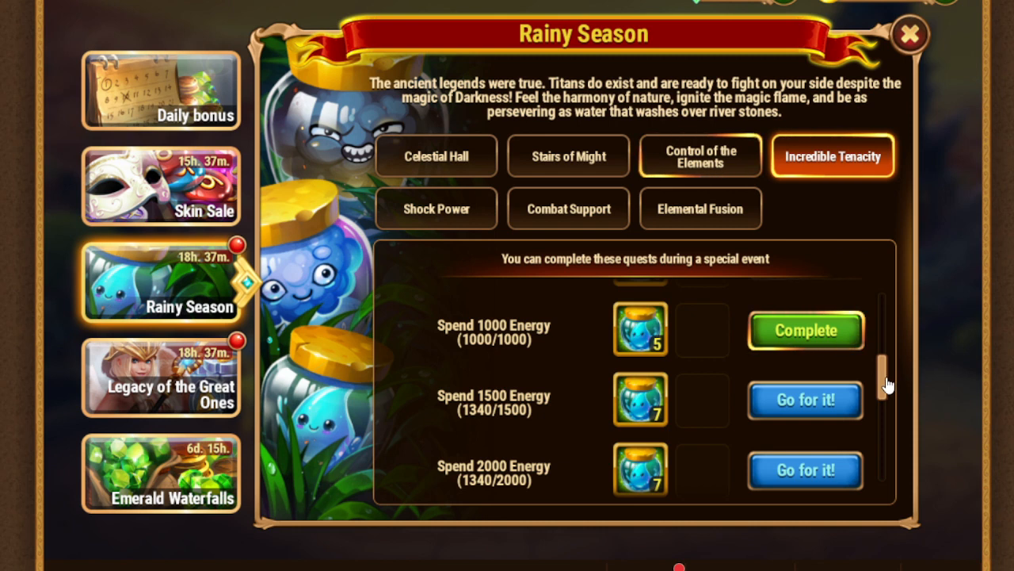
pyautogui.scroll(-3)
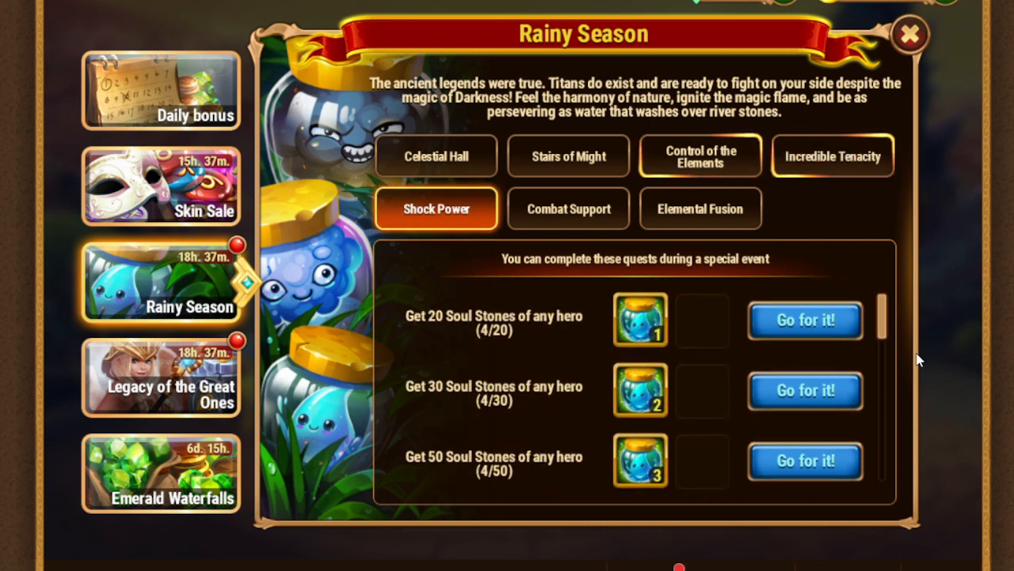
# Step: Review the Shock Power, Combat Support chest and Elemental Fusion quests, then move to Legacy of the Great Ones
pyautogui.scroll(-3)
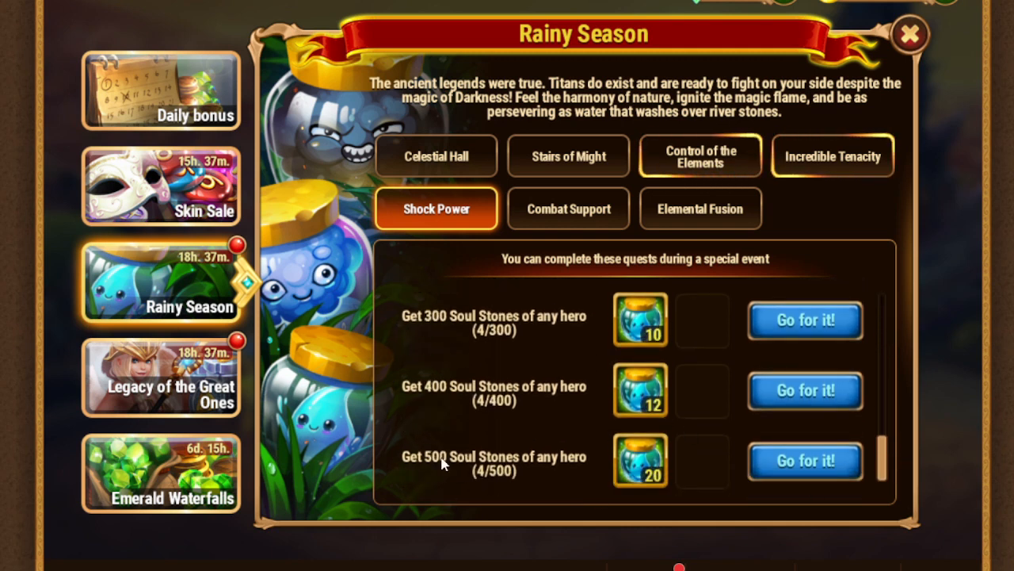
pyautogui.moveTo(678, 447)
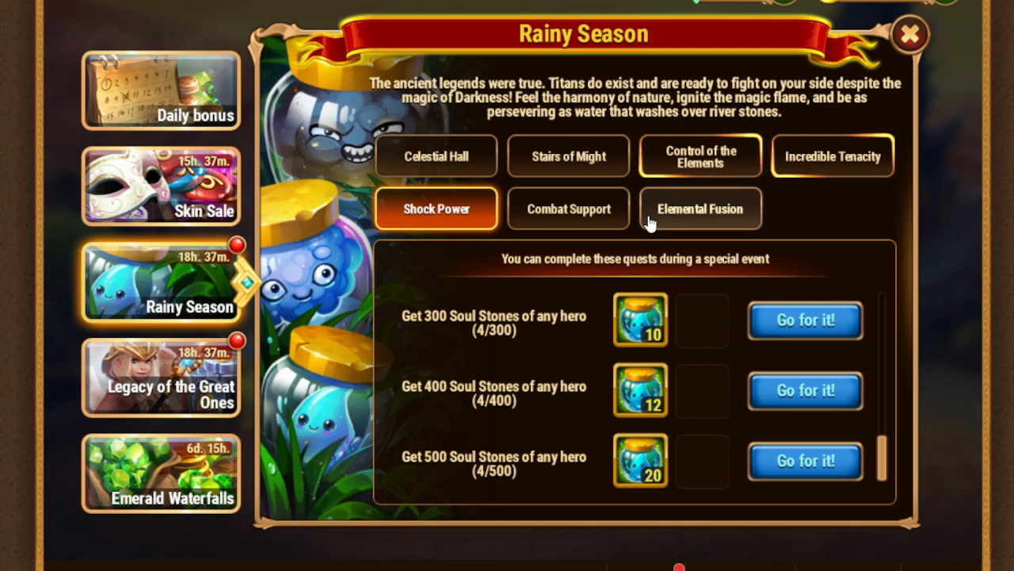
pyautogui.click(567, 210)
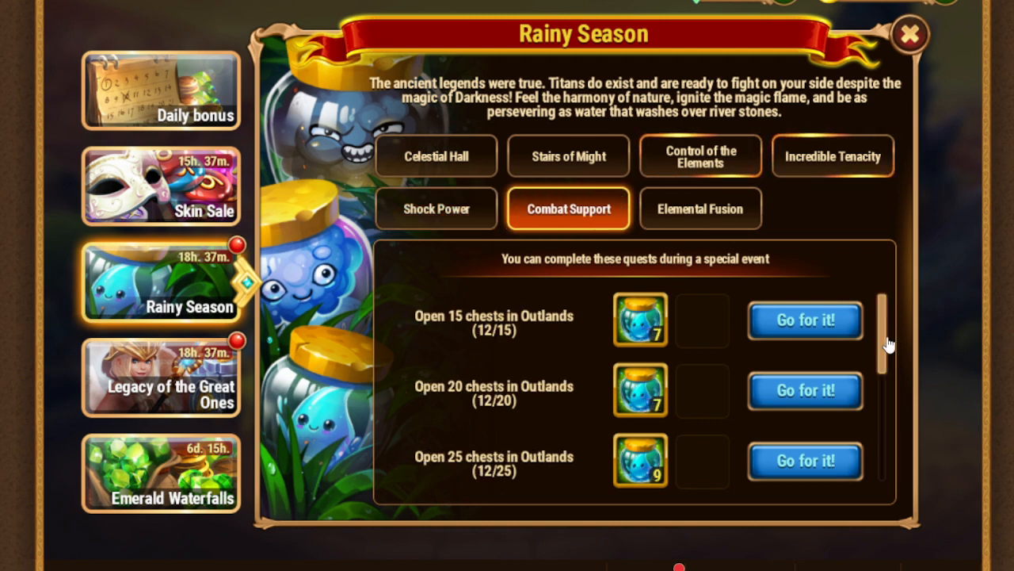
pyautogui.scroll(-3)
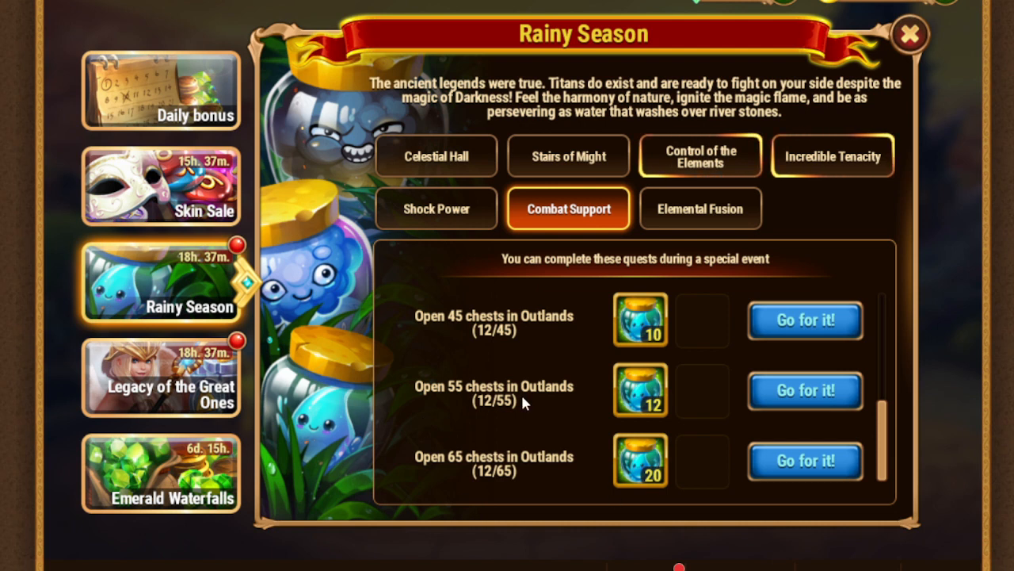
pyautogui.moveTo(739, 204)
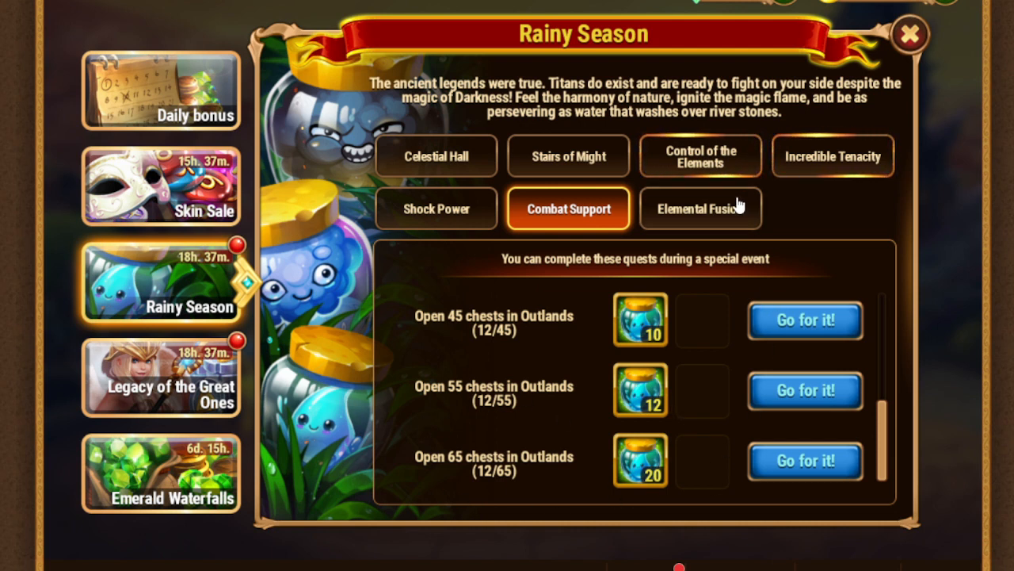
pyautogui.click(701, 209)
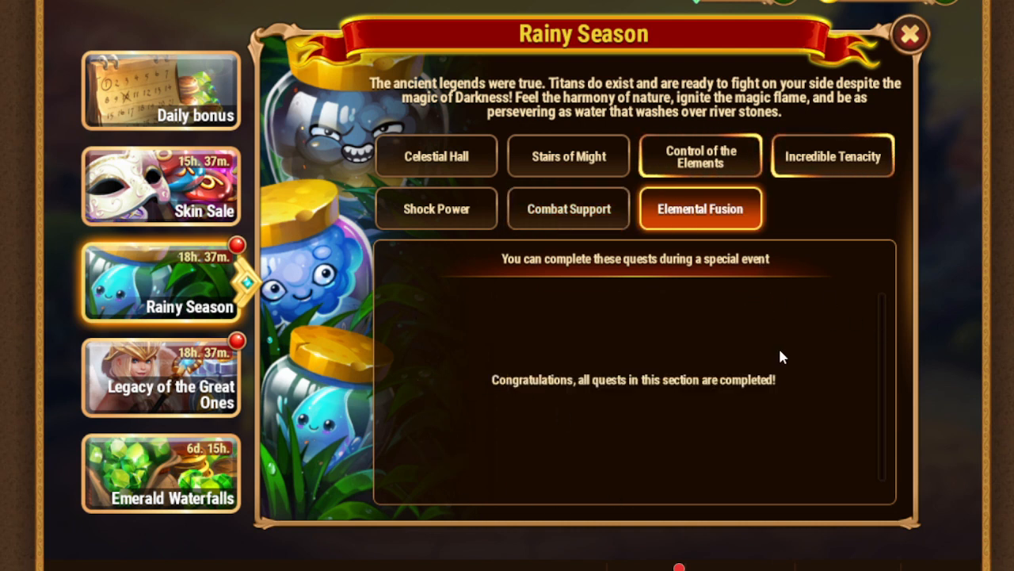
pyautogui.moveTo(776, 309)
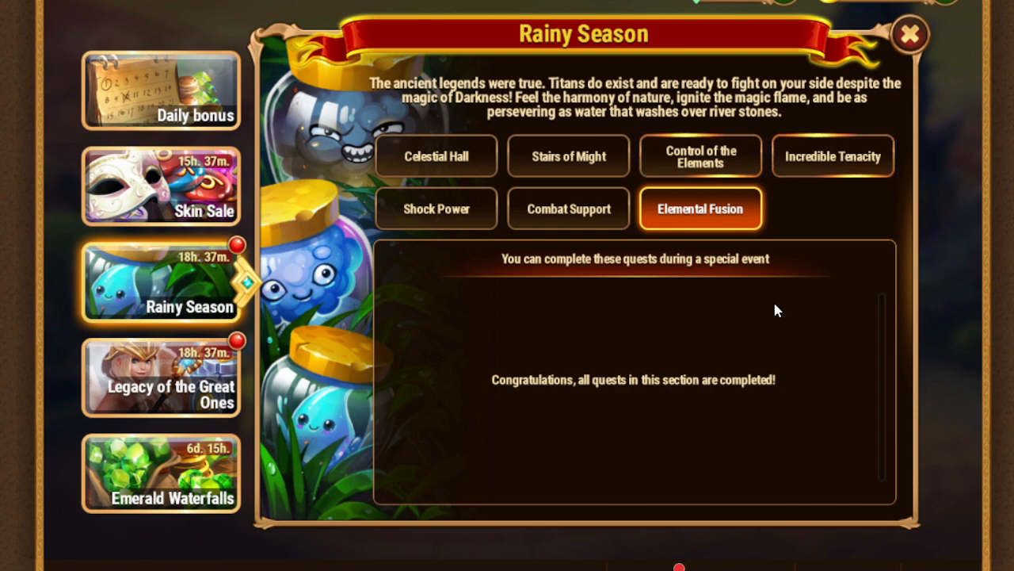
pyautogui.moveTo(710, 434)
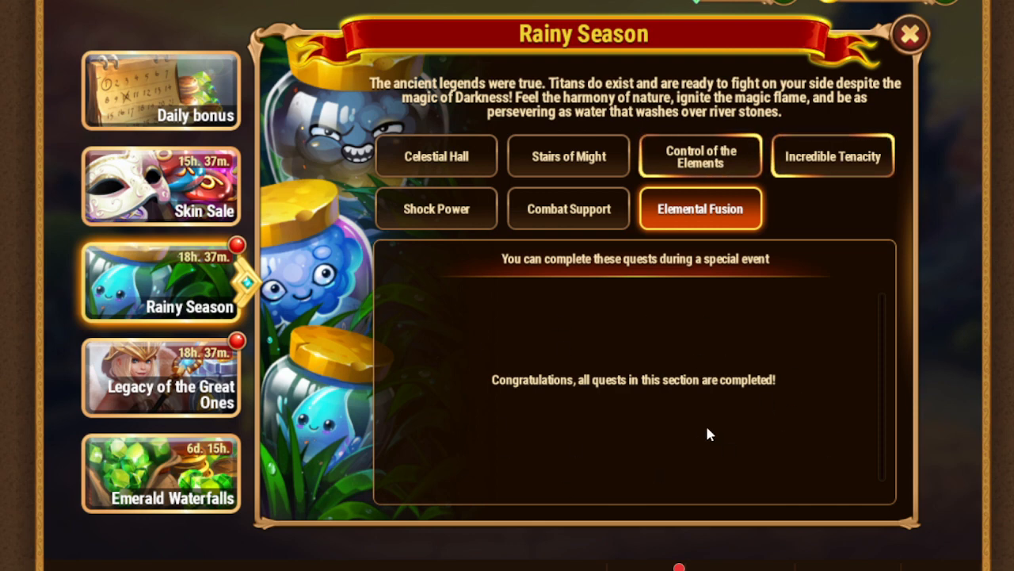
pyautogui.moveTo(555, 273)
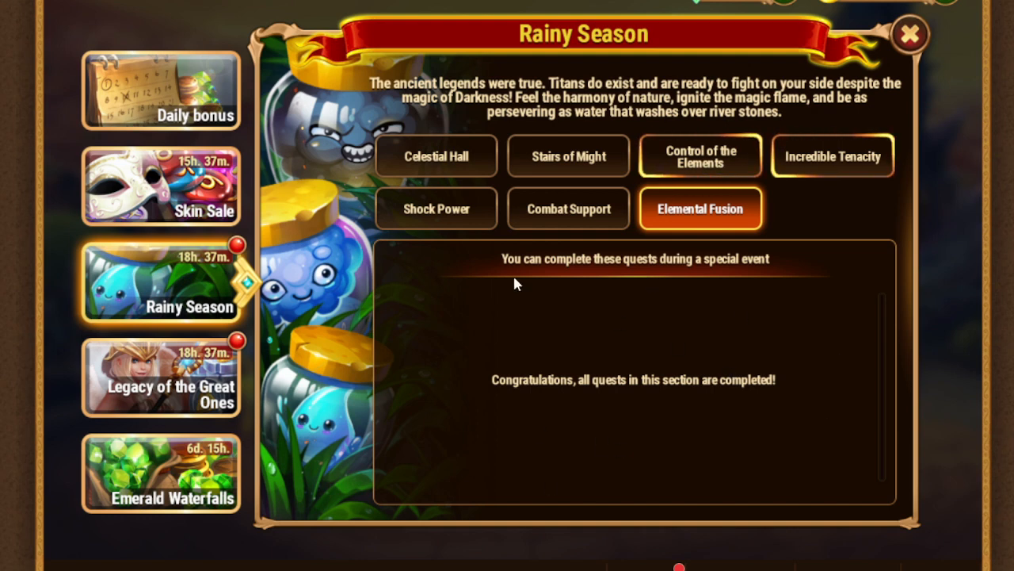
pyautogui.click(160, 377)
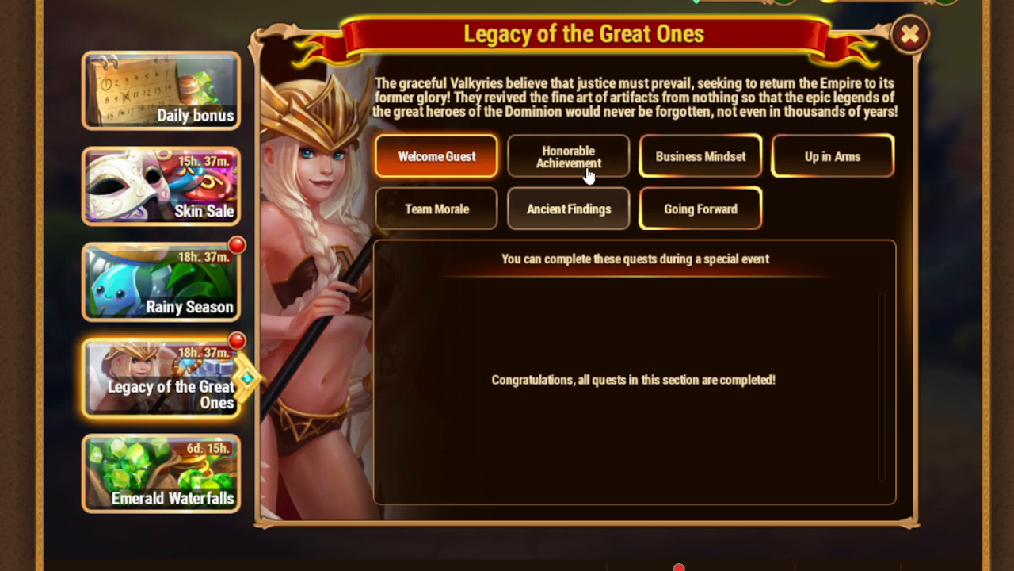
# Step: Review the Business Mindset emerald quests and Ancient Findings Outlands chest quests through to Going Forward
pyautogui.click(567, 155)
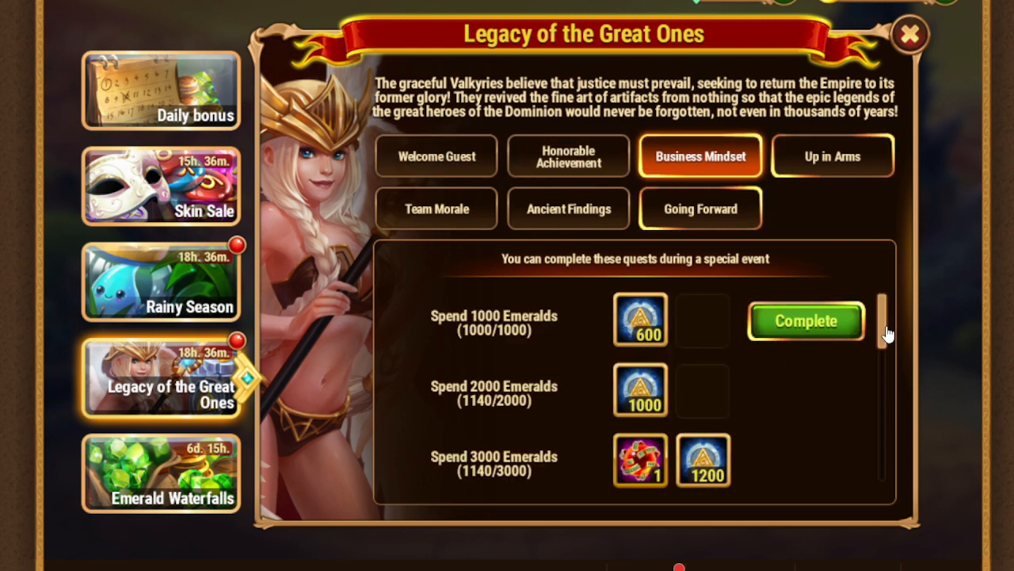
pyautogui.scroll(-3)
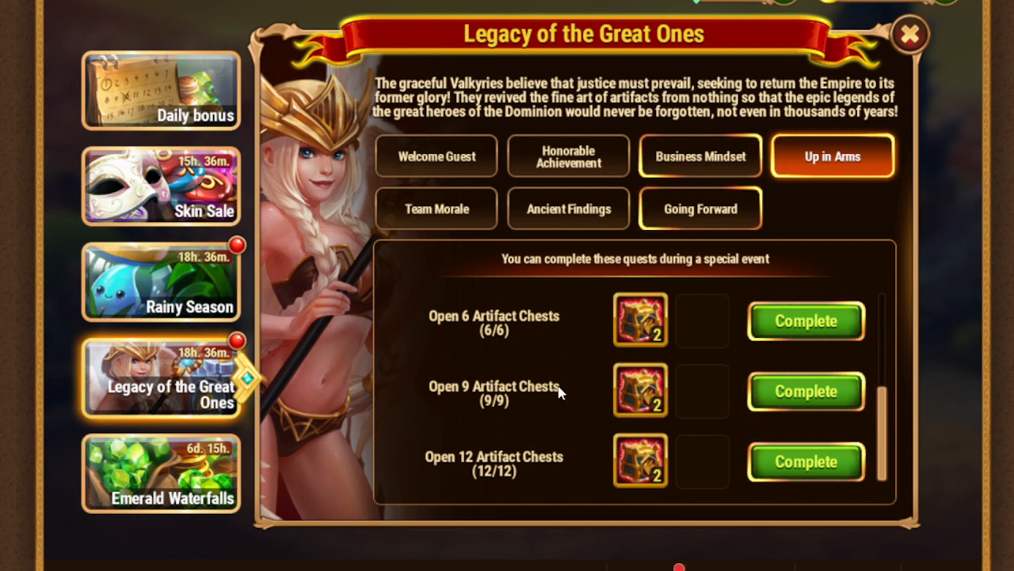
pyautogui.moveTo(434, 210)
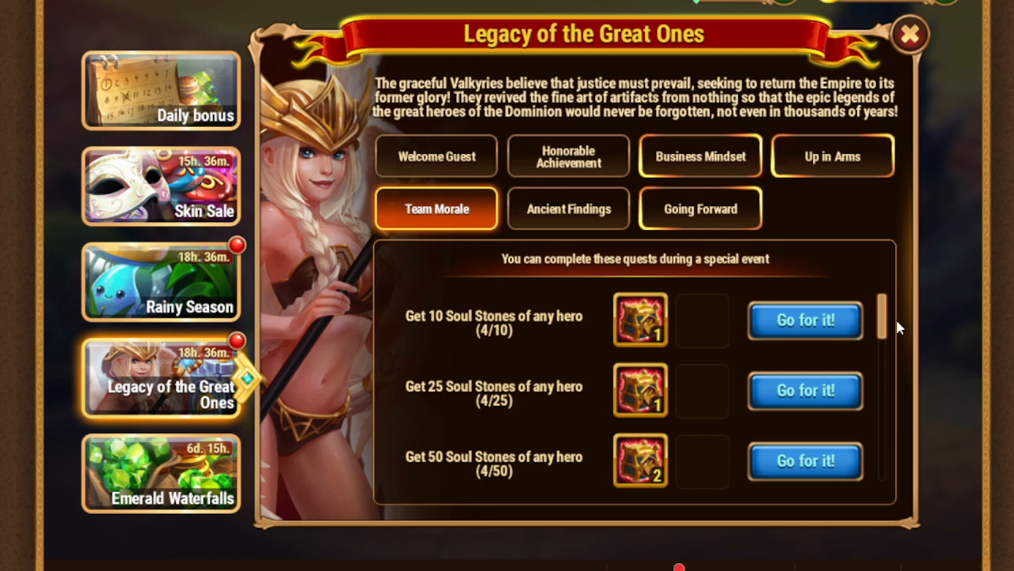
pyautogui.scroll(-3)
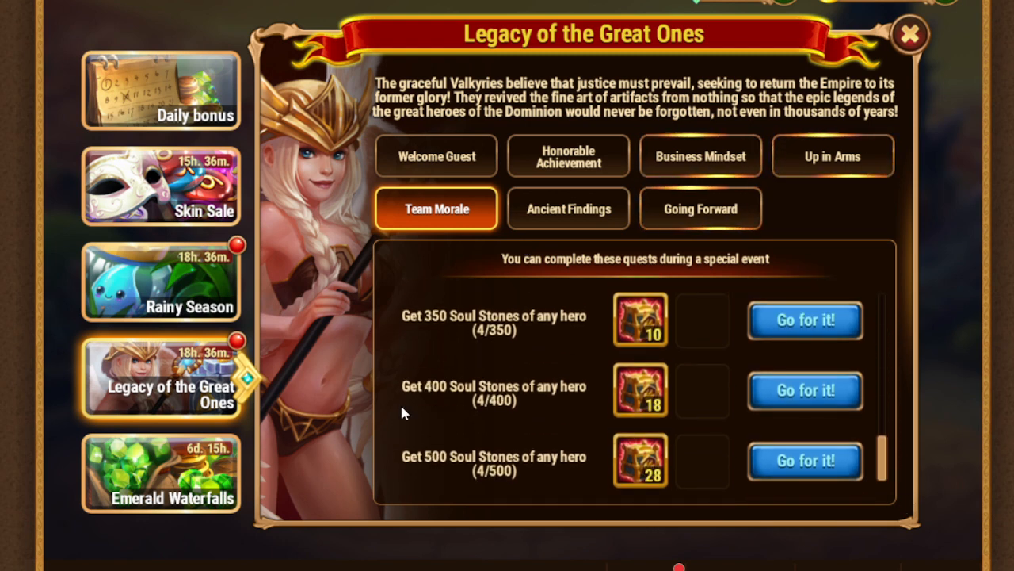
pyautogui.moveTo(668, 446)
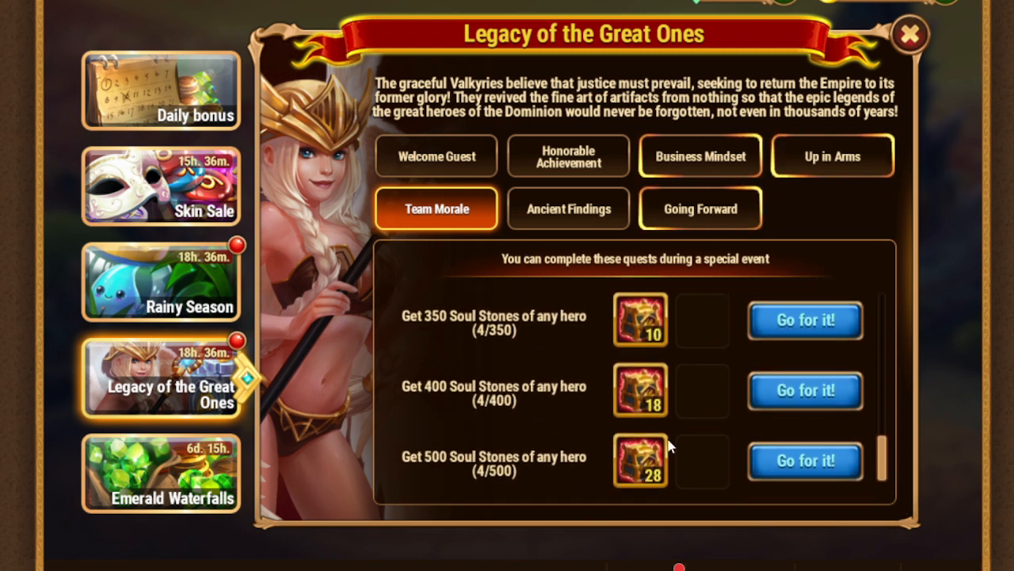
pyautogui.click(568, 209)
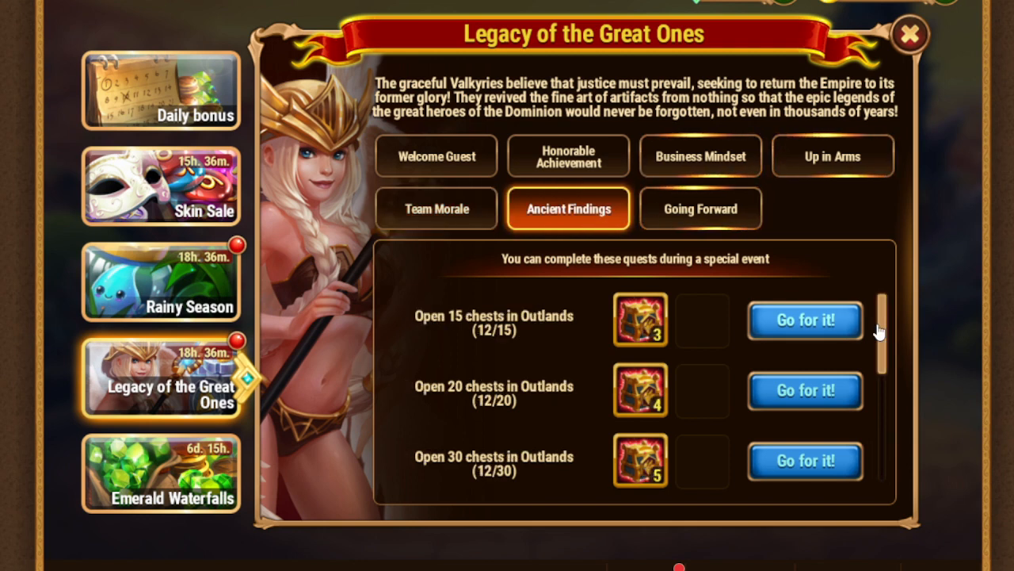
pyautogui.scroll(-3)
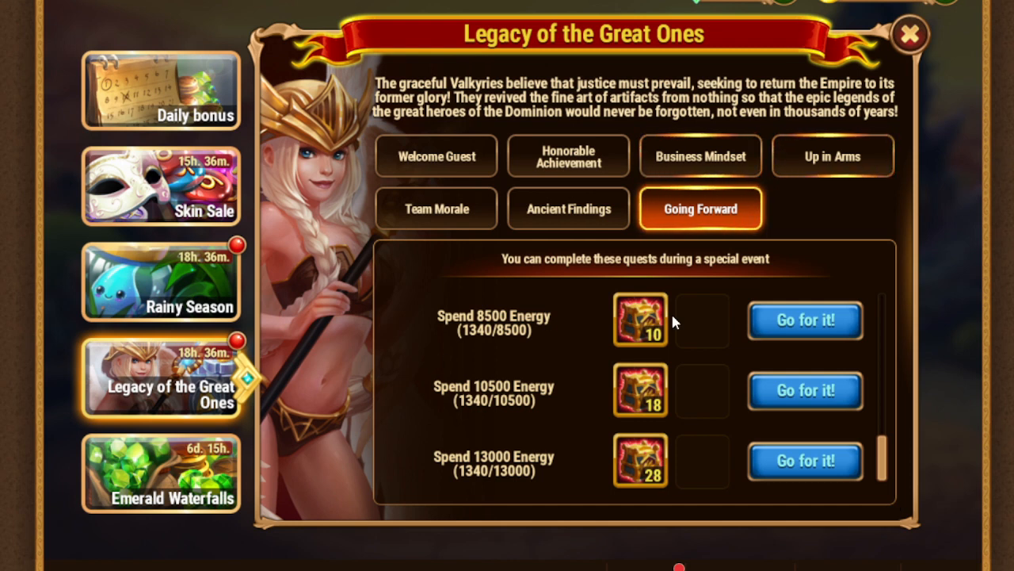
pyautogui.moveTo(567, 222)
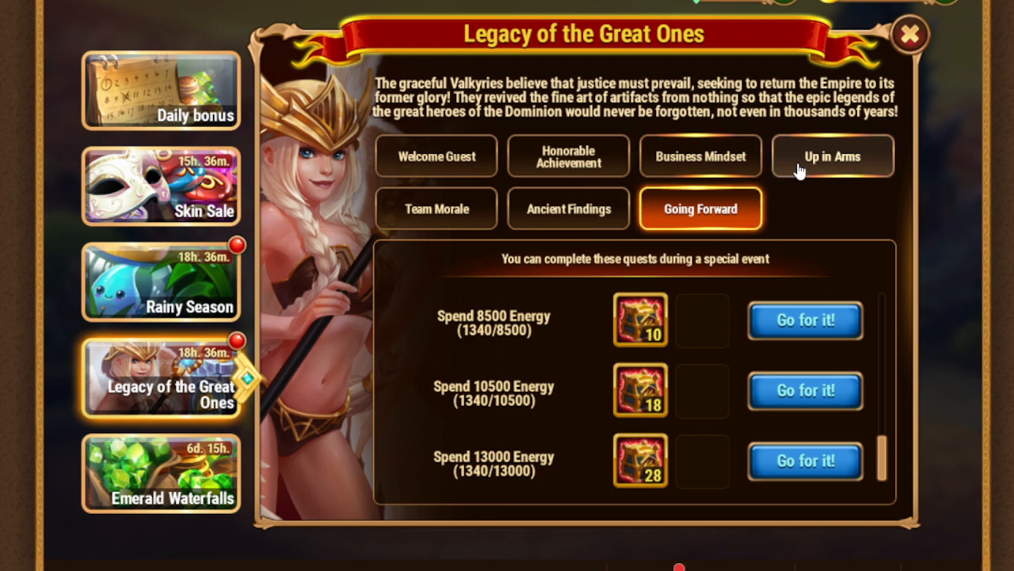
pyautogui.click(567, 209)
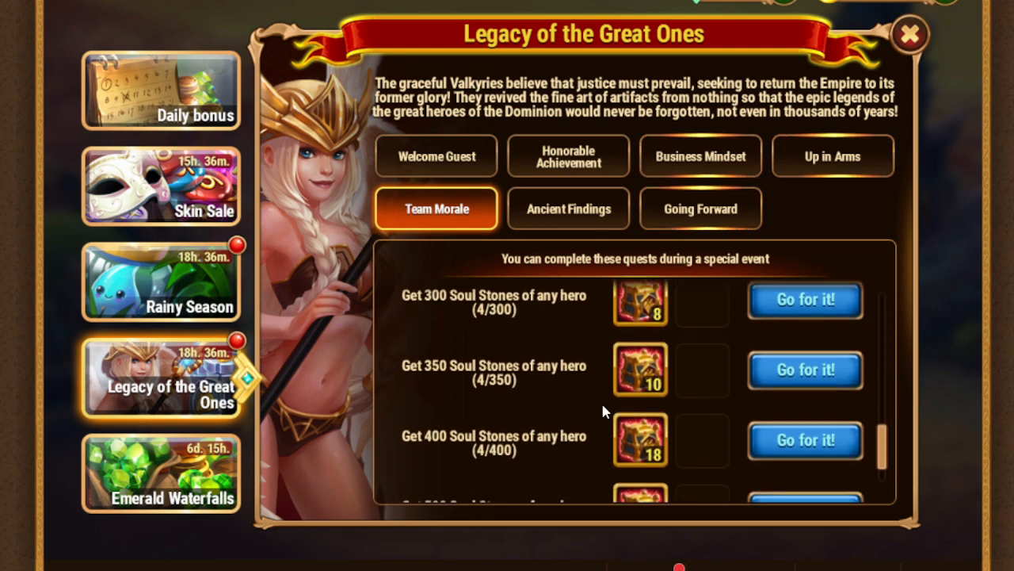
pyautogui.scroll(-3)
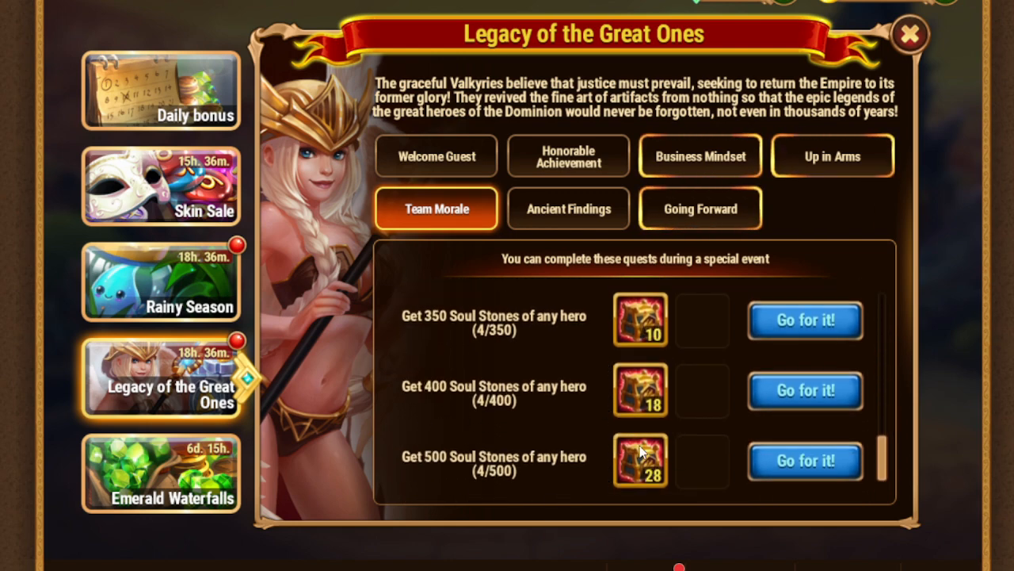
pyautogui.scroll(3)
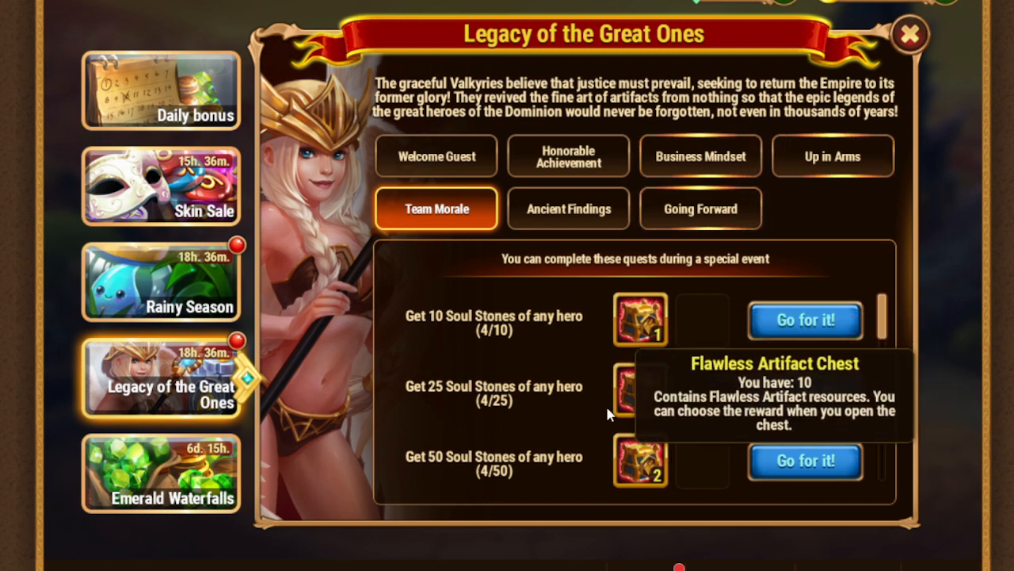
pyautogui.moveTo(698, 317)
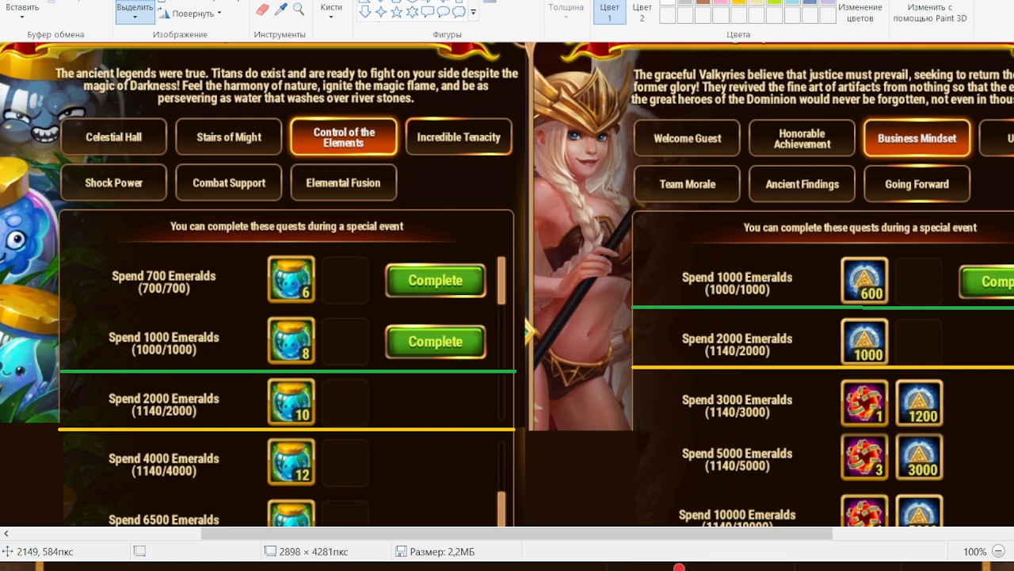
pyautogui.moveTo(515, 377)
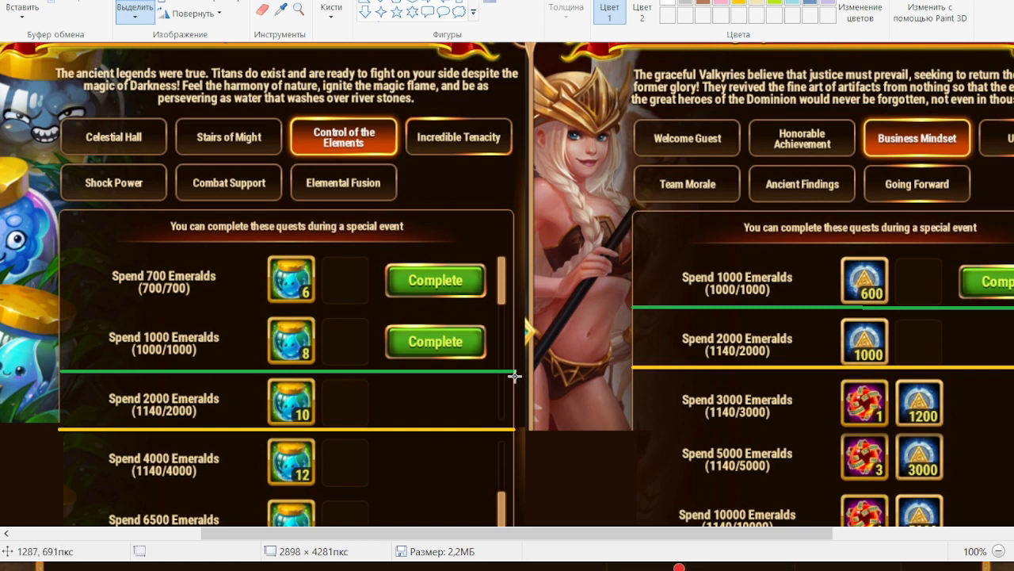
pyautogui.moveTo(984, 304)
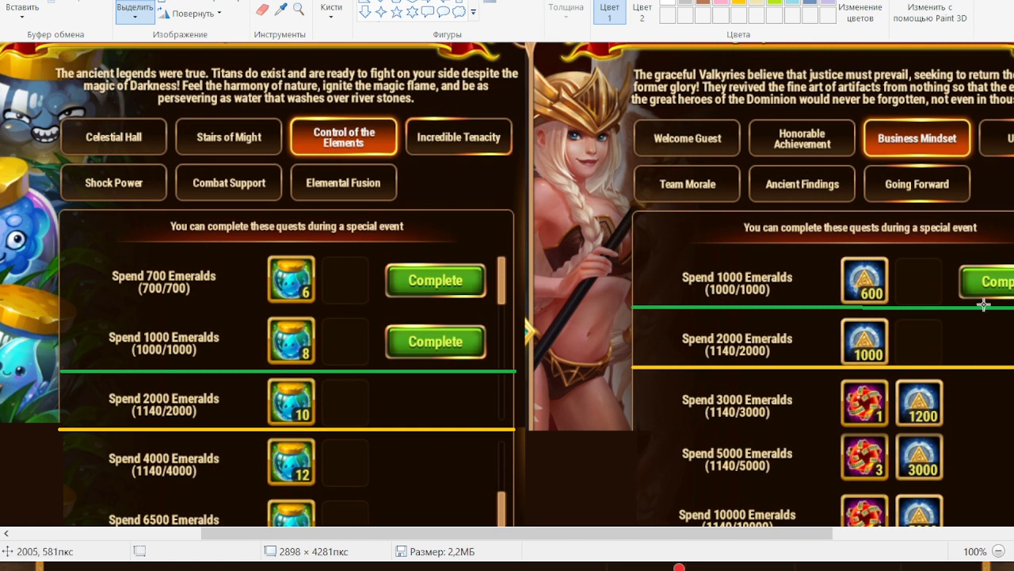
pyautogui.moveTo(947, 322)
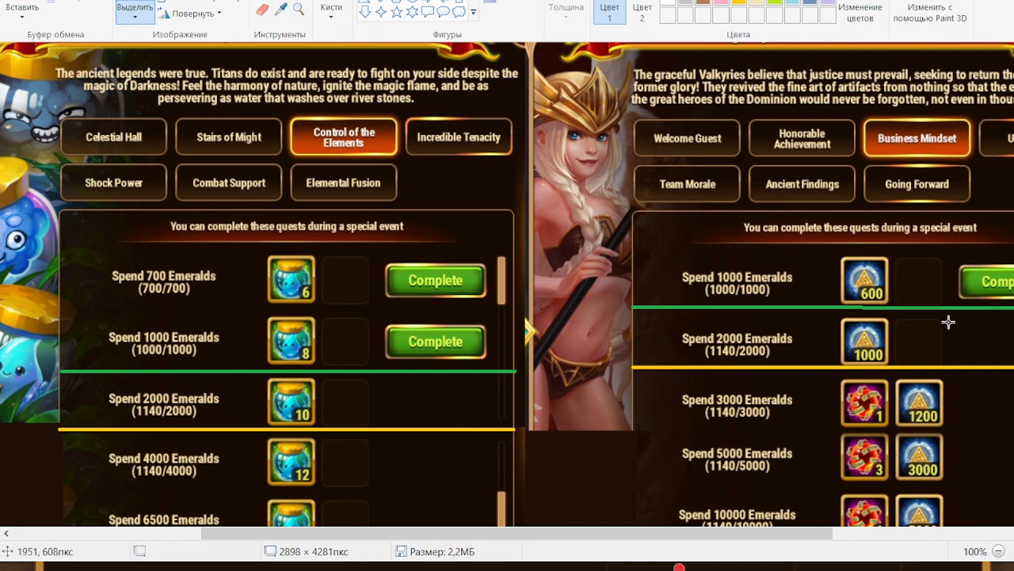
pyautogui.moveTo(736, 270)
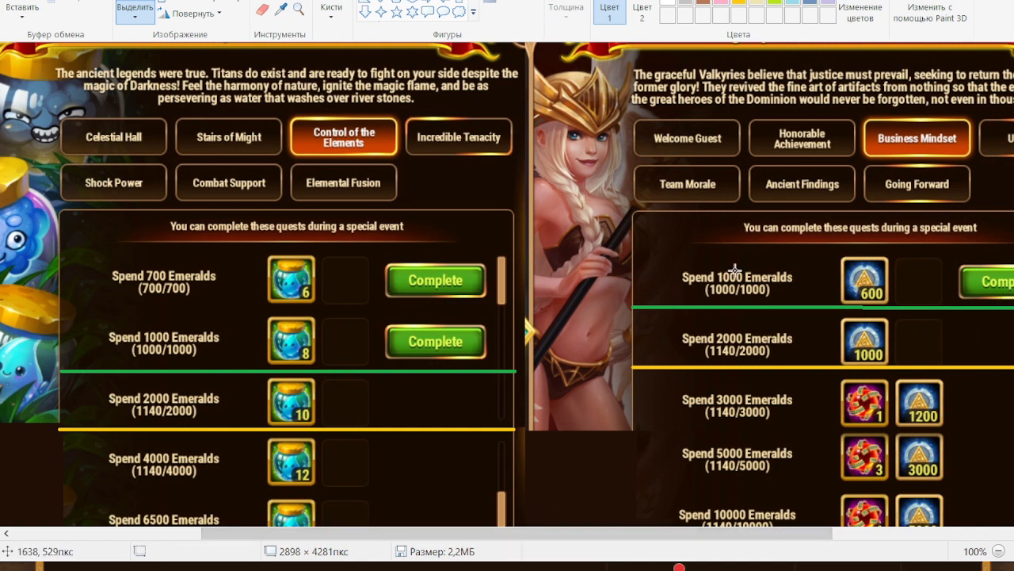
pyautogui.moveTo(269, 418)
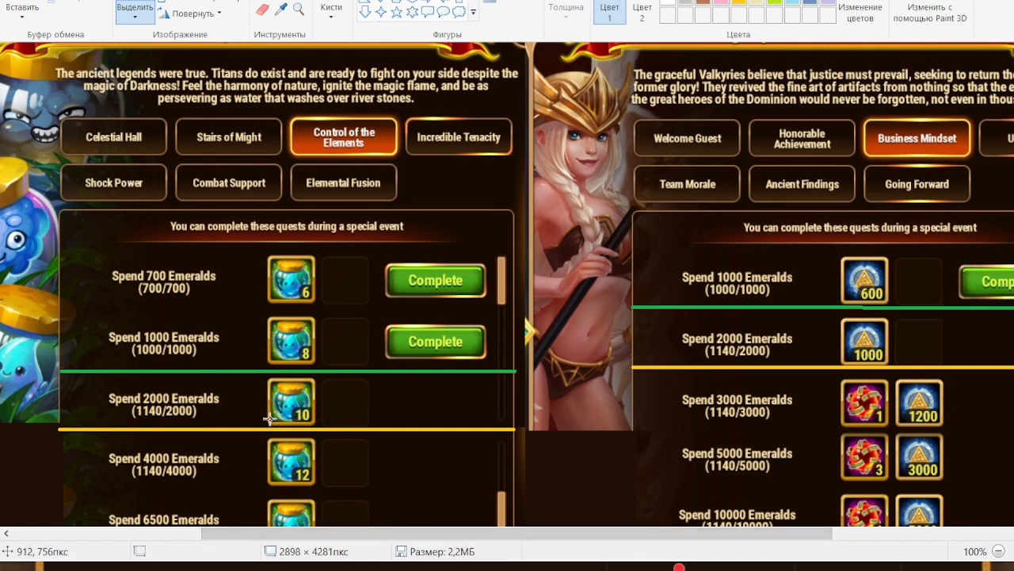
pyautogui.moveTo(990, 371)
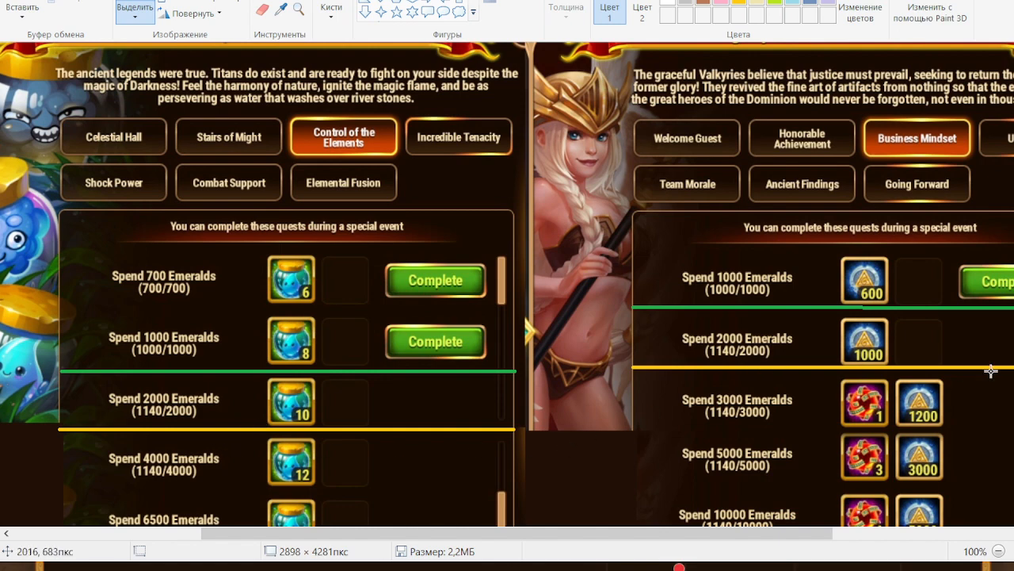
pyautogui.scroll(-3)
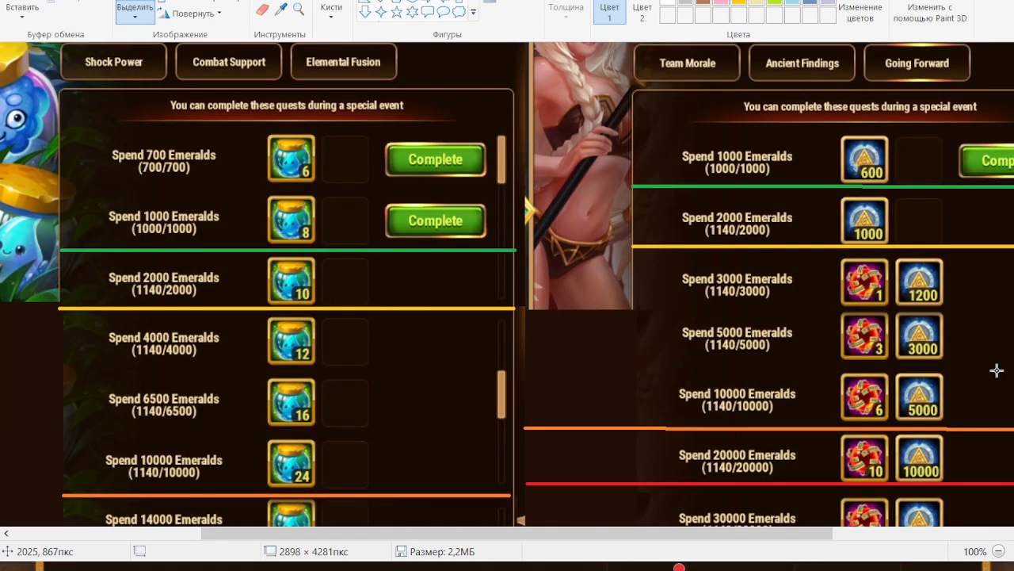
pyautogui.moveTo(897, 316)
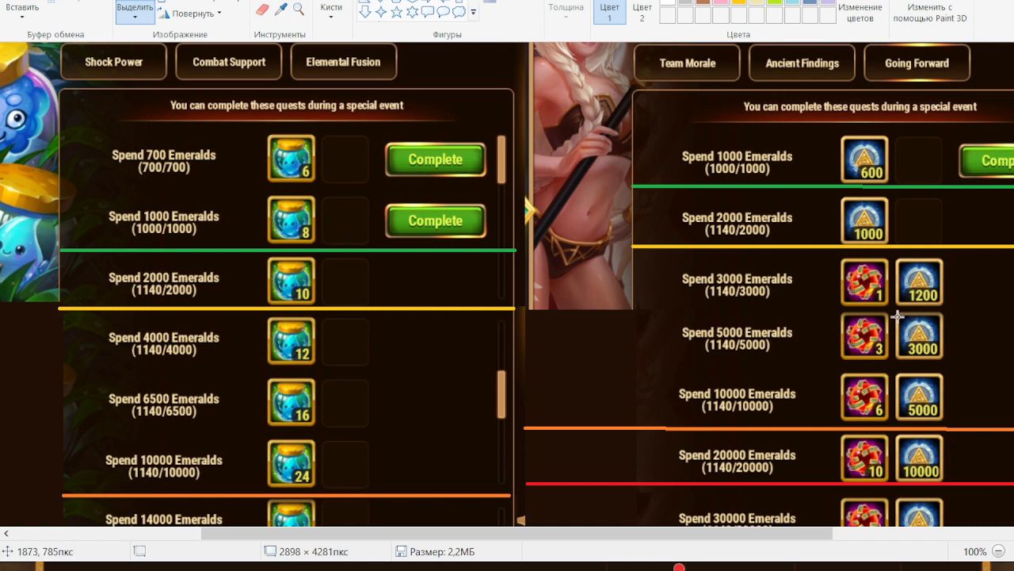
pyautogui.scroll(-3)
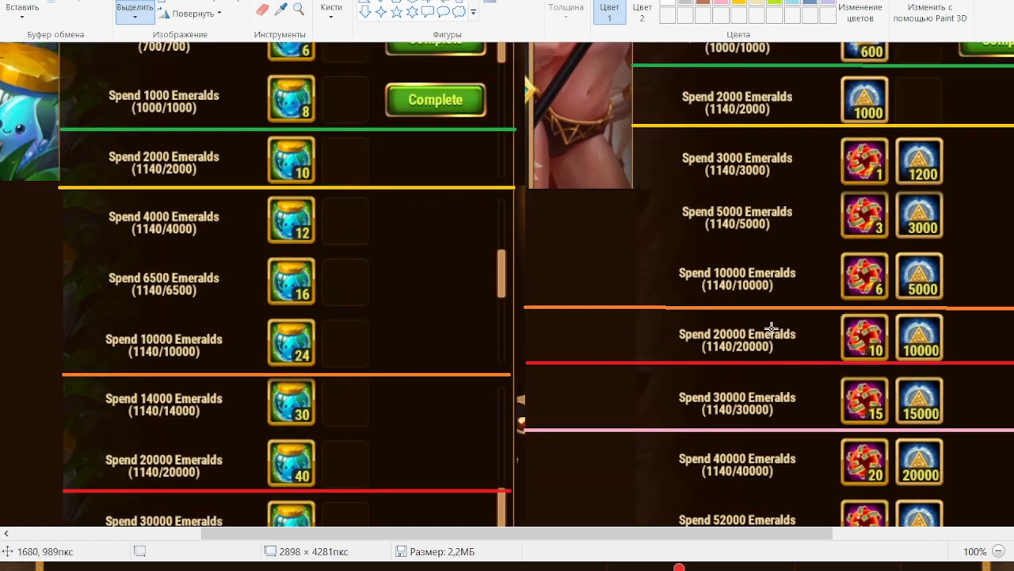
pyautogui.moveTo(729, 249)
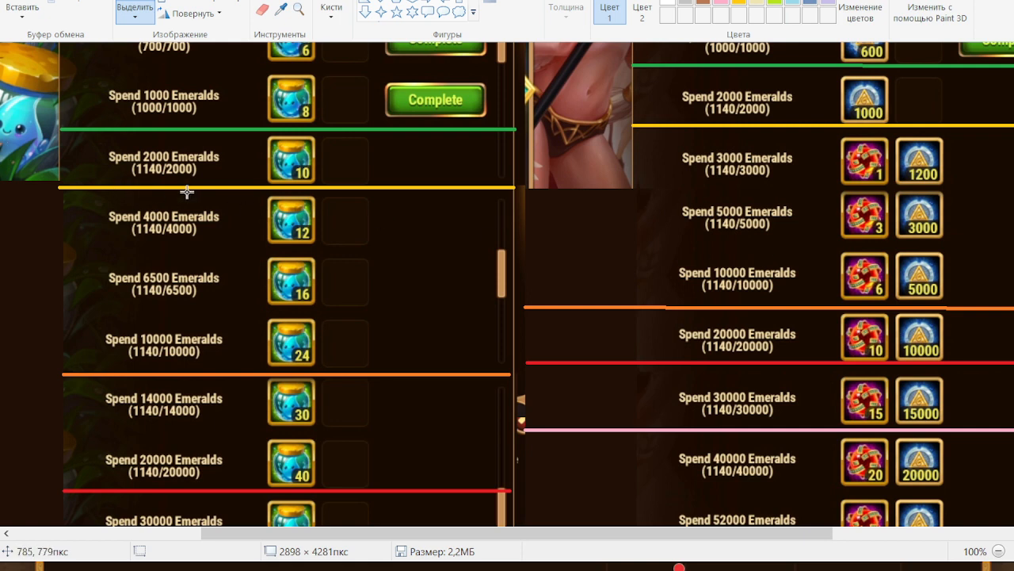
pyautogui.moveTo(159, 390)
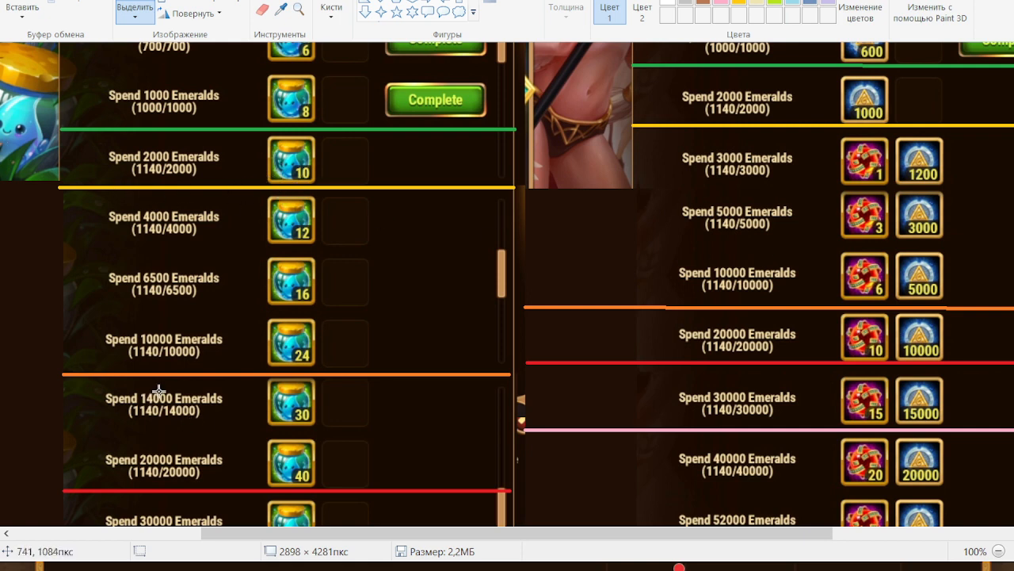
pyautogui.moveTo(187, 317)
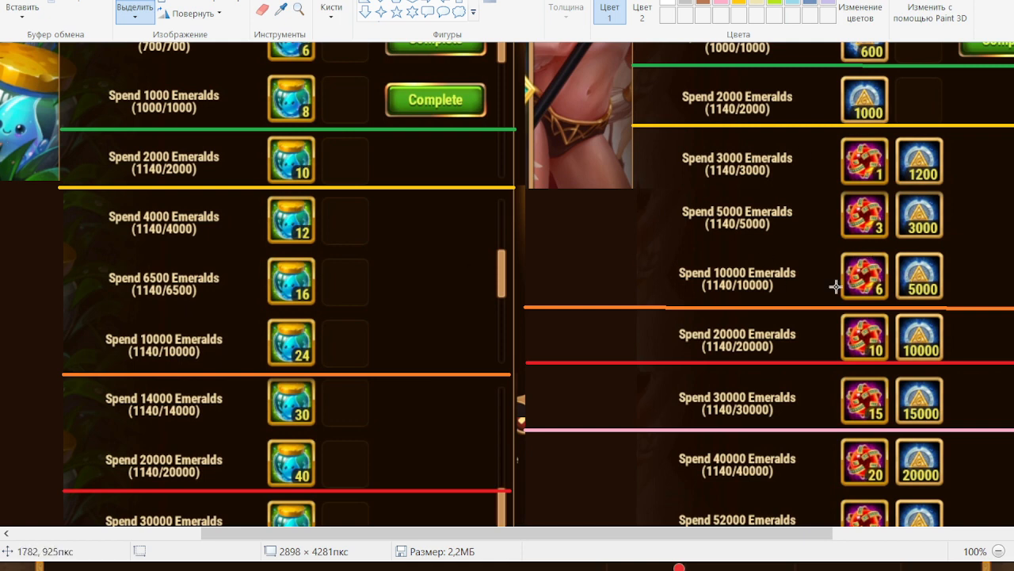
pyautogui.moveTo(768, 320)
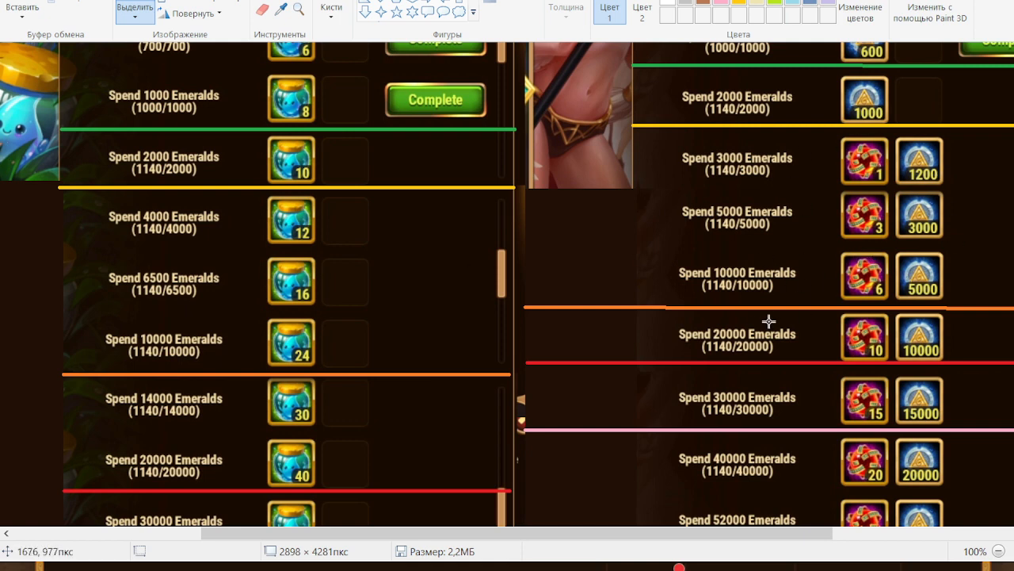
pyautogui.moveTo(745, 352)
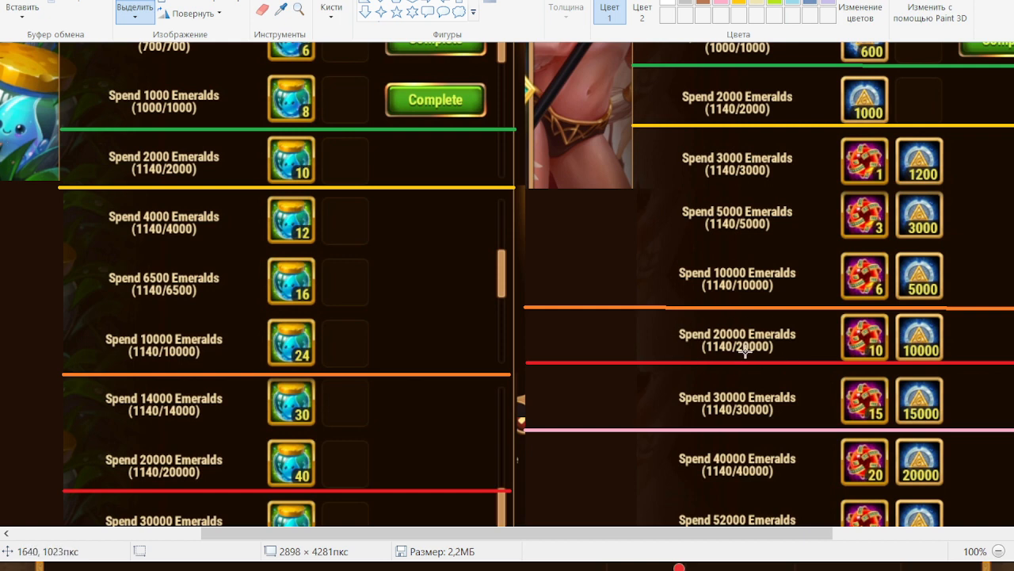
pyautogui.moveTo(802, 325)
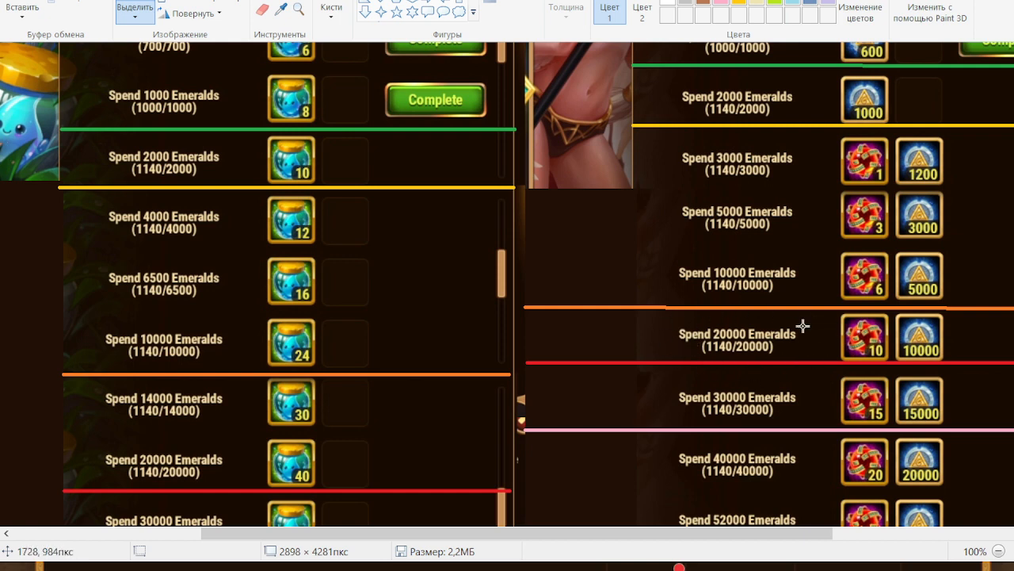
pyautogui.moveTo(393, 386)
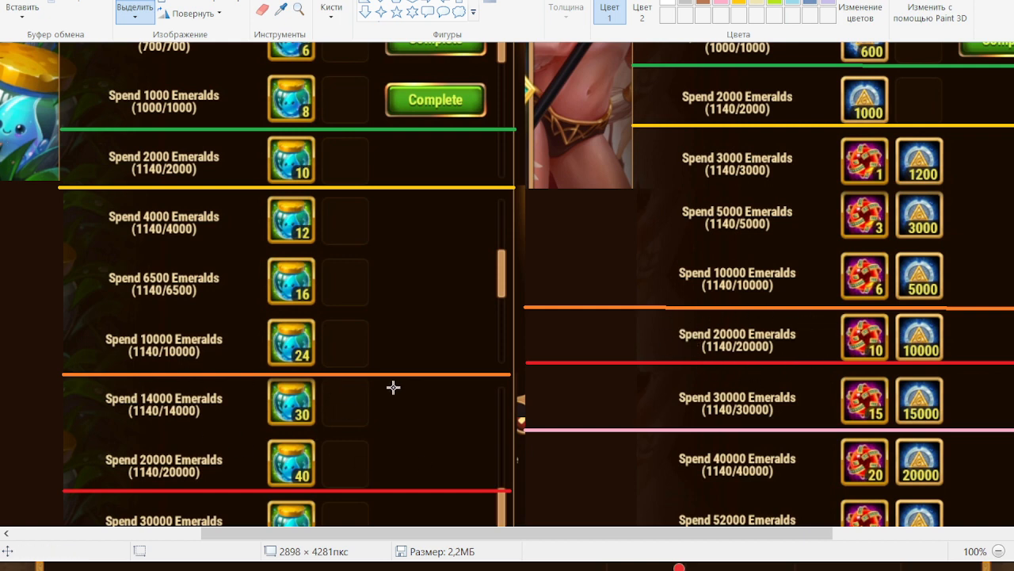
pyautogui.moveTo(506, 385)
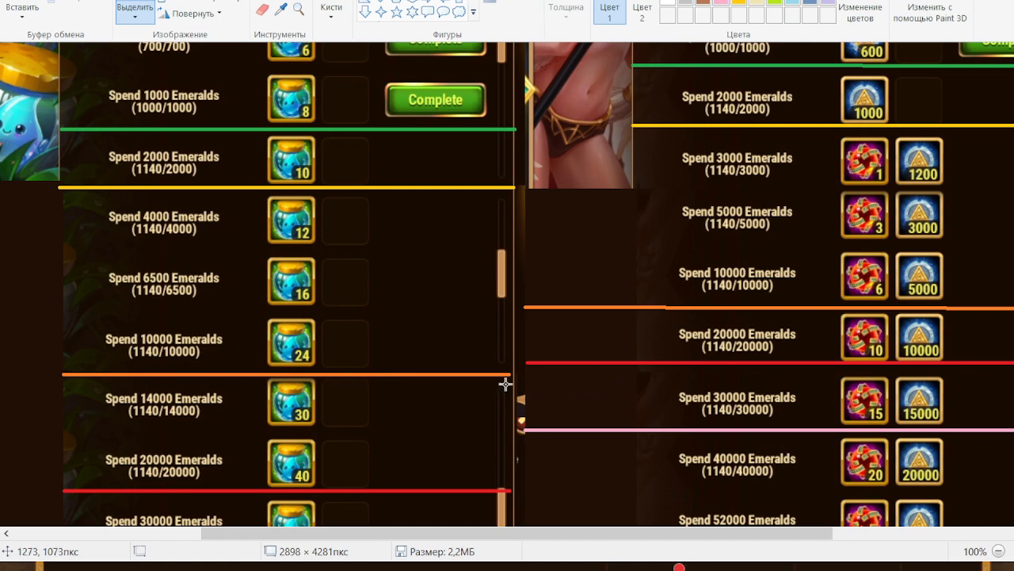
pyautogui.scroll(-3)
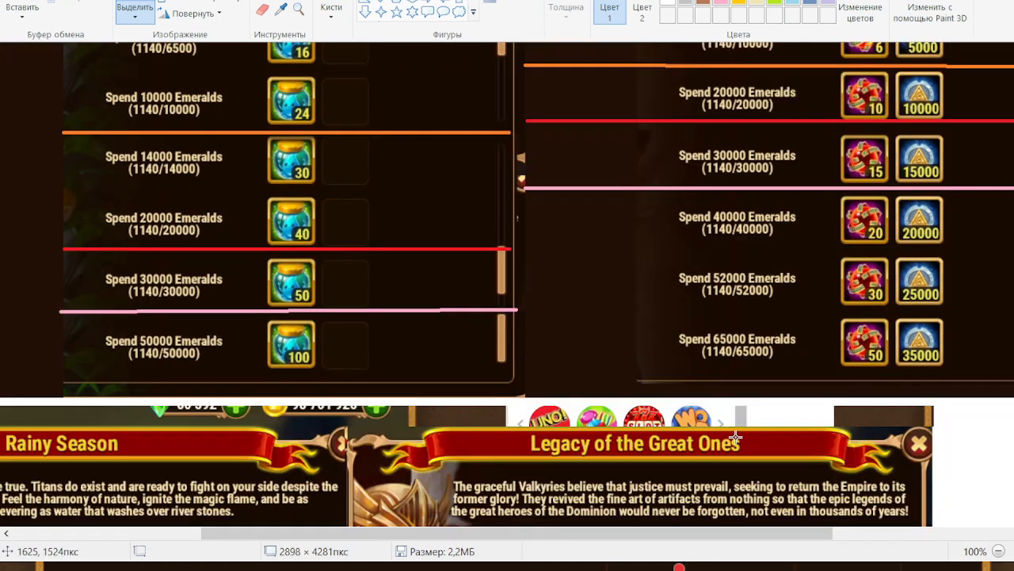
pyautogui.moveTo(261, 350)
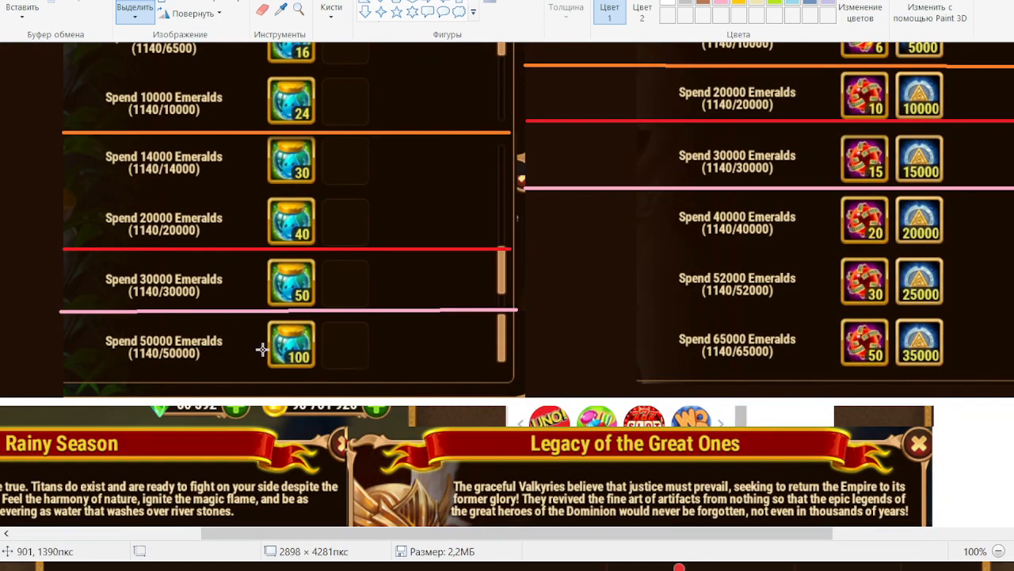
pyautogui.moveTo(634, 245)
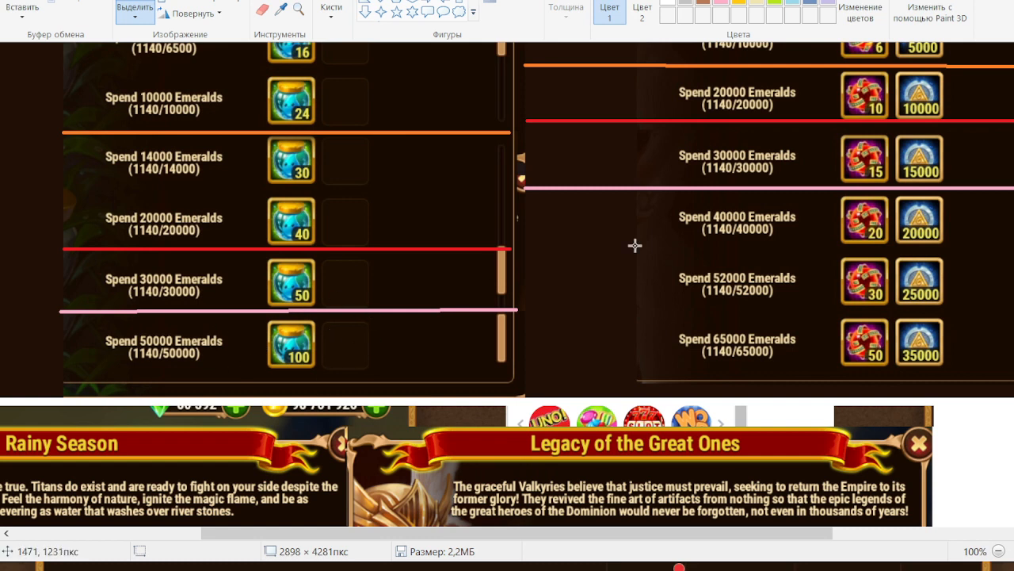
pyautogui.moveTo(856, 357)
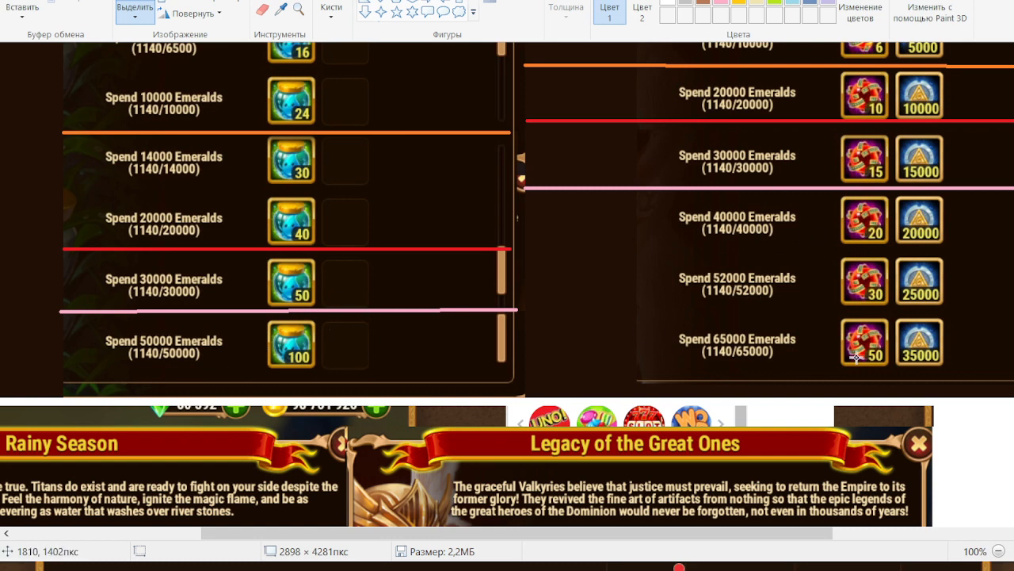
pyautogui.moveTo(260, 388)
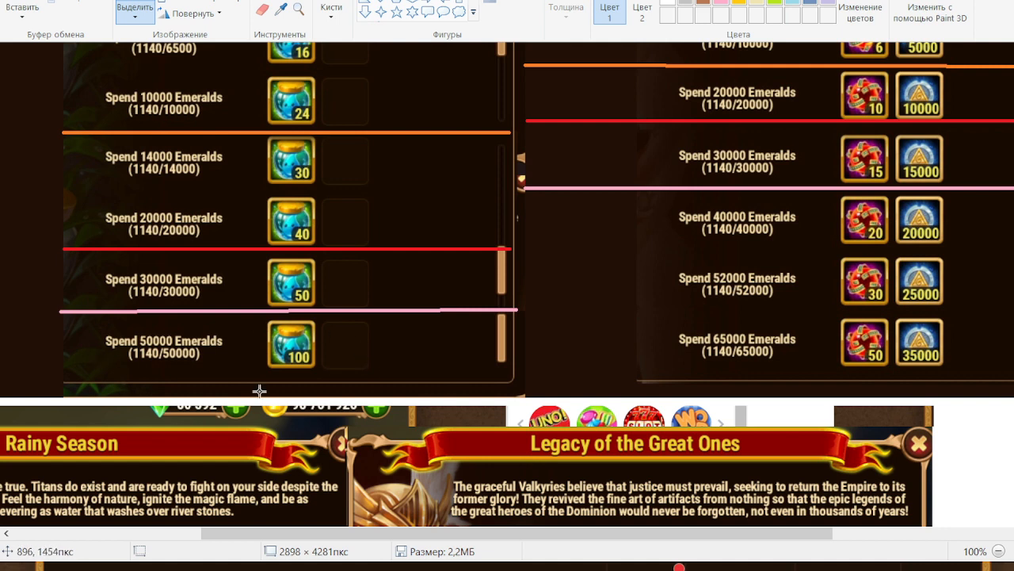
pyautogui.moveTo(798, 182)
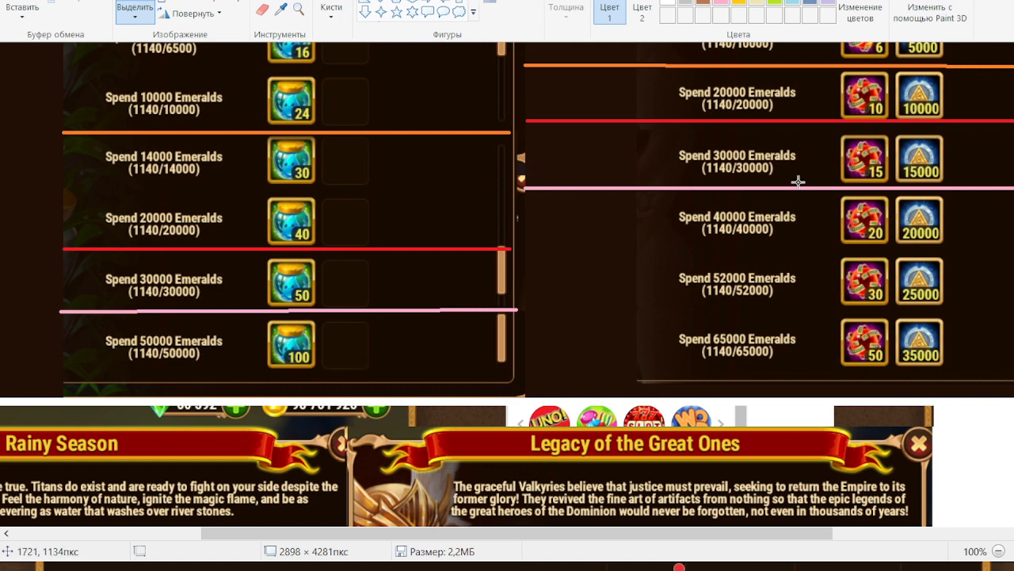
pyautogui.moveTo(798, 235)
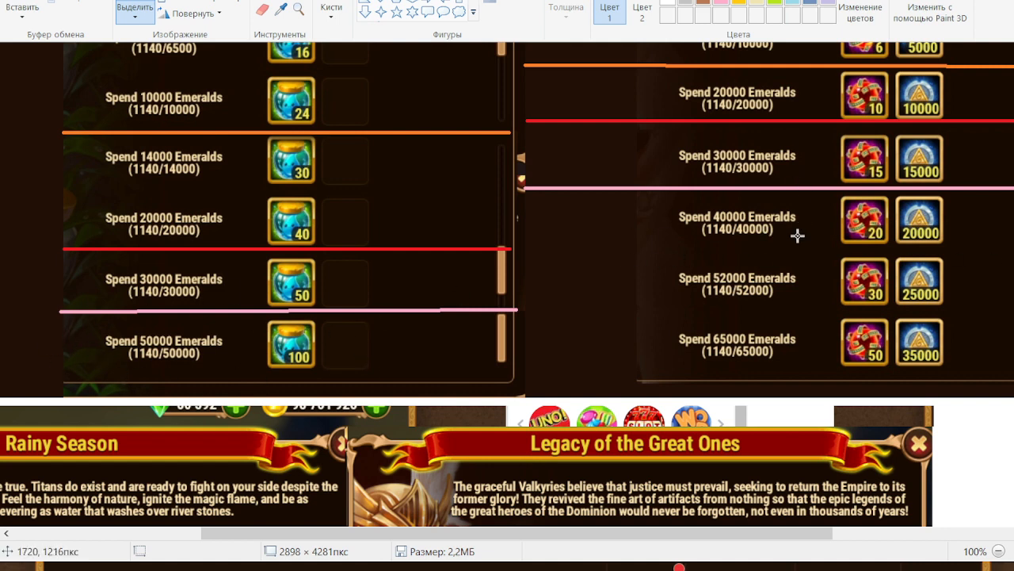
pyautogui.moveTo(989, 257)
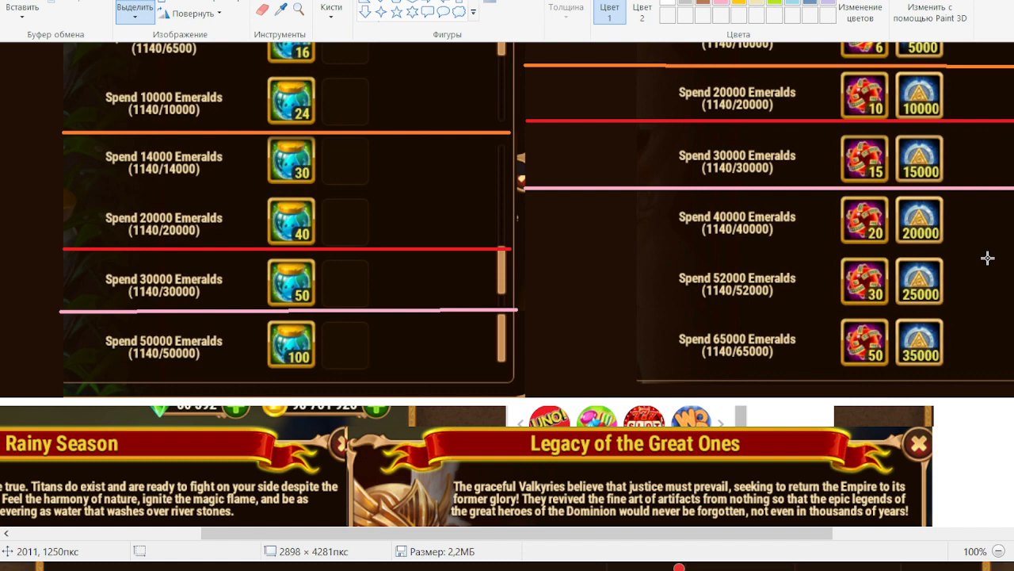
pyautogui.moveTo(982, 238)
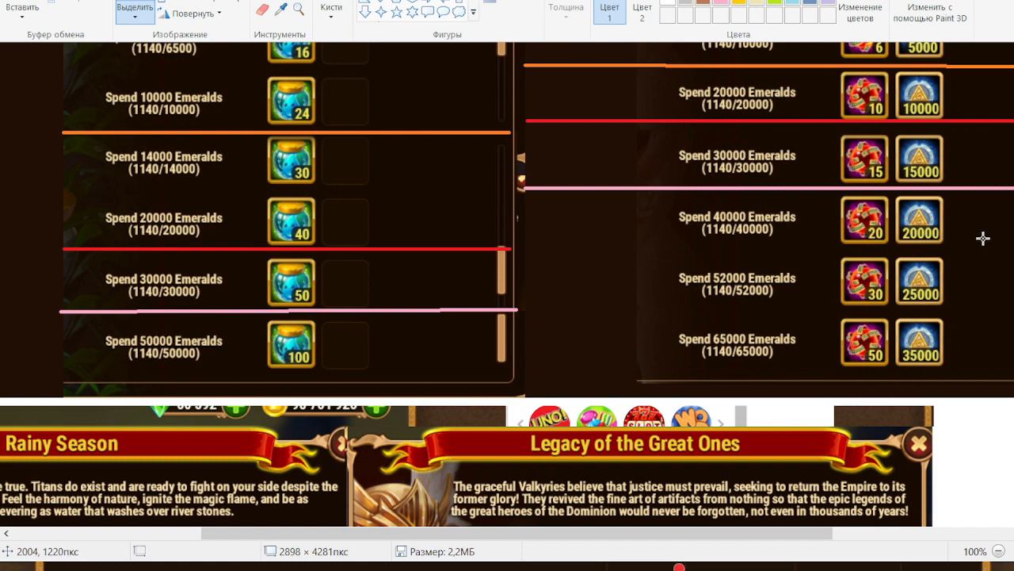
pyautogui.moveTo(818, 324)
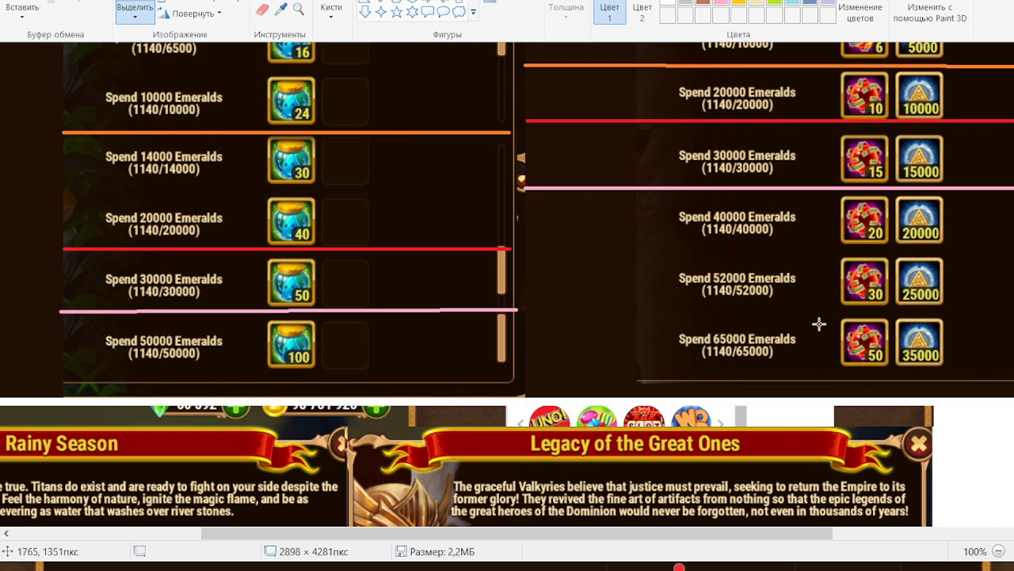
pyautogui.moveTo(442, 282)
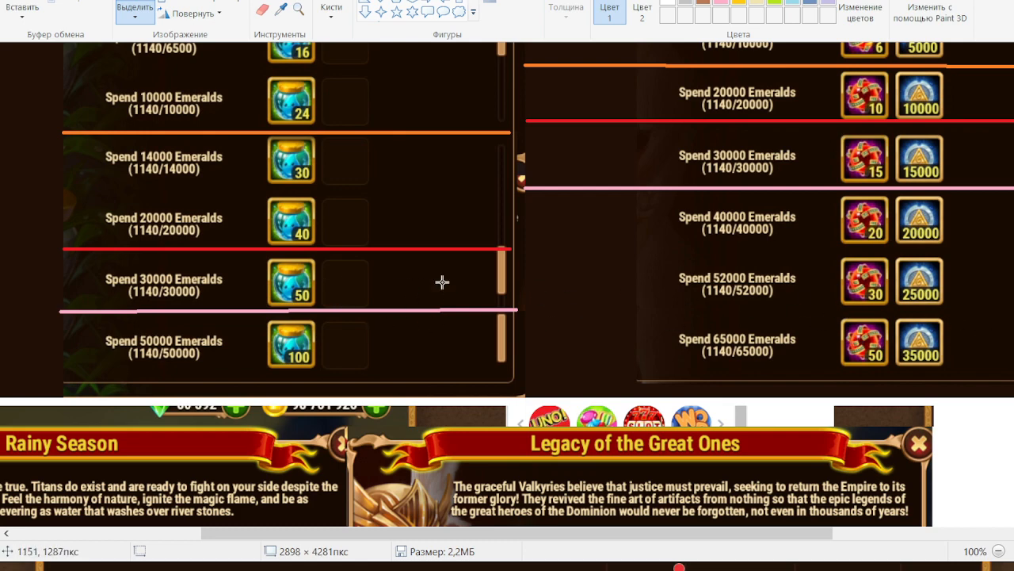
pyautogui.moveTo(838, 358)
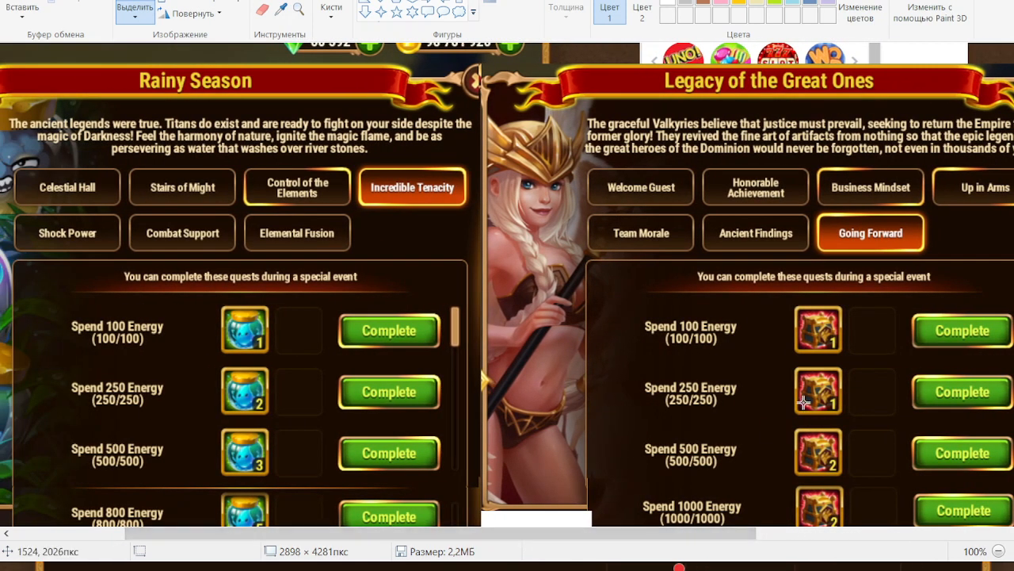
# Step: Scroll down to the calculations area where the green amounts 100, 600 and 1500 sit
pyautogui.scroll(-3)
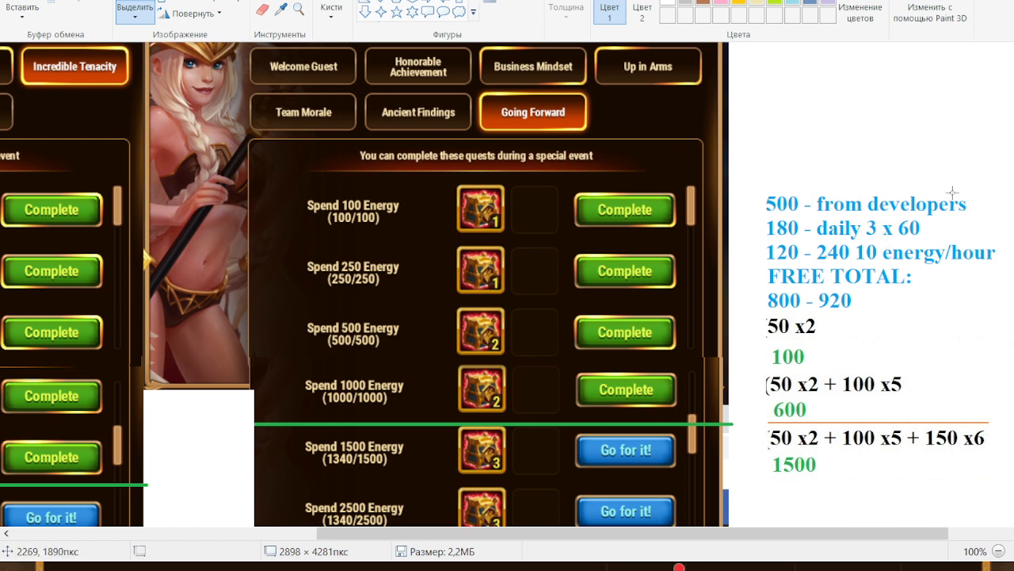
pyautogui.moveTo(786, 245)
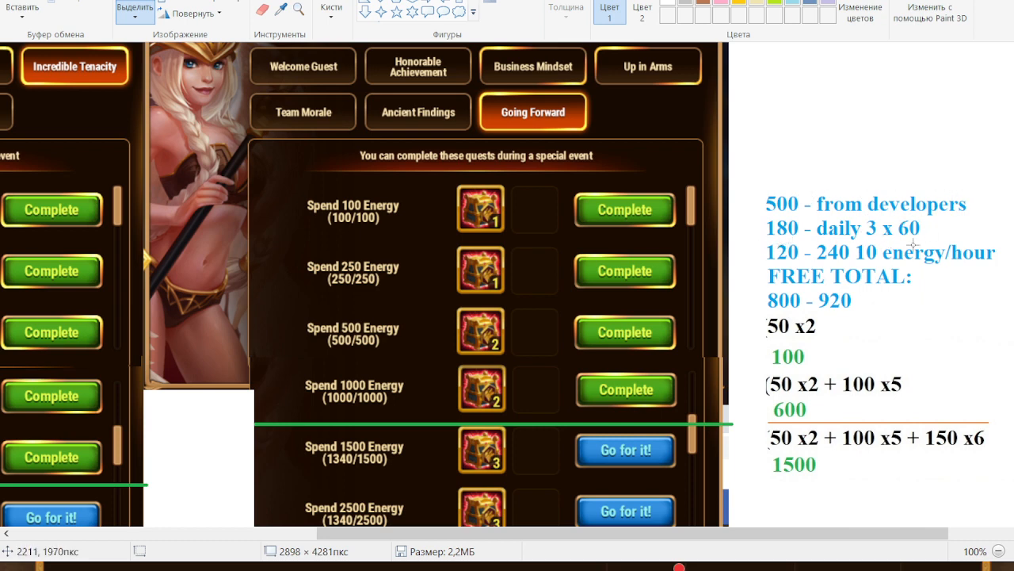
pyautogui.moveTo(808, 257)
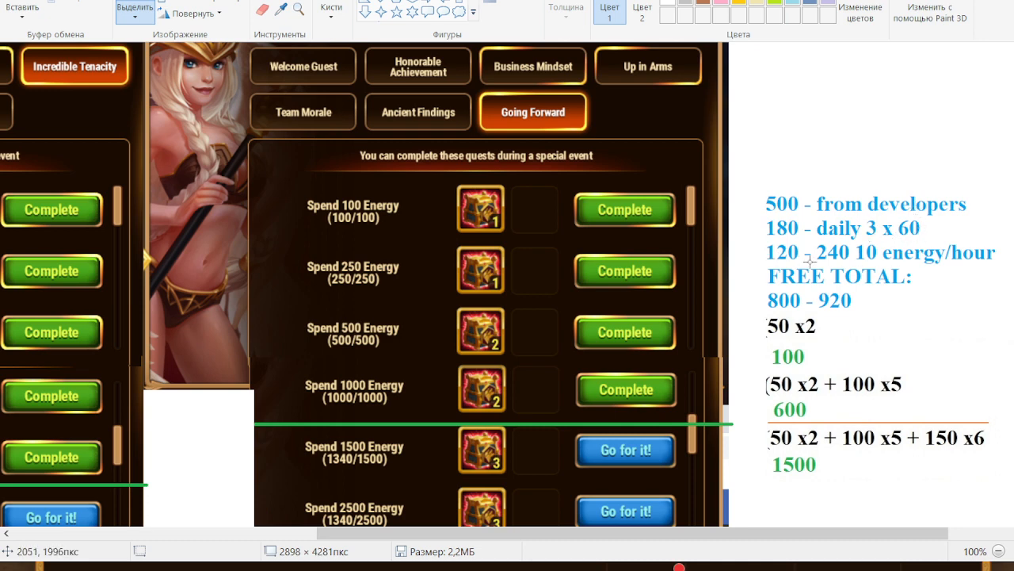
pyautogui.moveTo(849, 240)
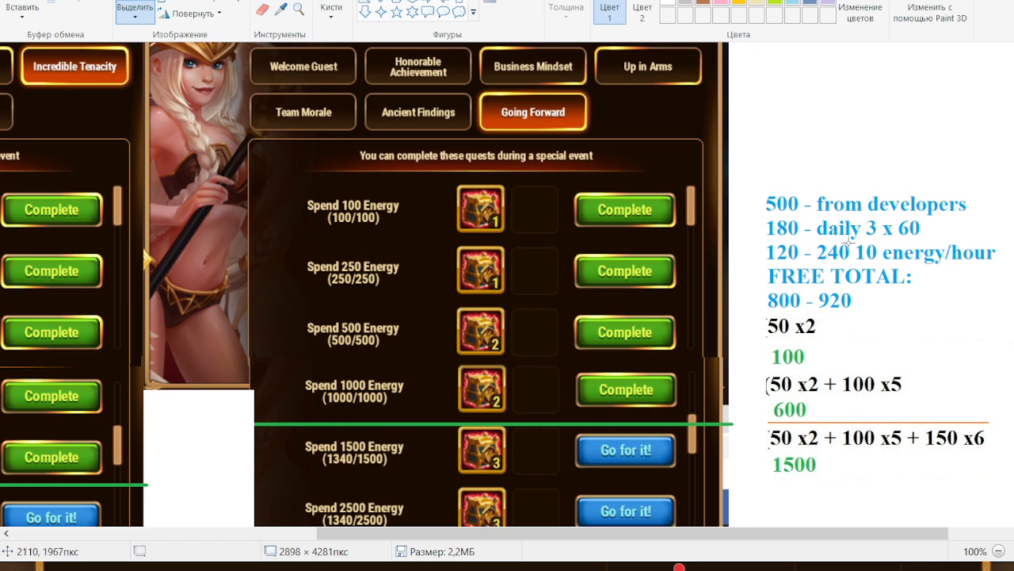
pyautogui.moveTo(821, 262)
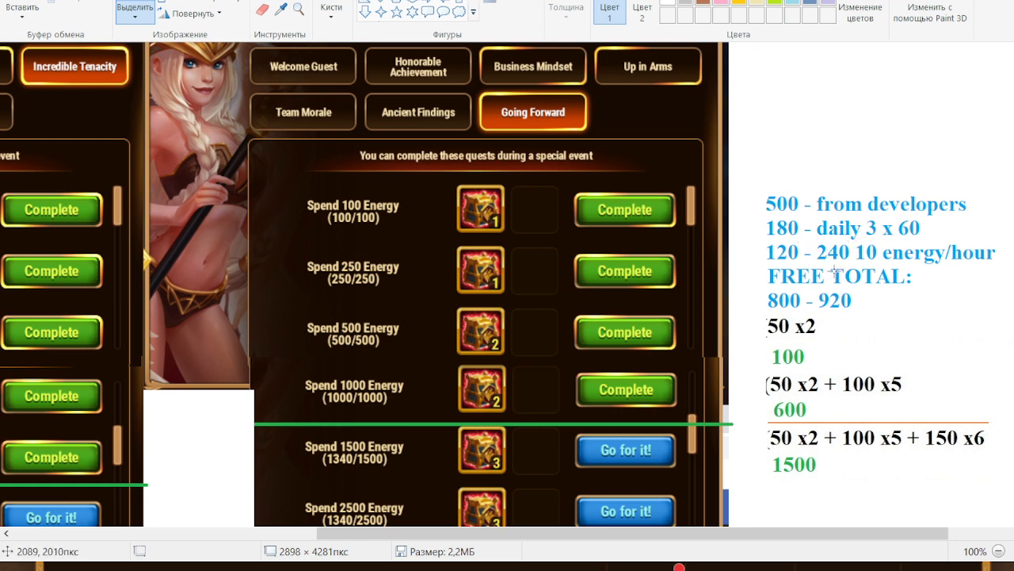
pyautogui.moveTo(840, 267)
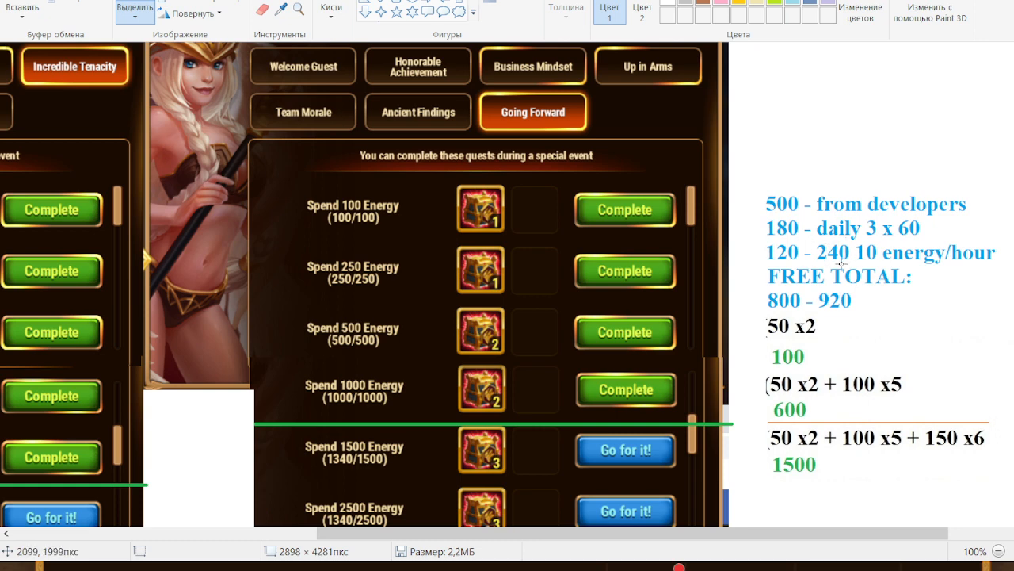
pyautogui.moveTo(789, 237)
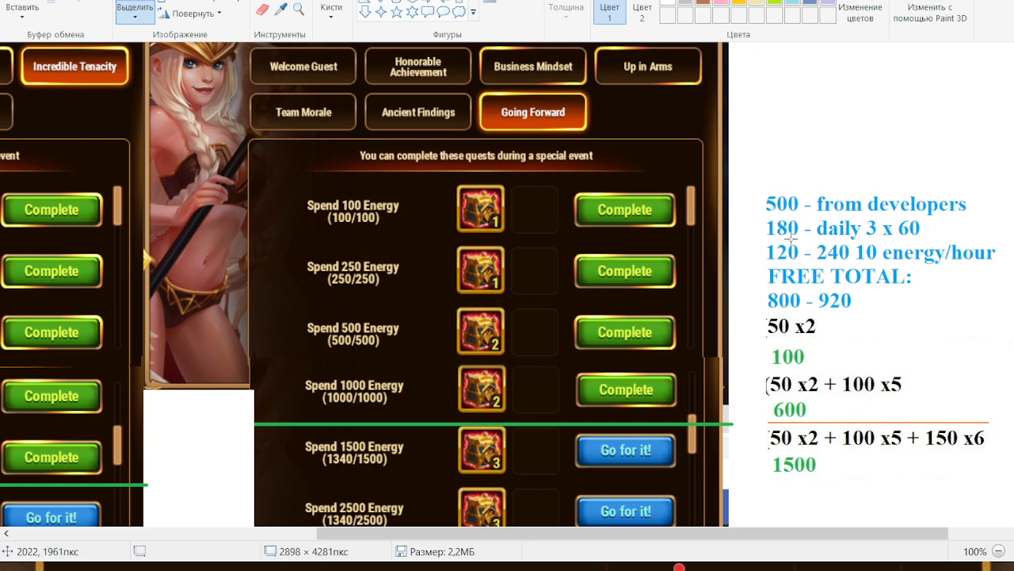
pyautogui.moveTo(792, 241)
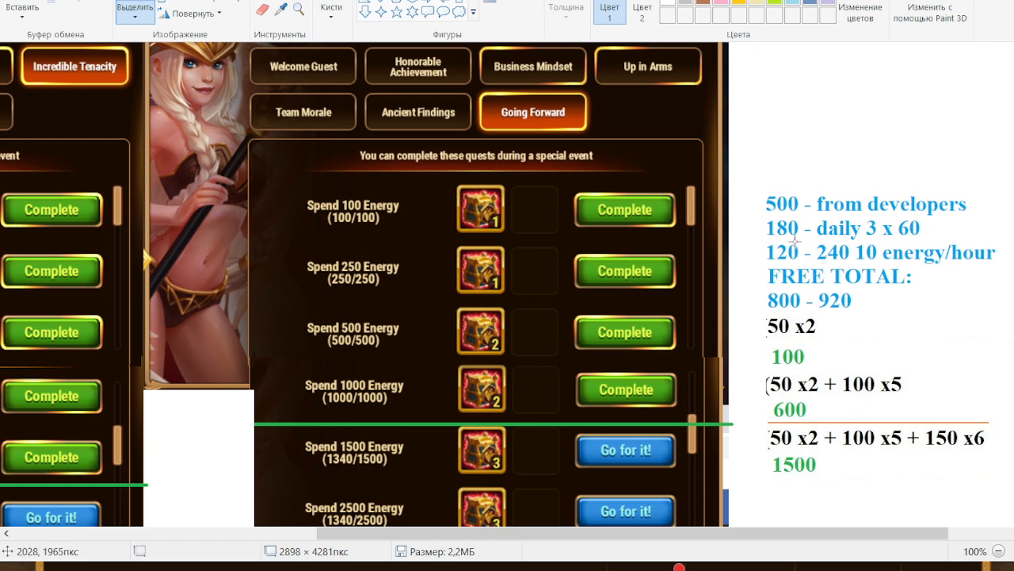
pyautogui.moveTo(816, 247)
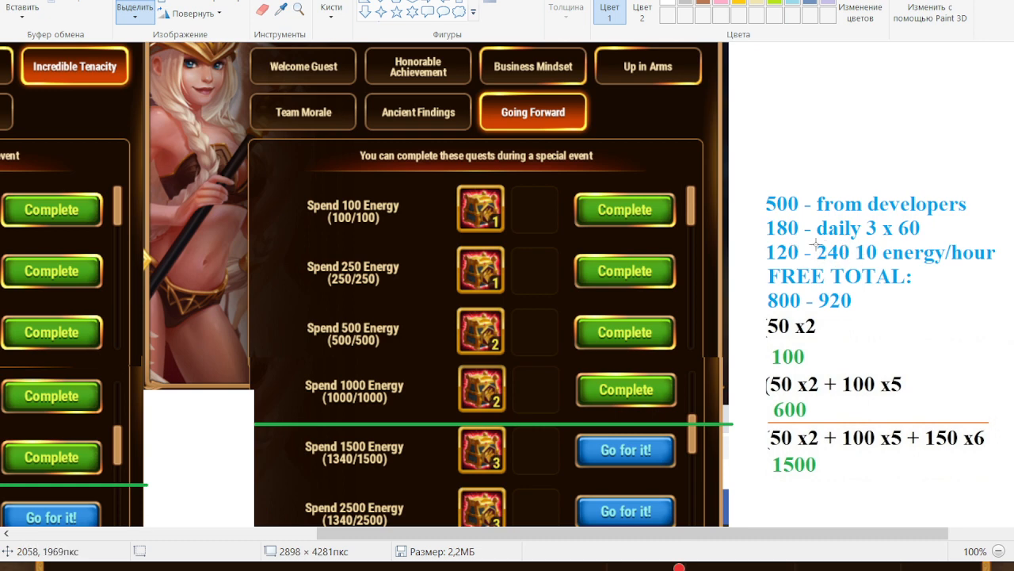
pyautogui.moveTo(964, 270)
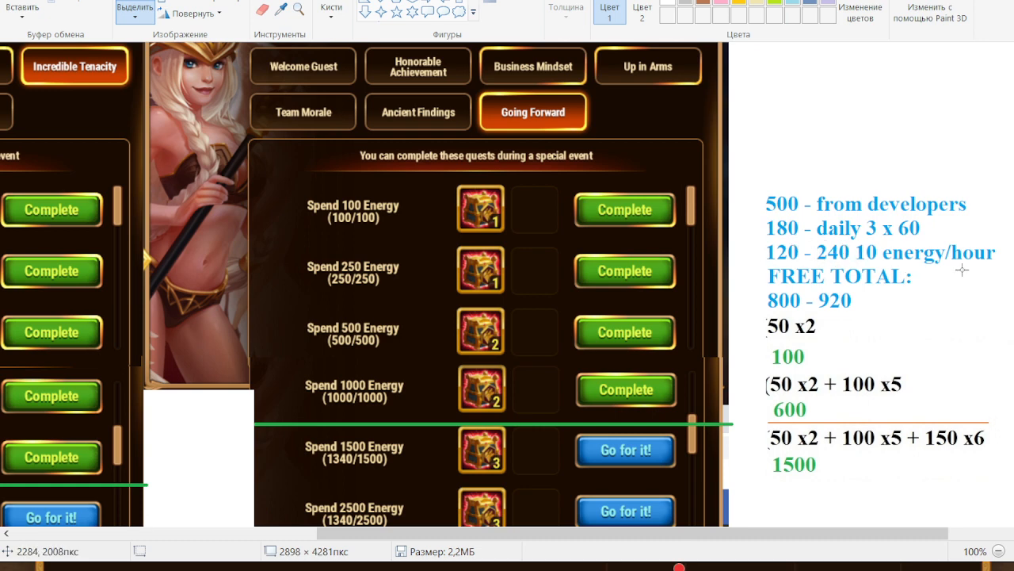
pyautogui.moveTo(832, 309)
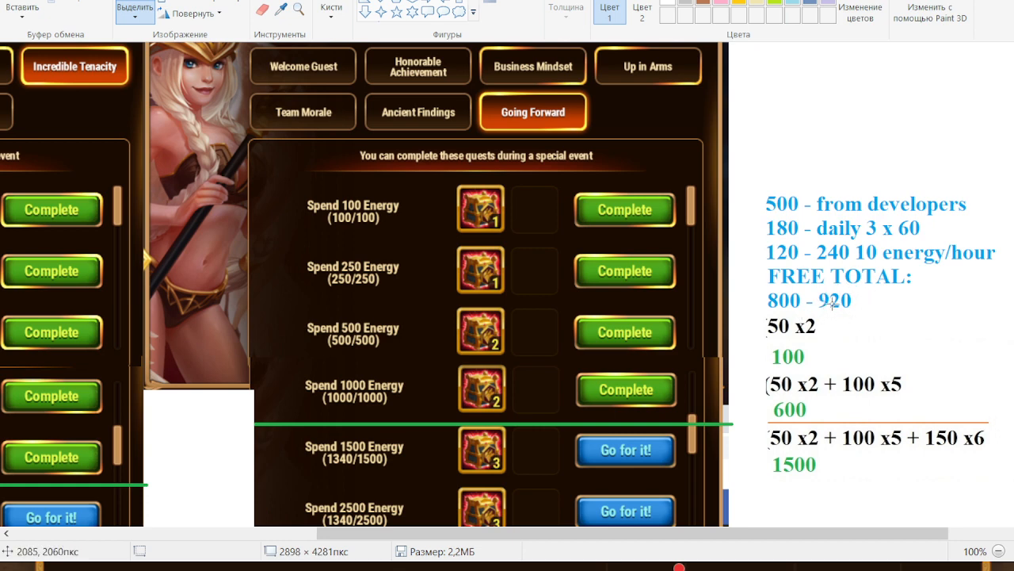
pyautogui.moveTo(538, 434)
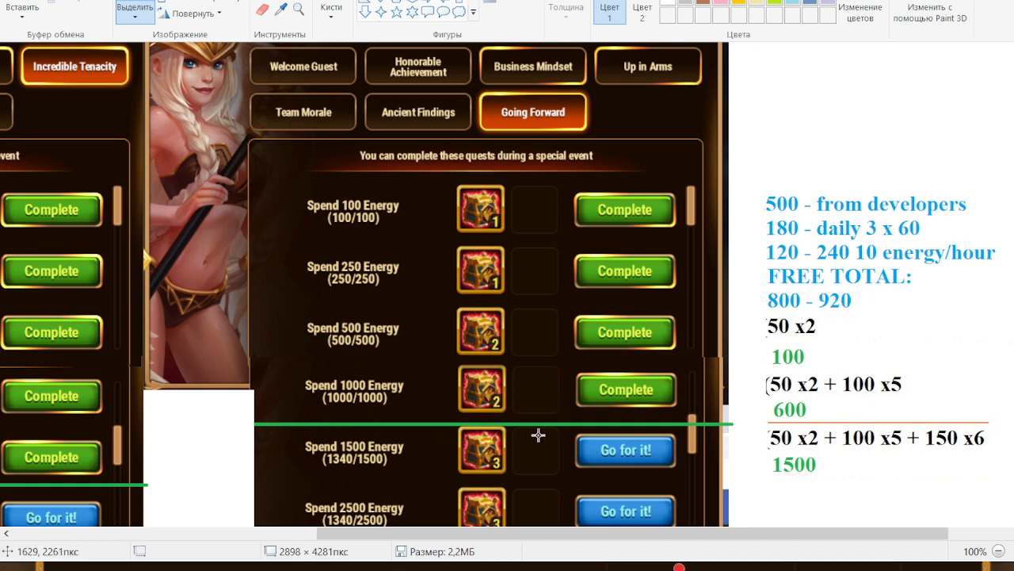
pyautogui.moveTo(425, 419)
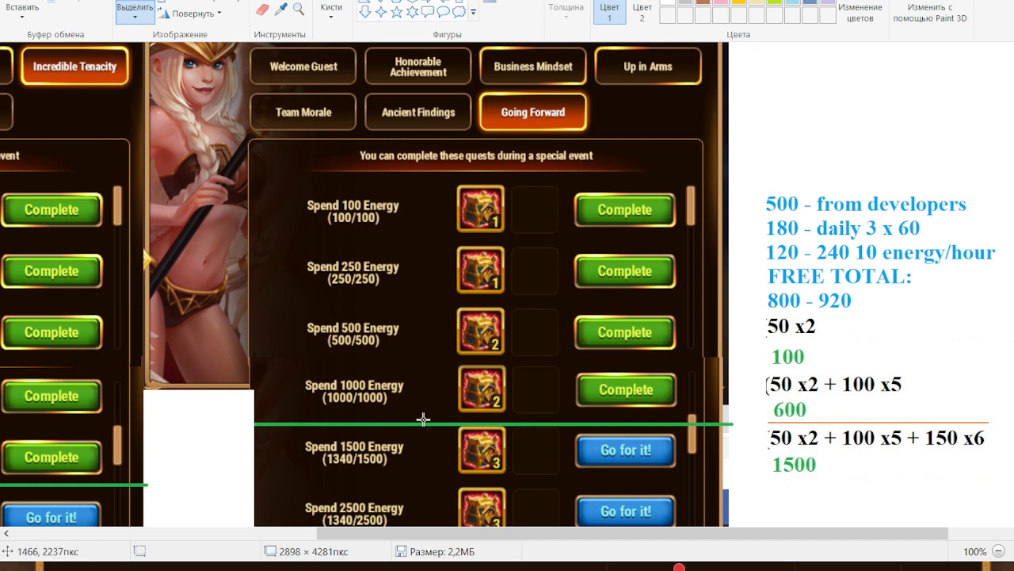
pyautogui.moveTo(853, 456)
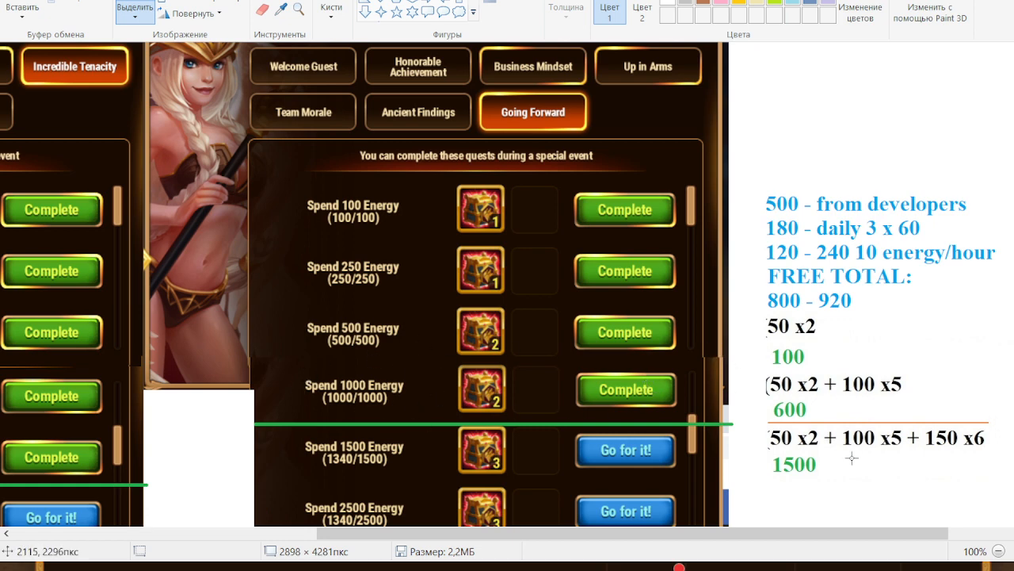
pyautogui.moveTo(964, 486)
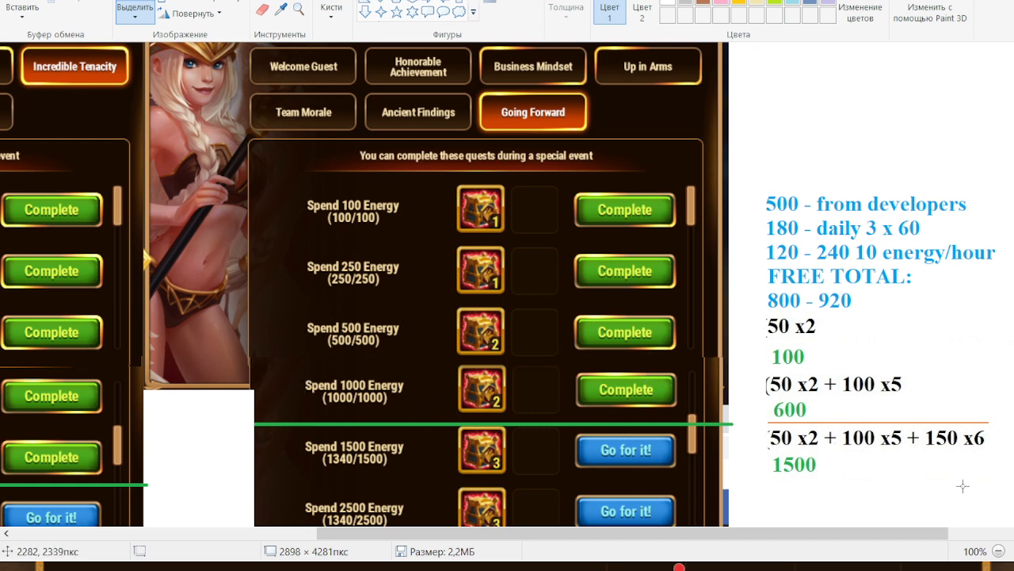
pyautogui.moveTo(973, 473)
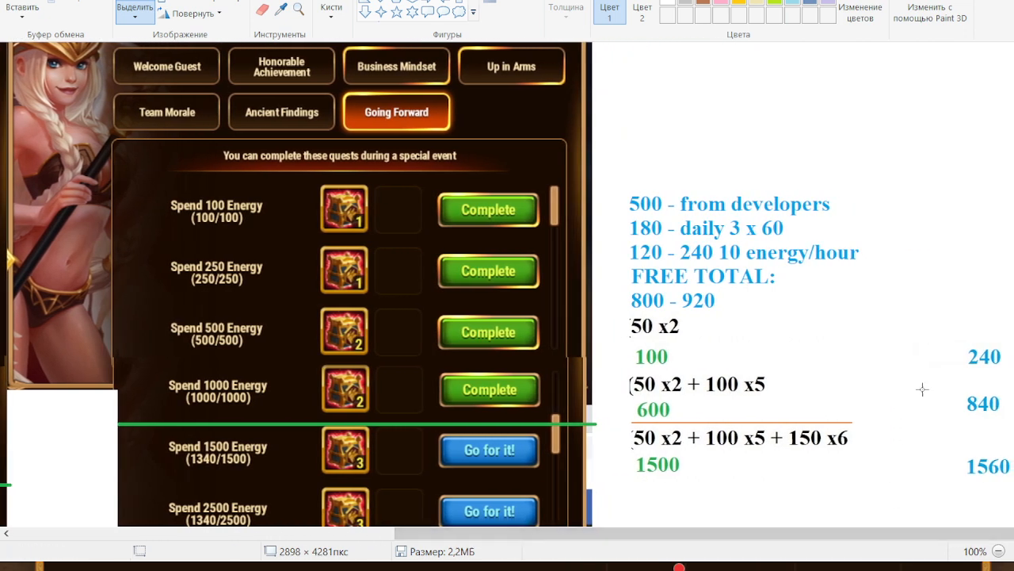
pyautogui.moveTo(998, 428)
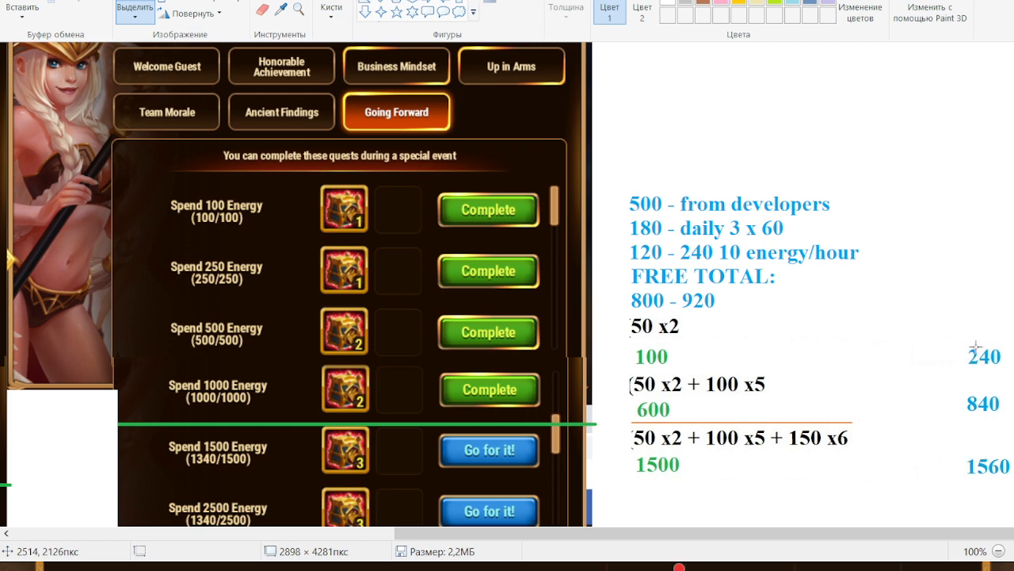
pyautogui.moveTo(716, 388)
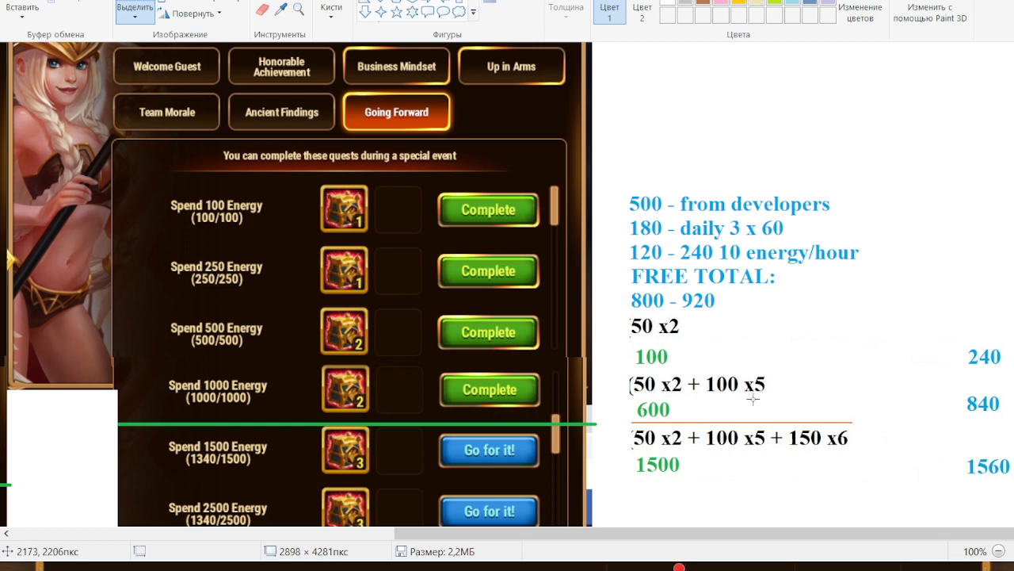
pyautogui.moveTo(266, 434)
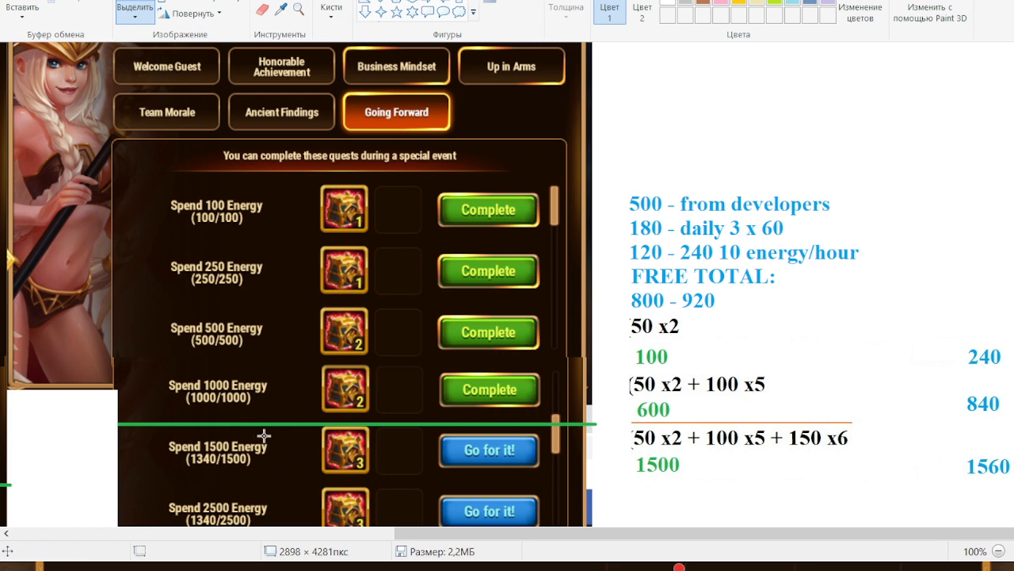
pyautogui.moveTo(184, 451)
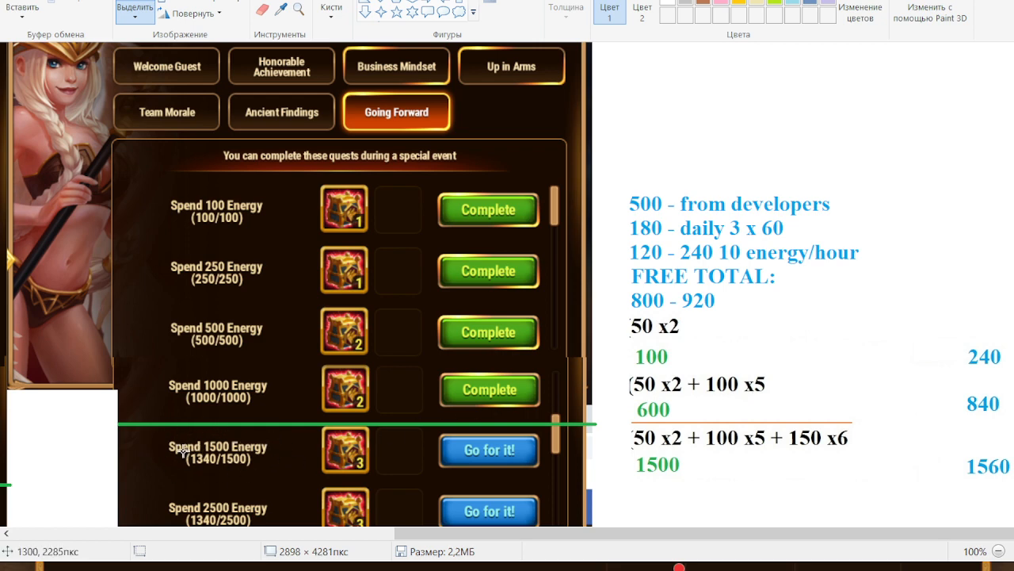
pyautogui.moveTo(768, 413)
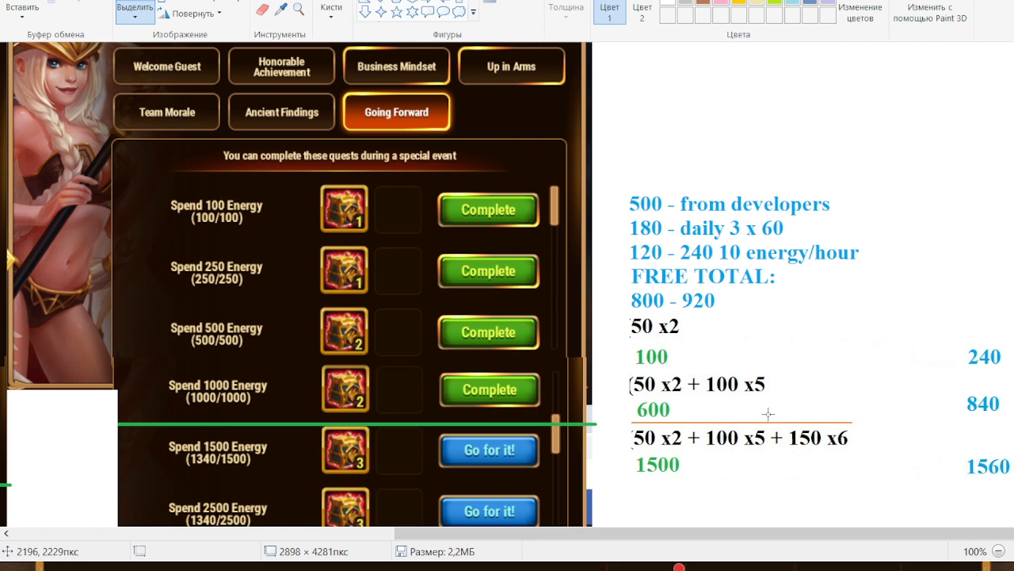
pyautogui.moveTo(380, 449)
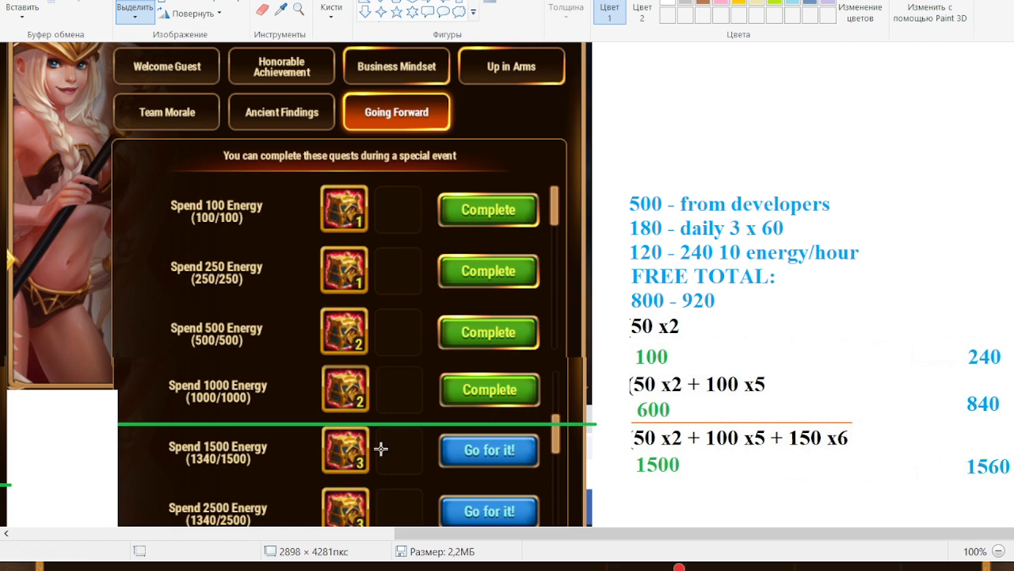
pyautogui.scroll(-3)
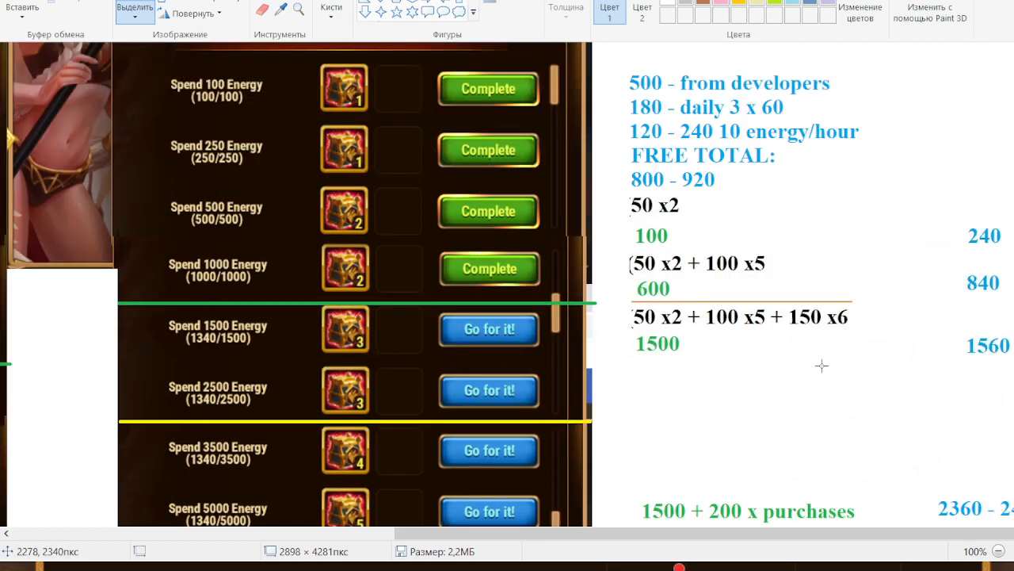
pyautogui.moveTo(331, 406)
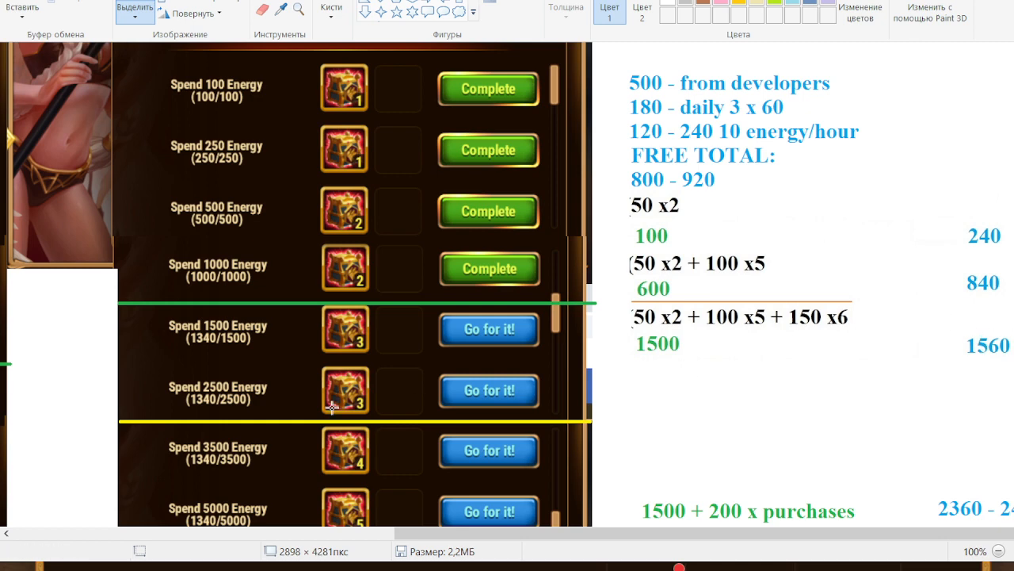
pyautogui.moveTo(842, 332)
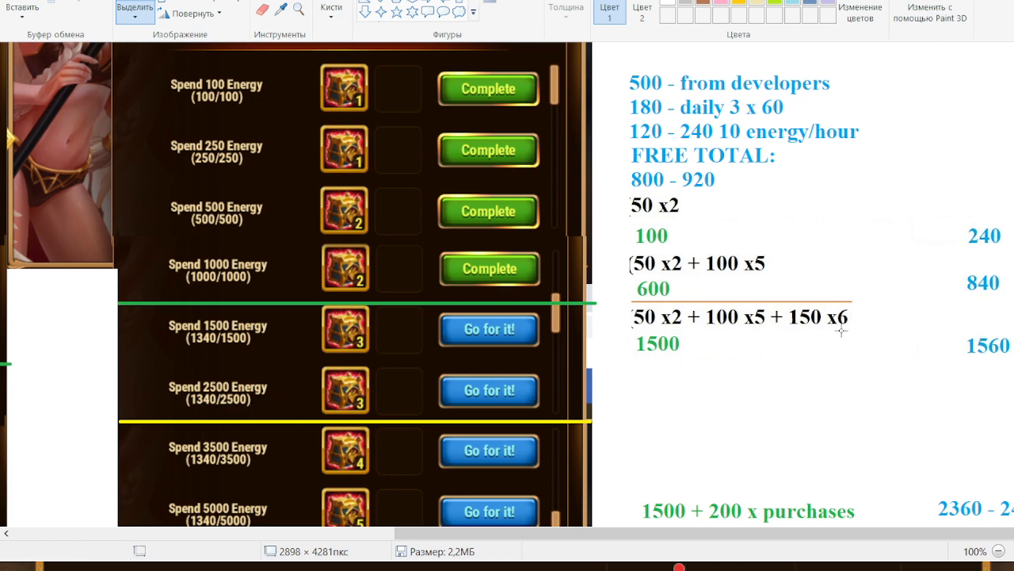
pyautogui.moveTo(807, 325)
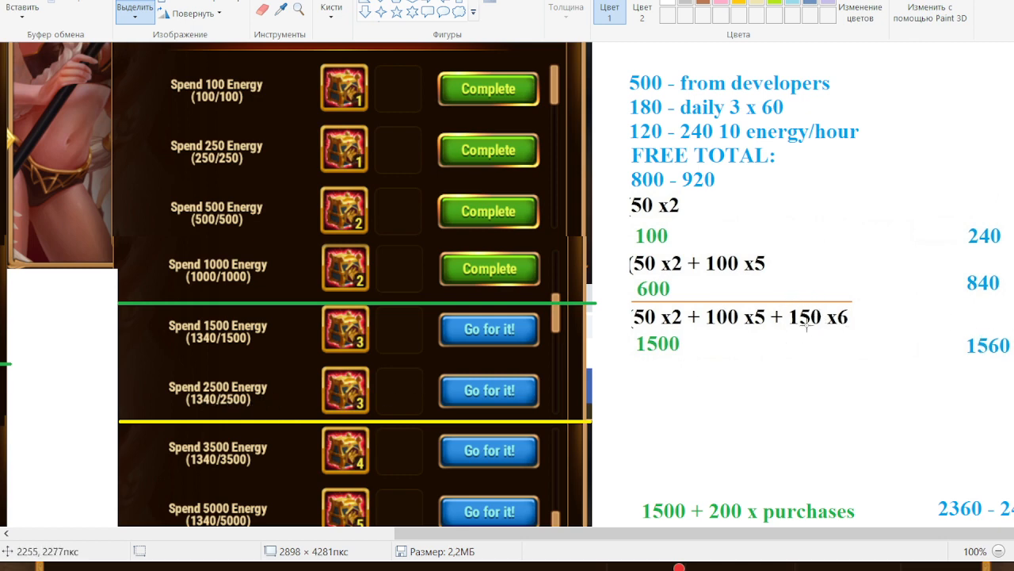
pyautogui.moveTo(641, 328)
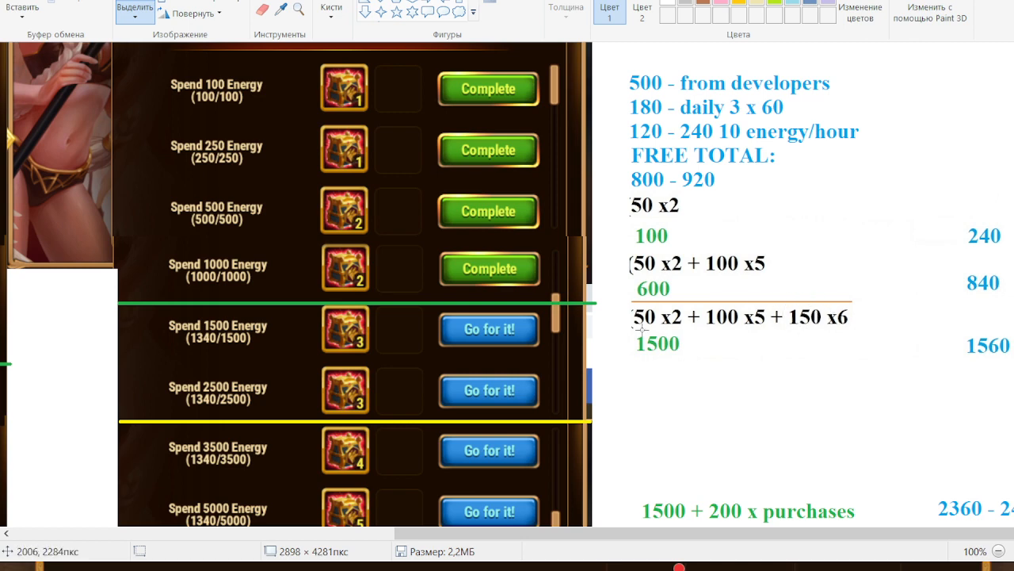
pyautogui.moveTo(783, 320)
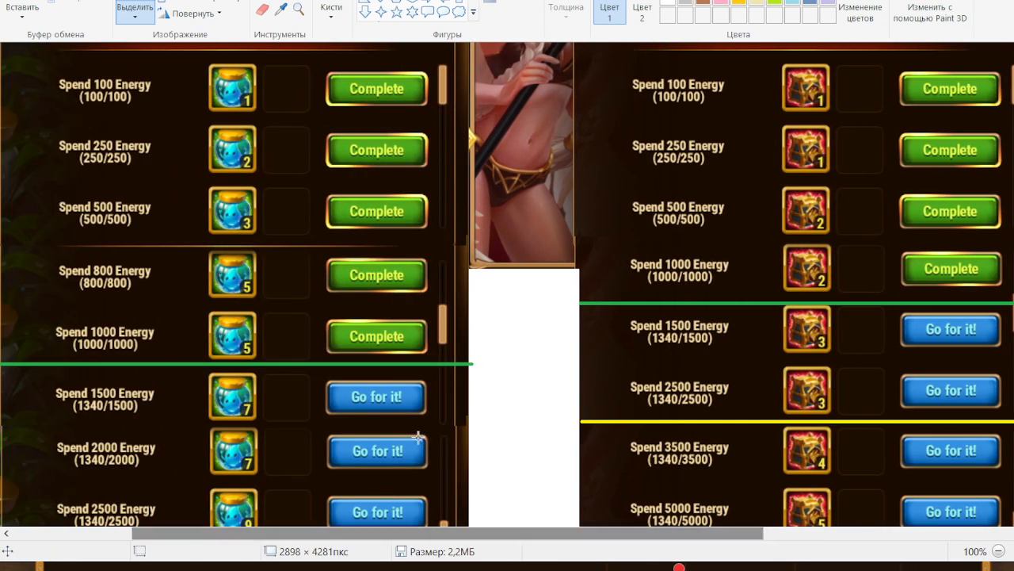
pyautogui.scroll(-3)
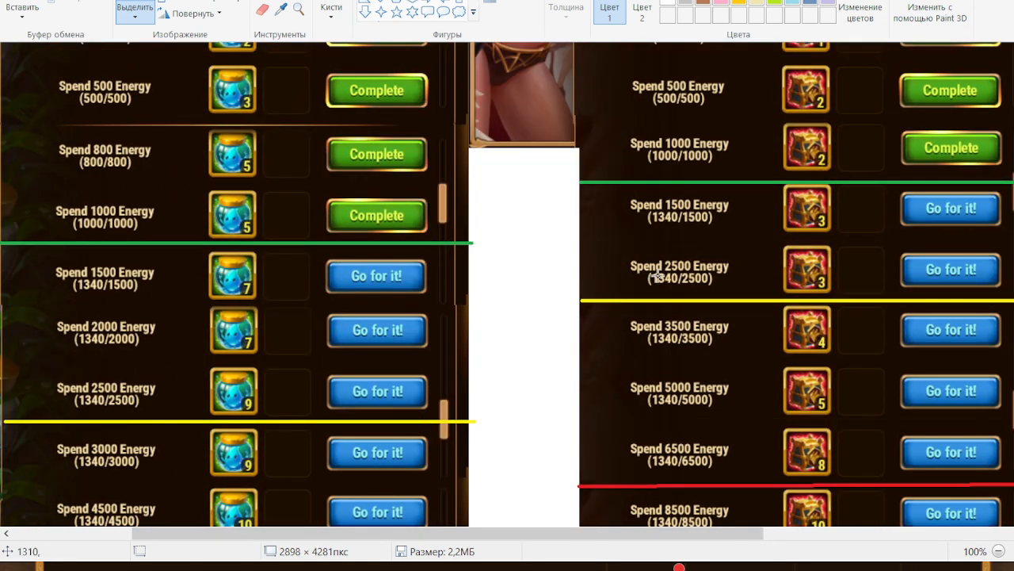
pyautogui.moveTo(504, 340)
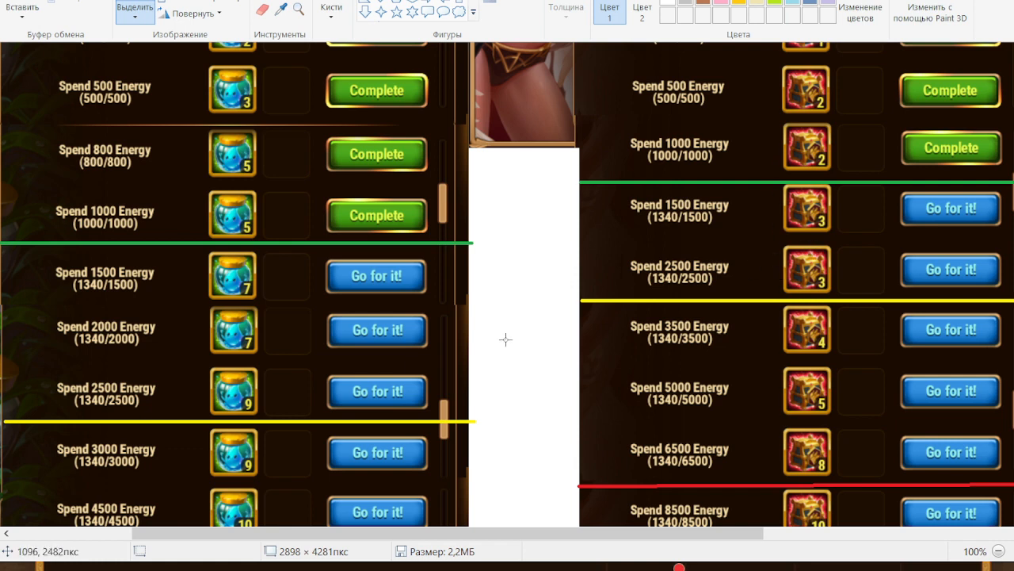
pyautogui.moveTo(209, 289)
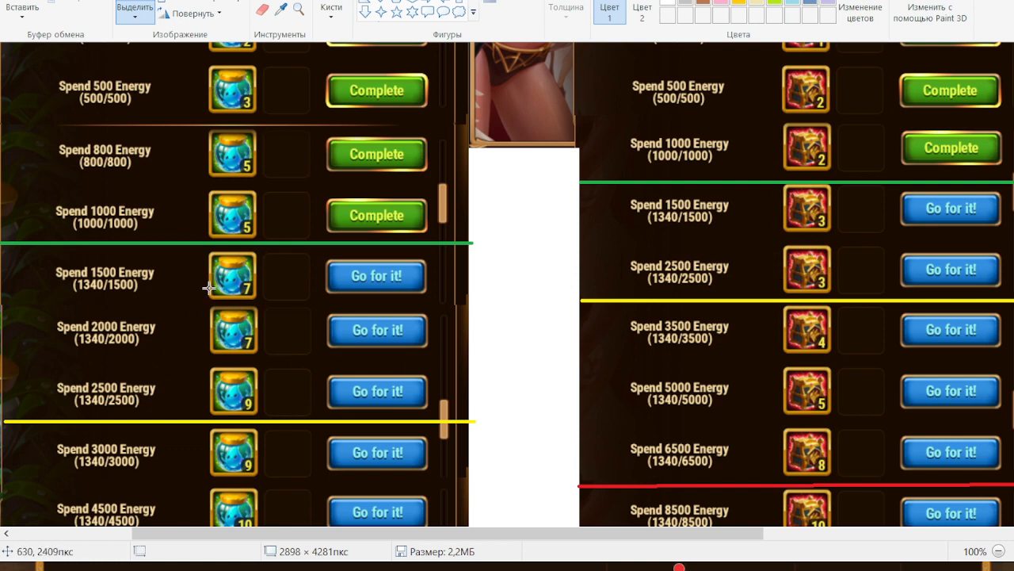
pyautogui.moveTo(769, 244)
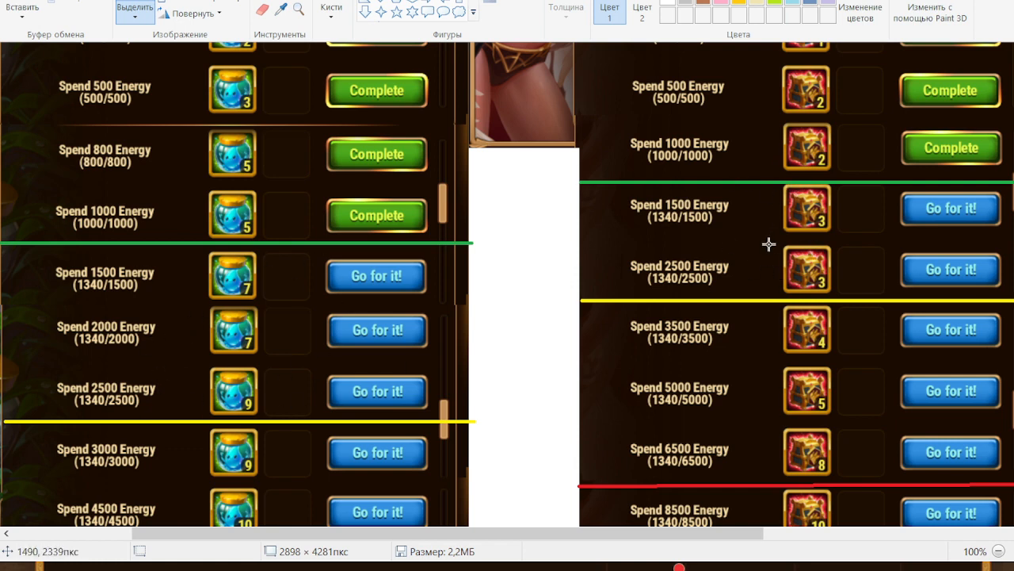
pyautogui.moveTo(893, 250)
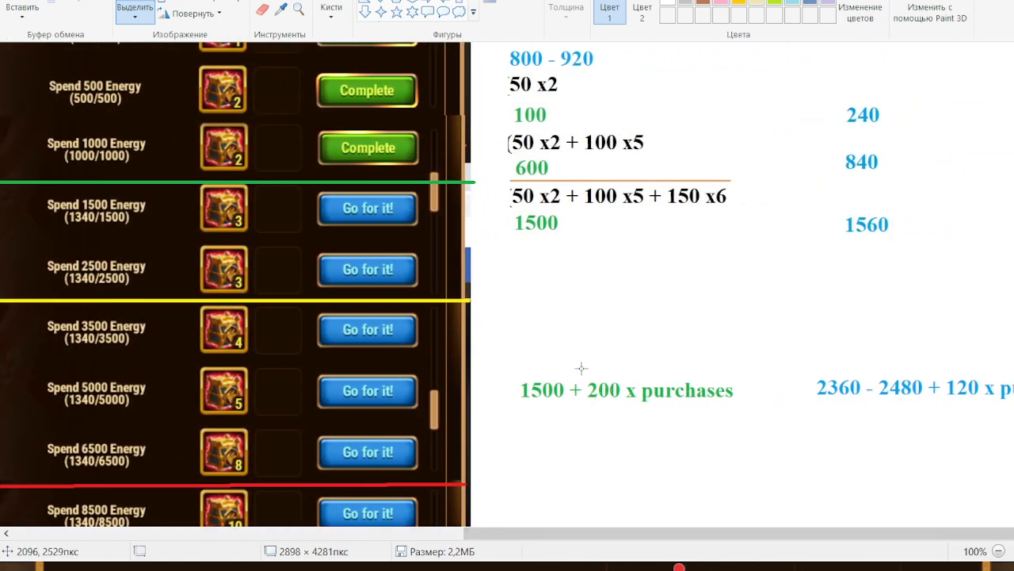
pyautogui.moveTo(695, 361)
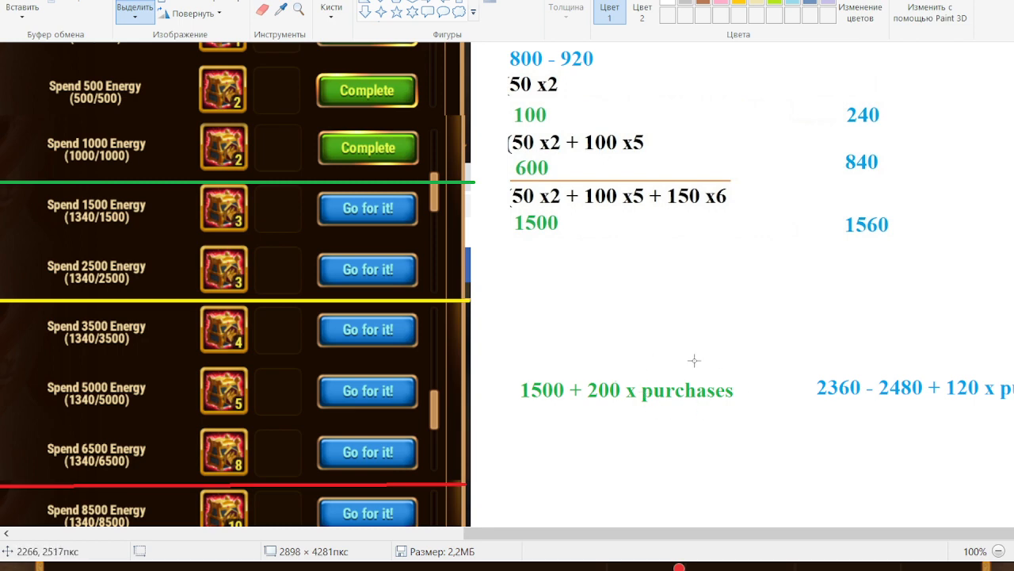
pyautogui.moveTo(695, 361)
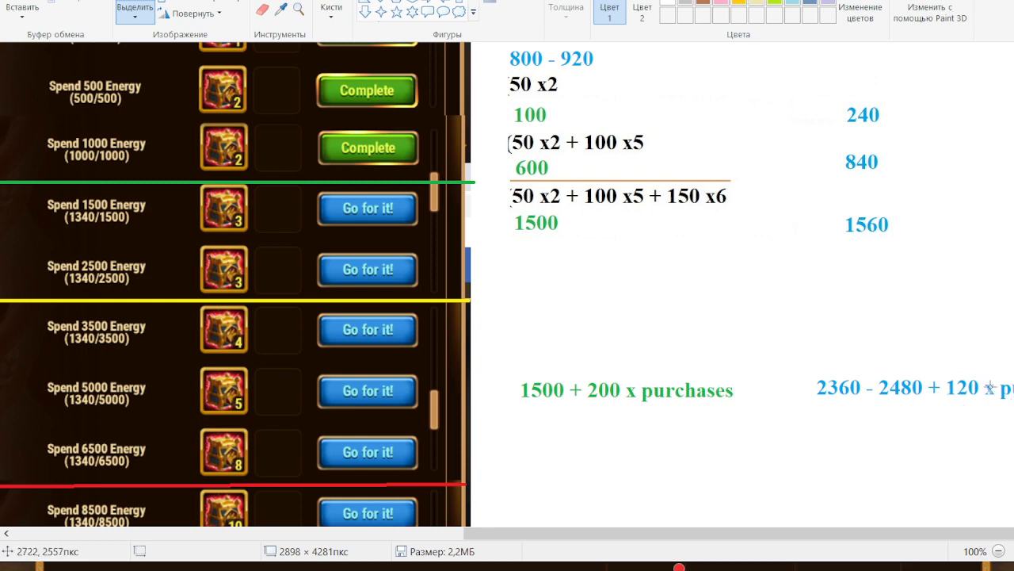
pyautogui.moveTo(443, 380)
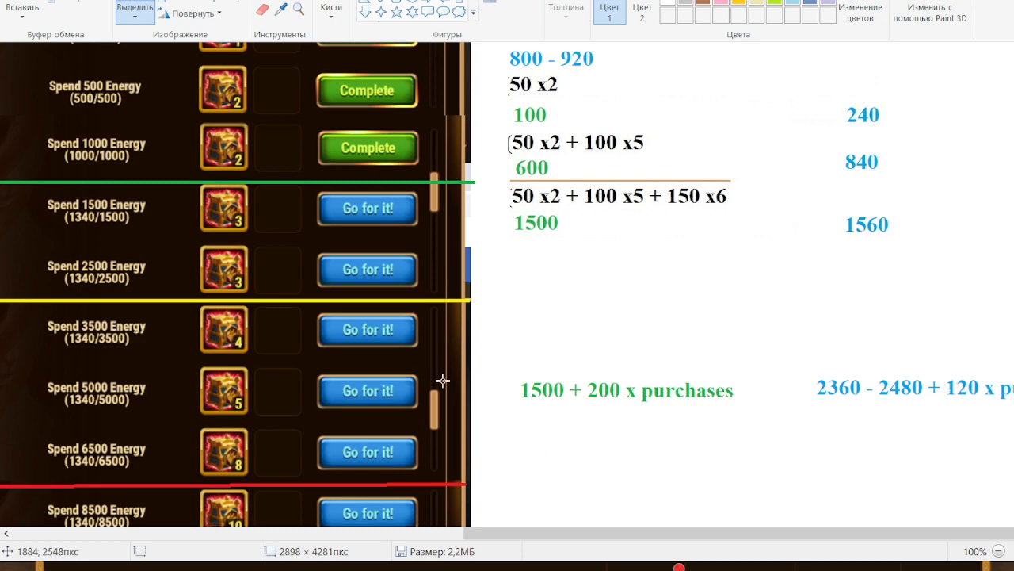
pyautogui.moveTo(815, 447)
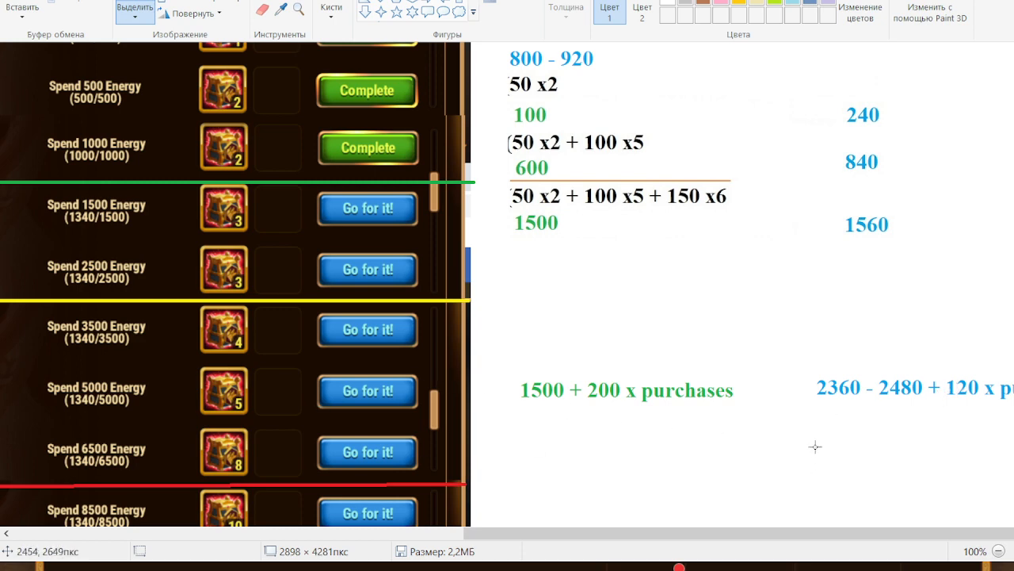
pyautogui.moveTo(827, 406)
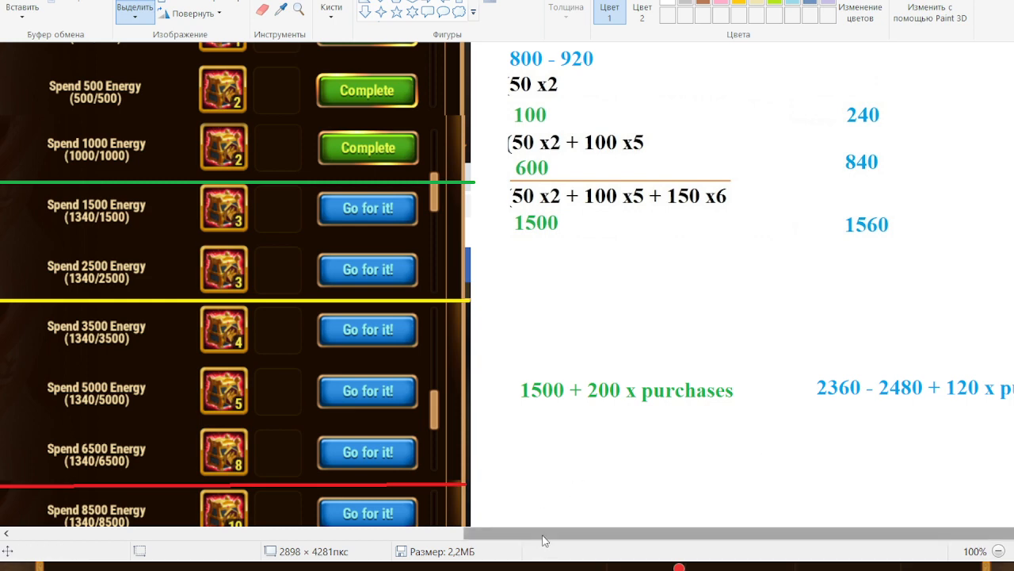
pyautogui.moveTo(583, 419)
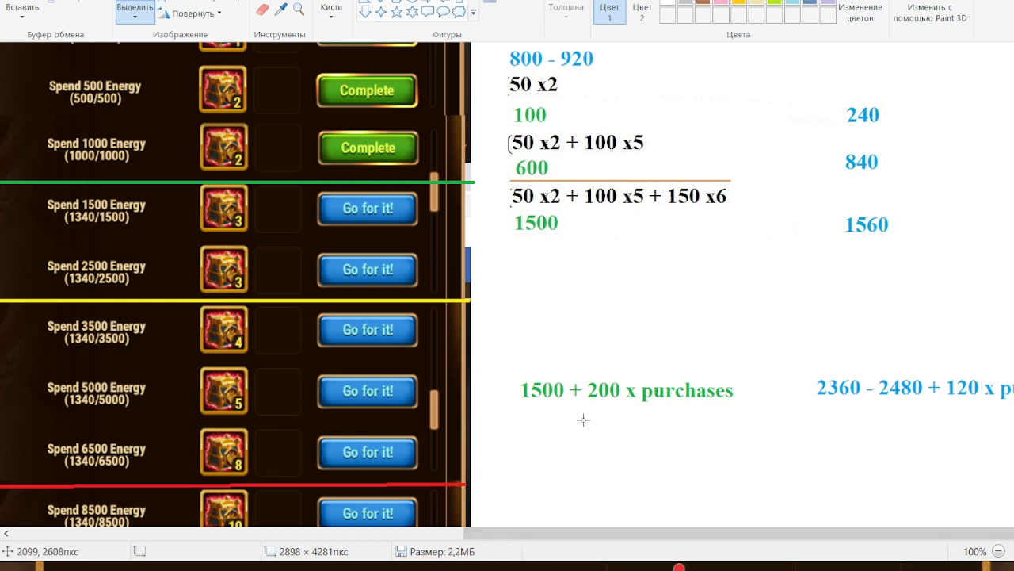
pyautogui.moveTo(739, 381)
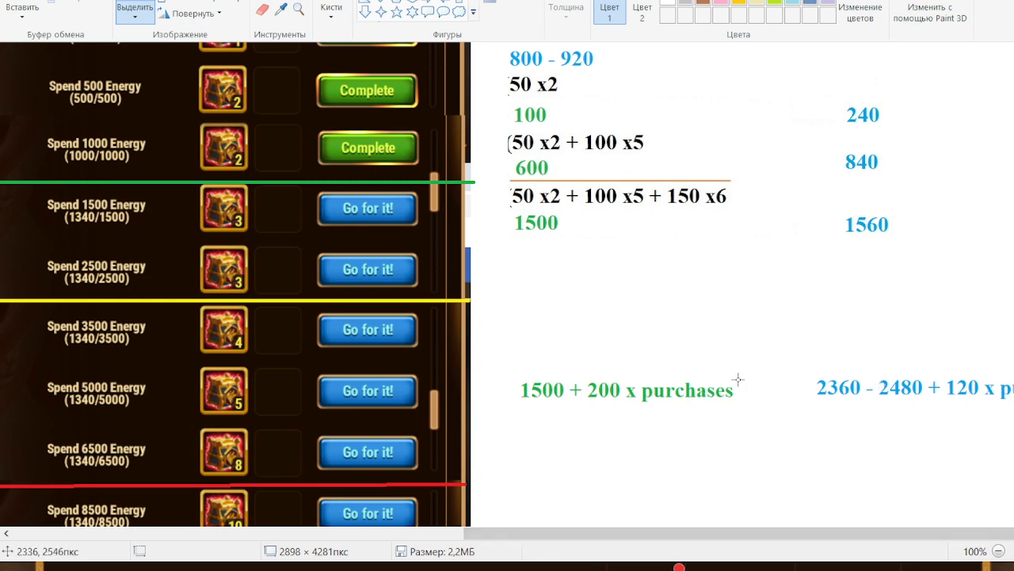
pyautogui.moveTo(599, 386)
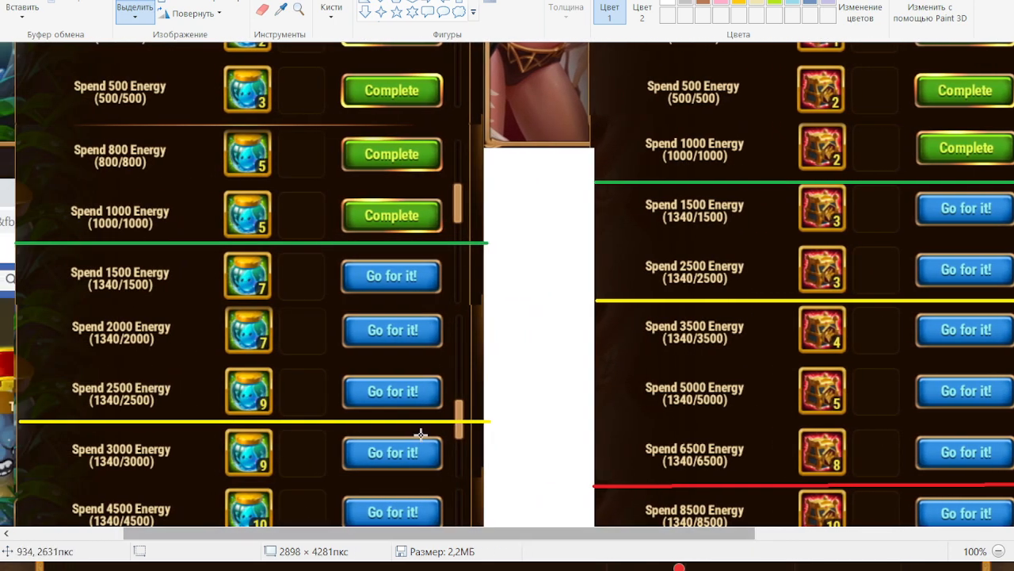
pyautogui.scroll(-3)
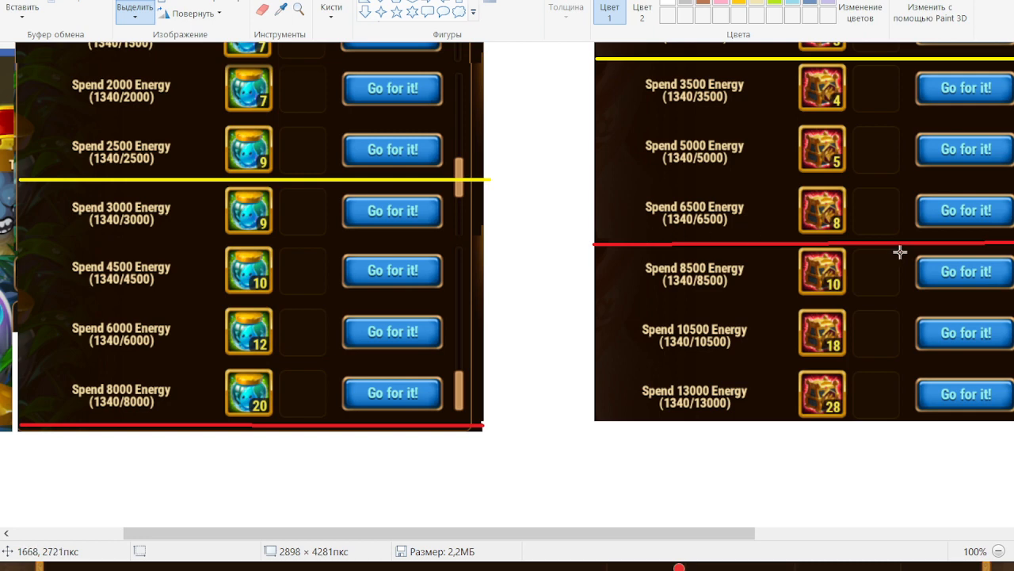
pyautogui.moveTo(403, 412)
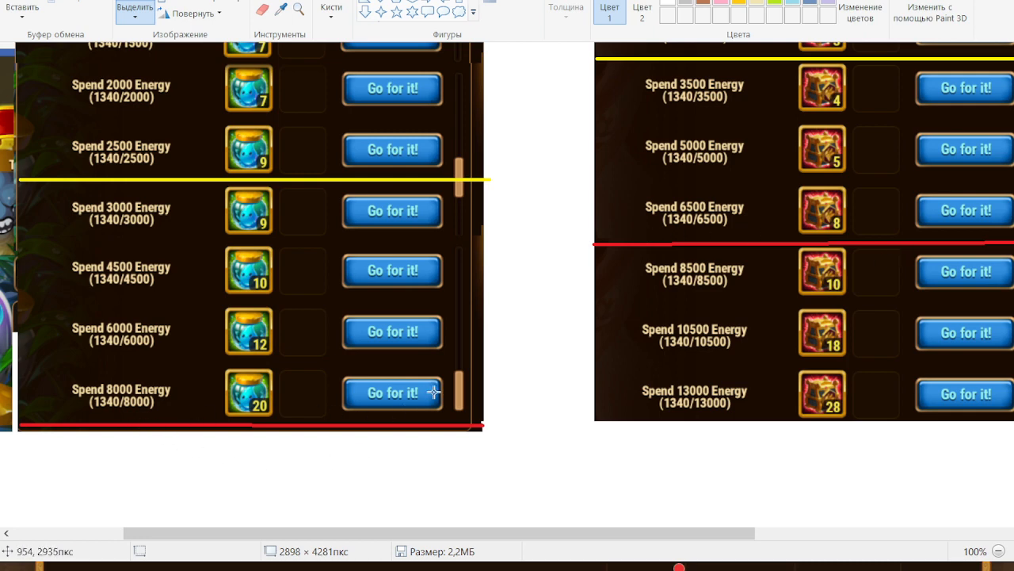
pyautogui.moveTo(590, 294)
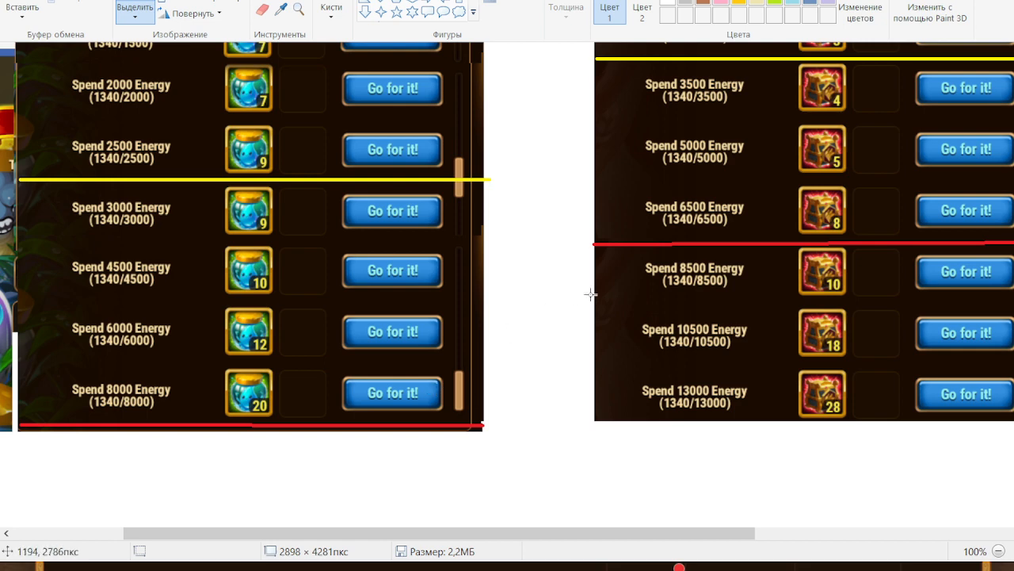
pyautogui.moveTo(721, 344)
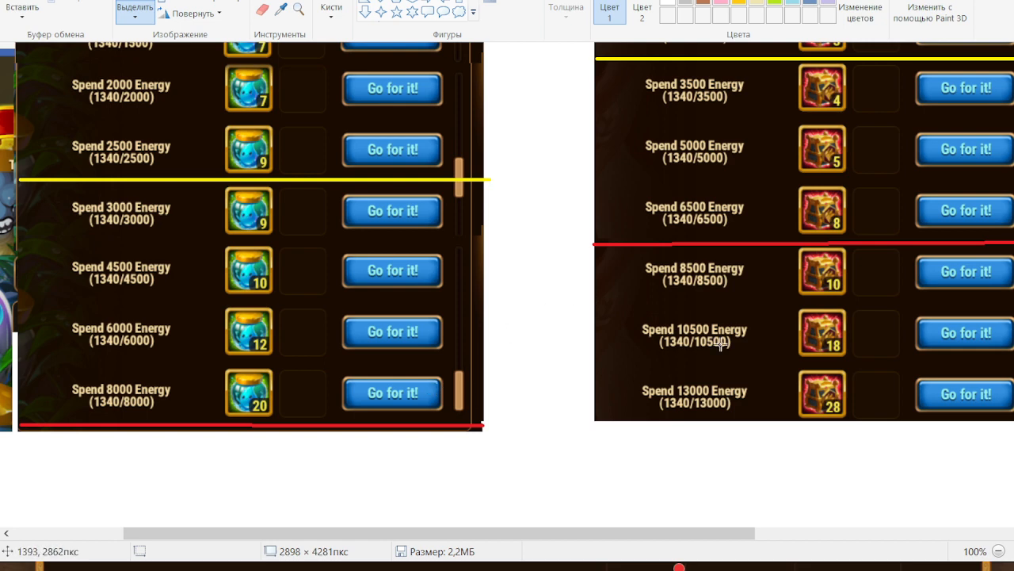
pyautogui.moveTo(485, 382)
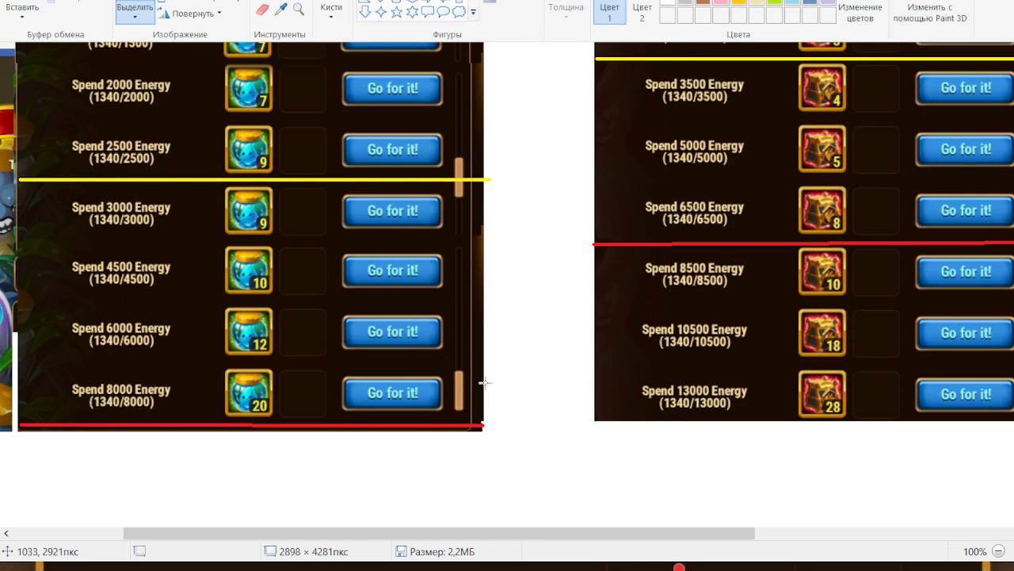
pyautogui.moveTo(318, 367)
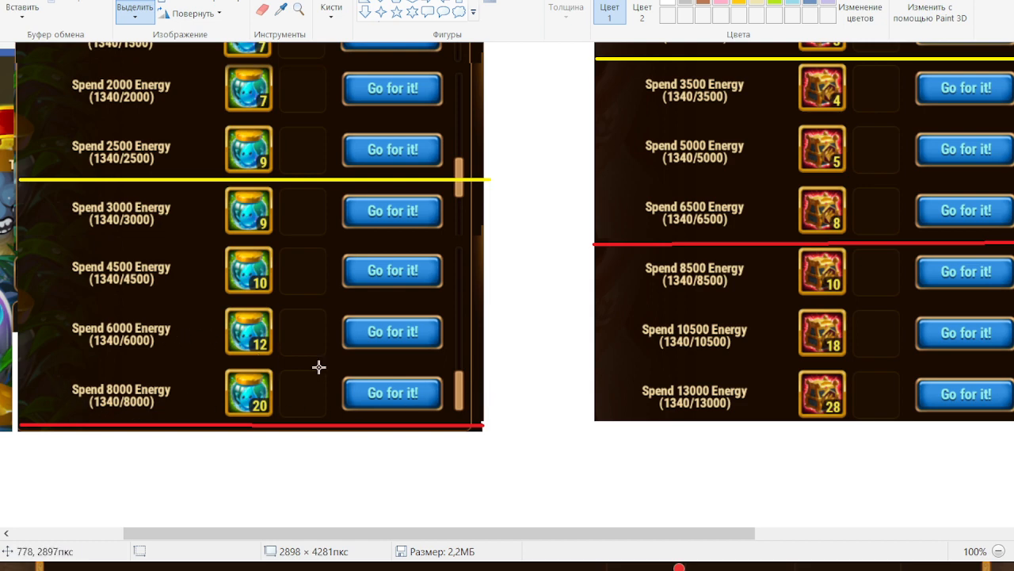
pyautogui.moveTo(128, 331)
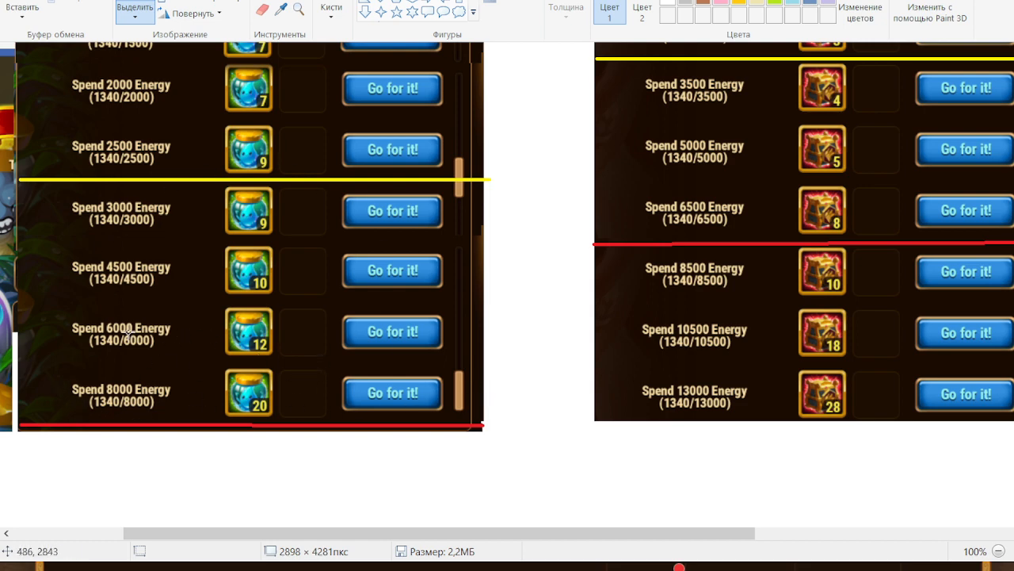
pyautogui.moveTo(789, 273)
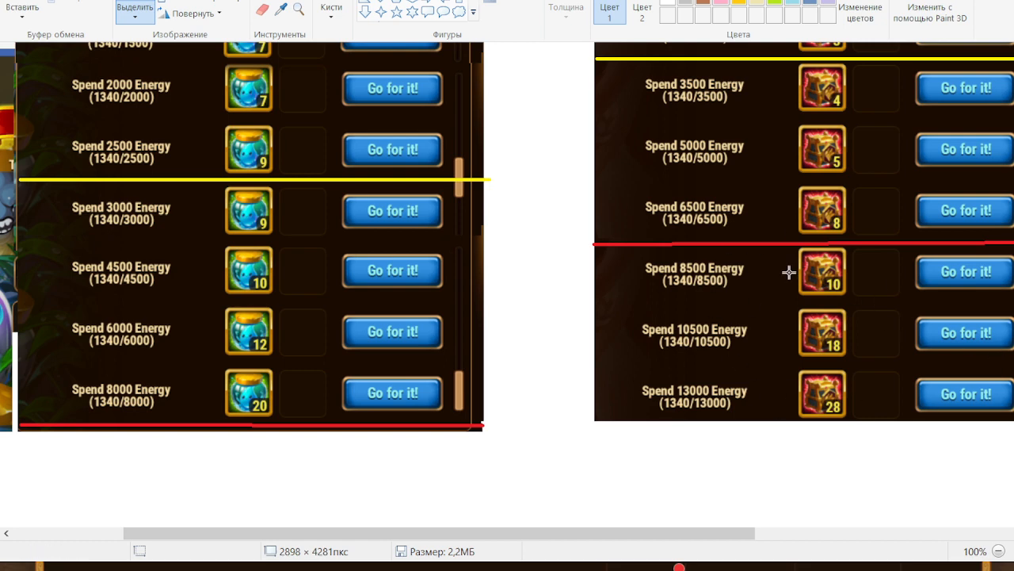
pyautogui.moveTo(135, 409)
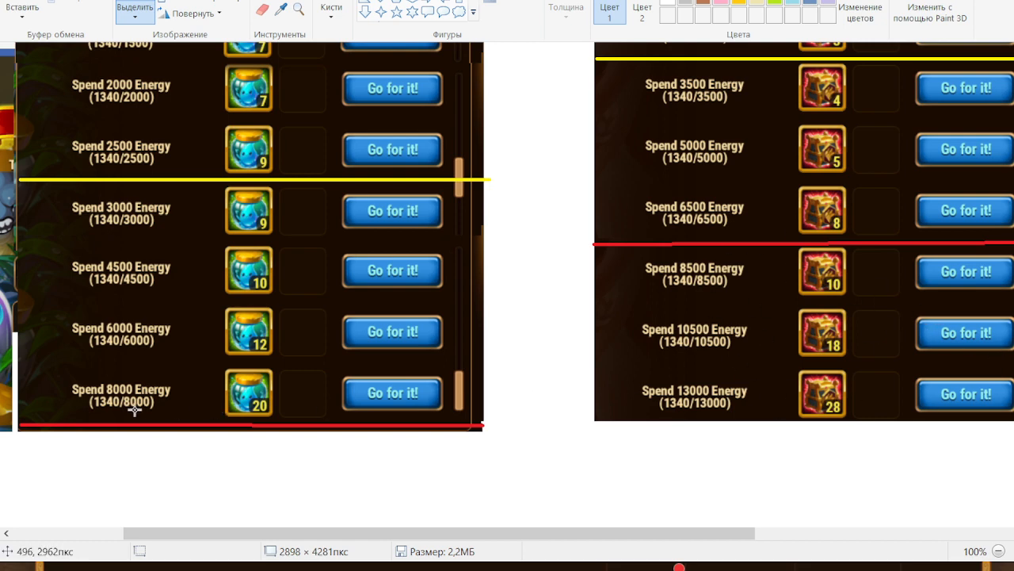
pyautogui.moveTo(717, 177)
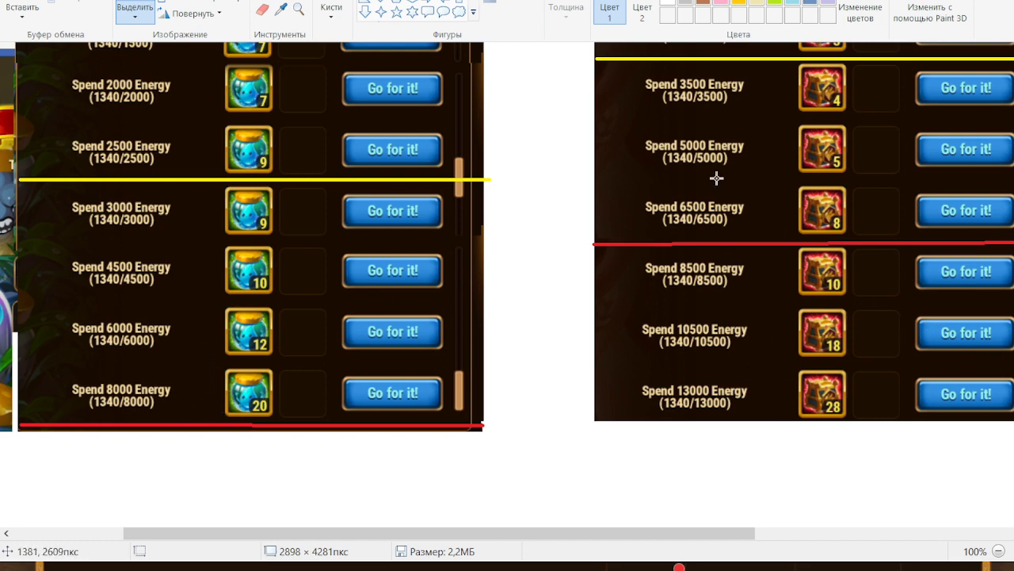
pyautogui.moveTo(722, 290)
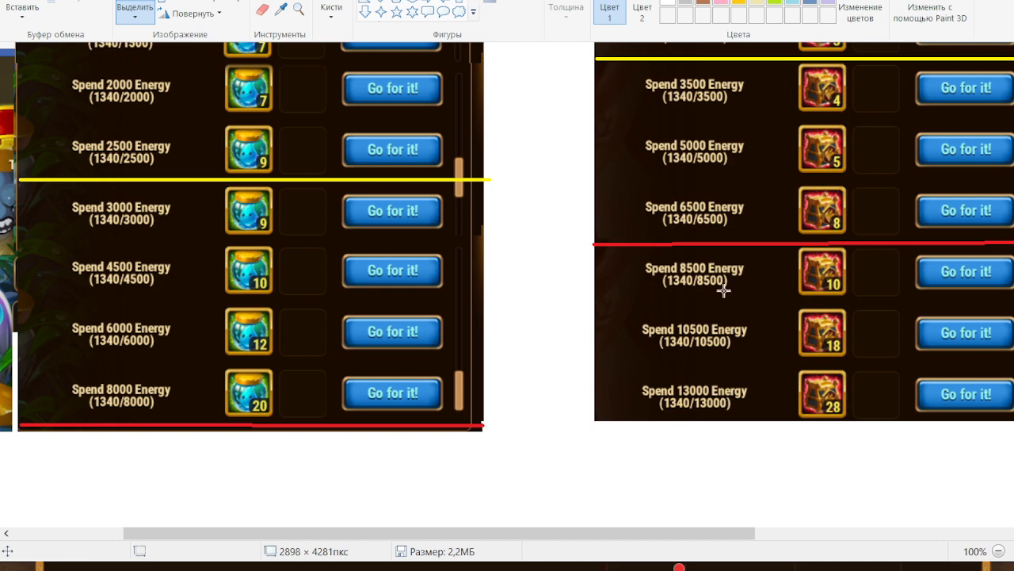
pyautogui.moveTo(830, 390)
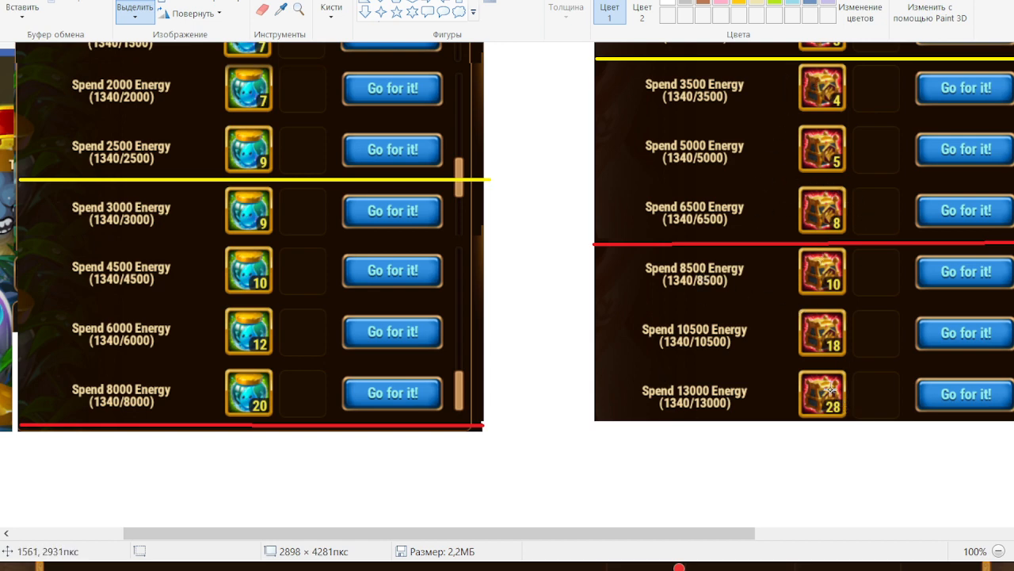
pyautogui.scroll(-3)
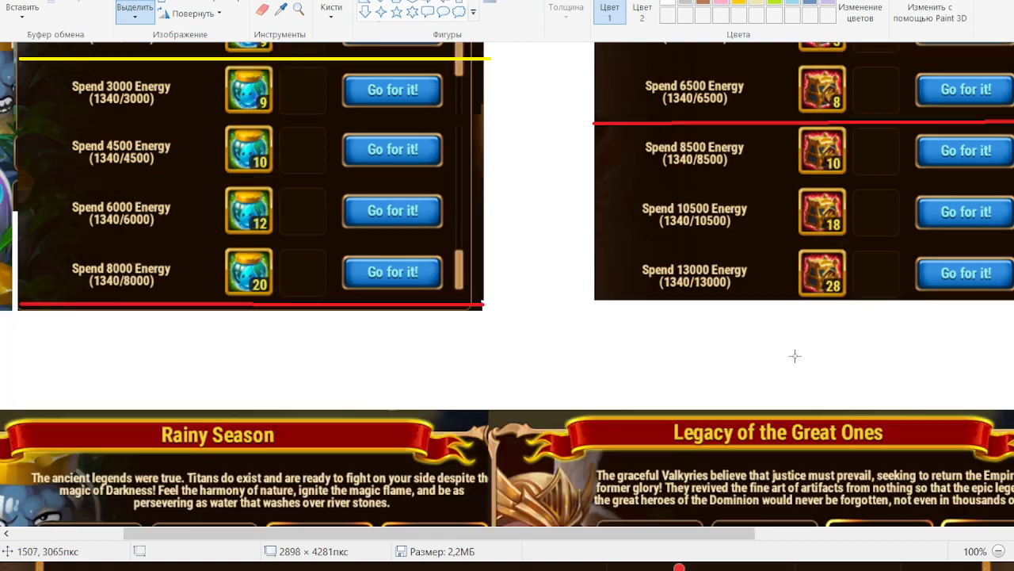
pyautogui.scroll(3)
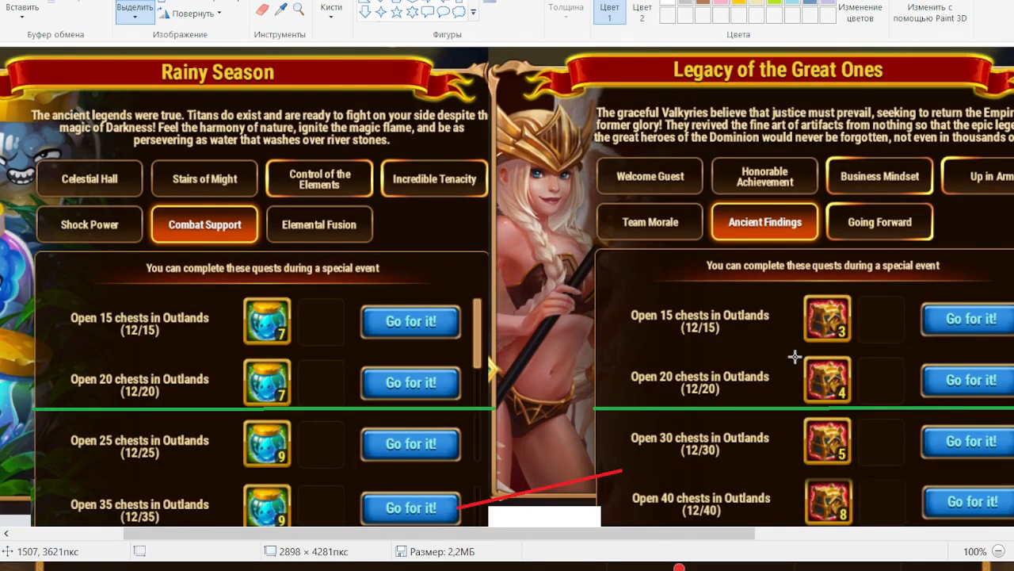
pyautogui.scroll(-3)
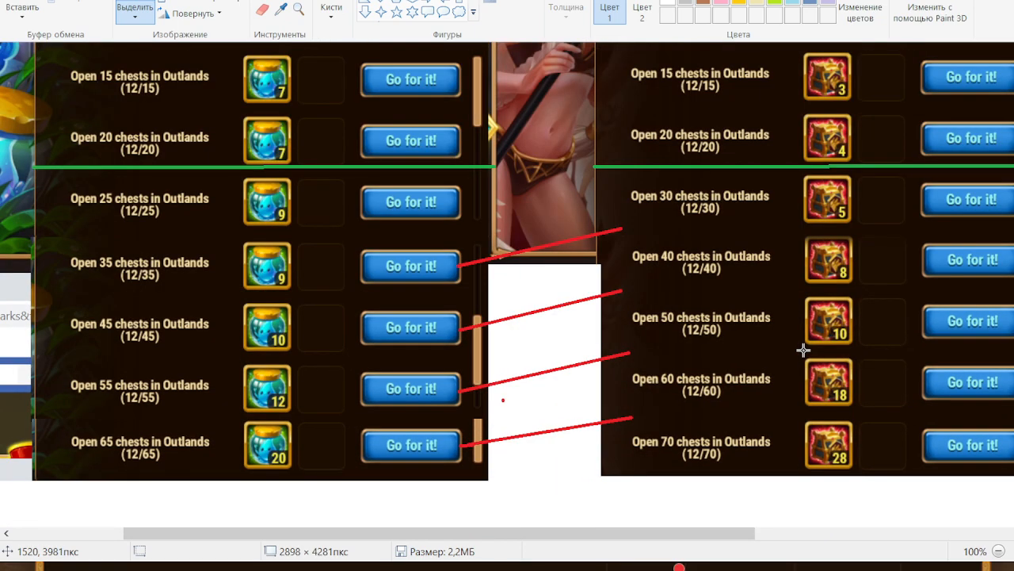
pyautogui.scroll(3)
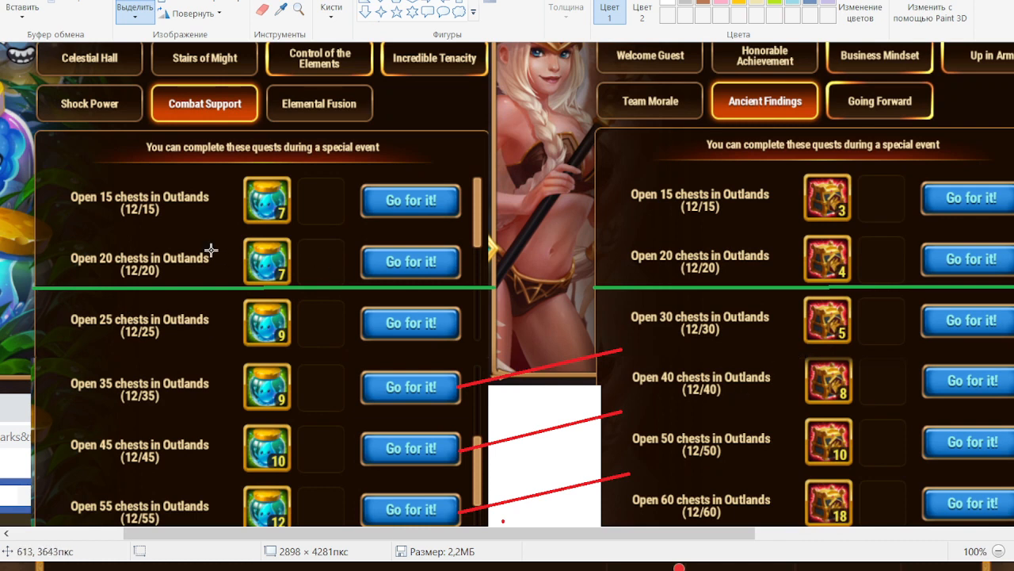
pyautogui.moveTo(621, 298)
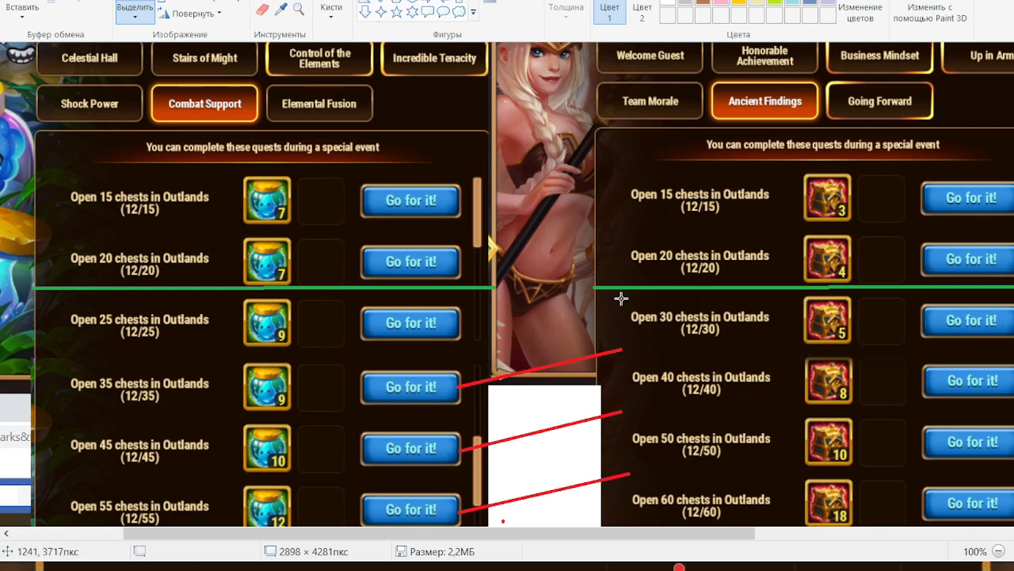
pyautogui.moveTo(758, 282)
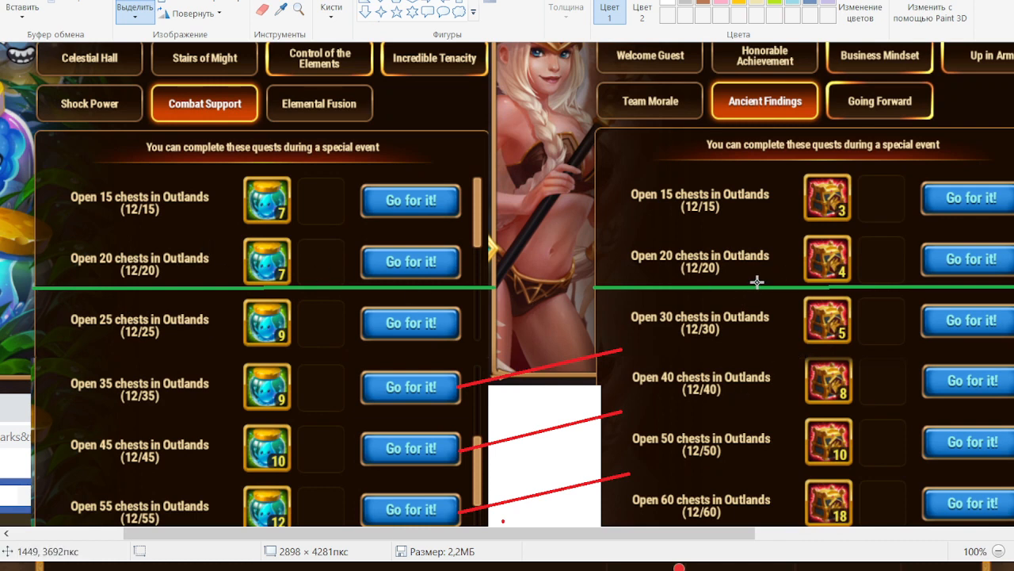
pyautogui.moveTo(125, 228)
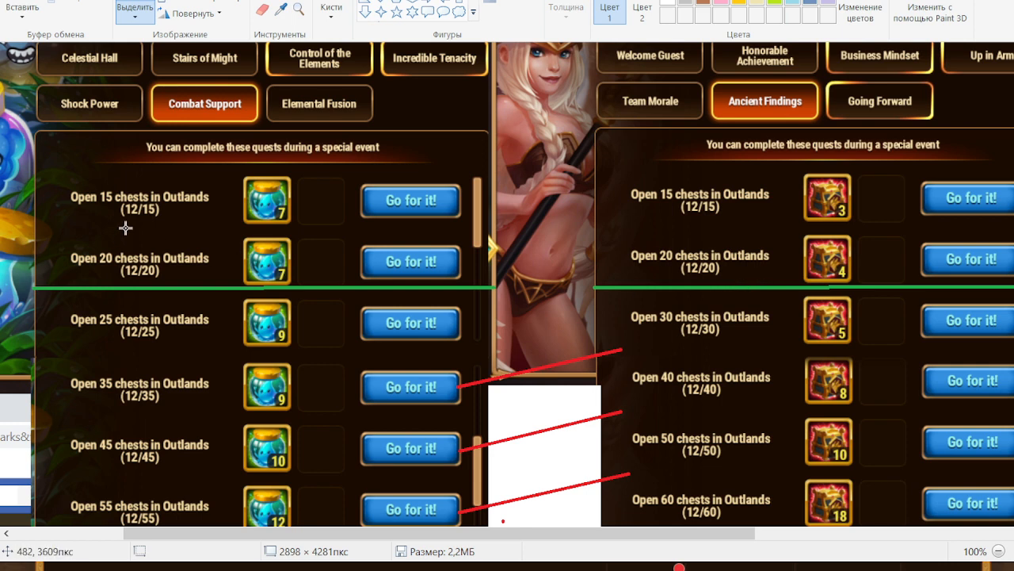
pyautogui.moveTo(125, 228)
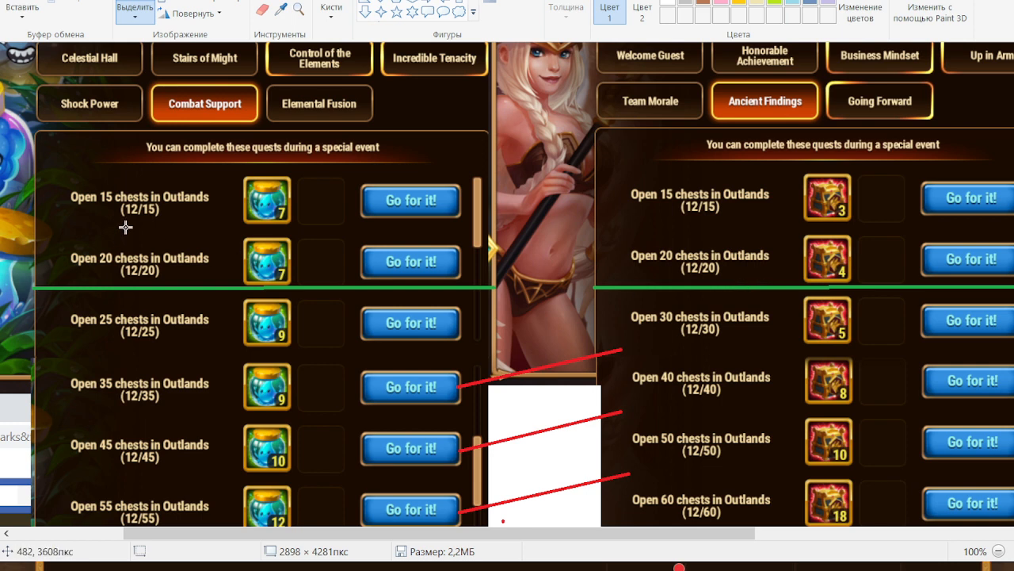
pyautogui.moveTo(302, 482)
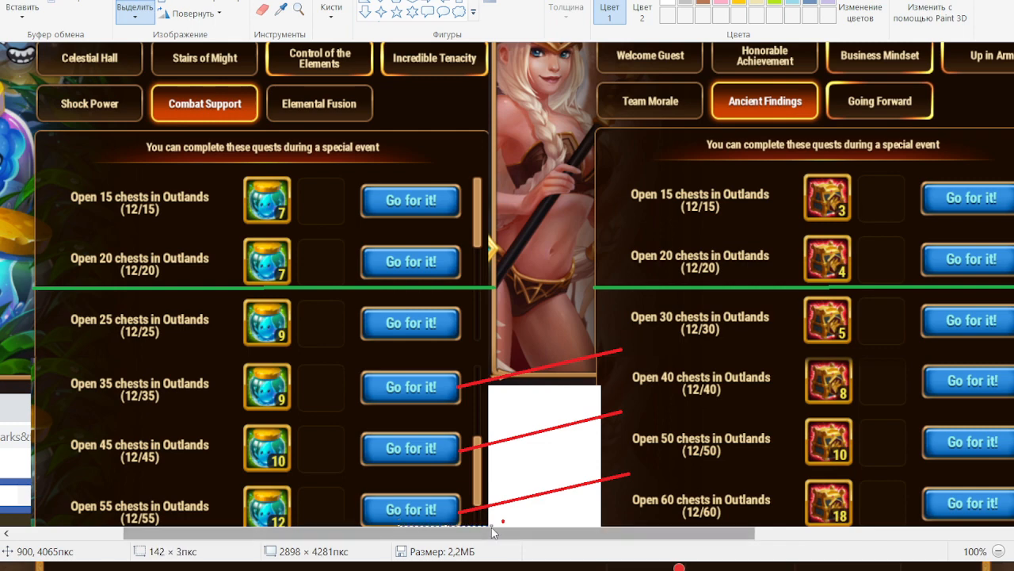
pyautogui.hscroll(3)
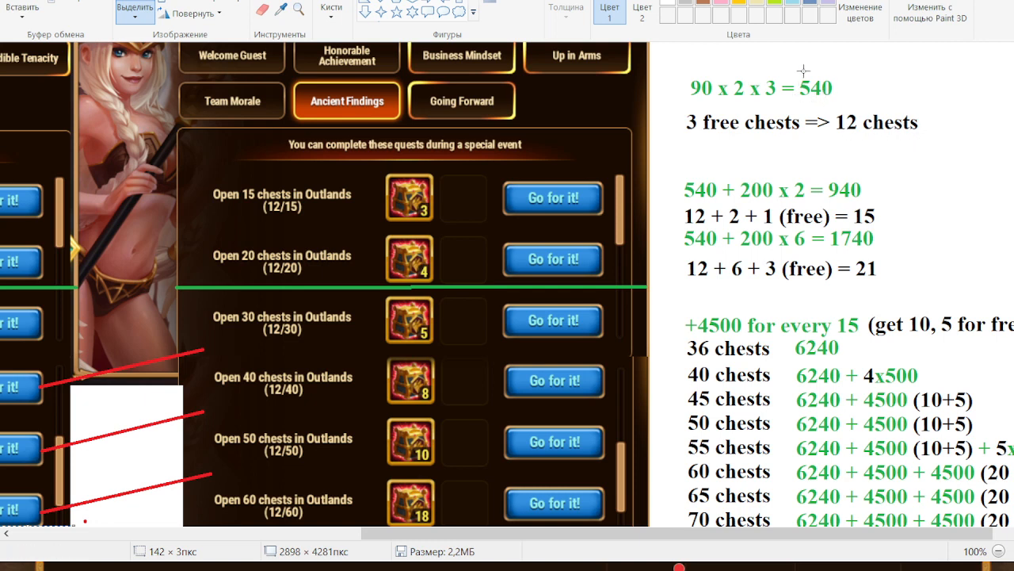
pyautogui.moveTo(837, 89)
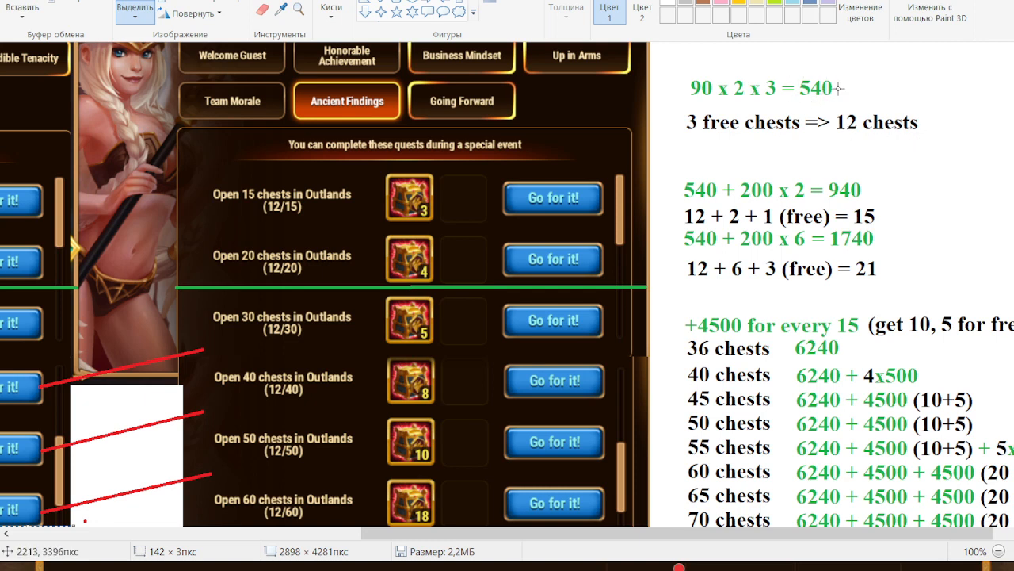
pyautogui.moveTo(760, 200)
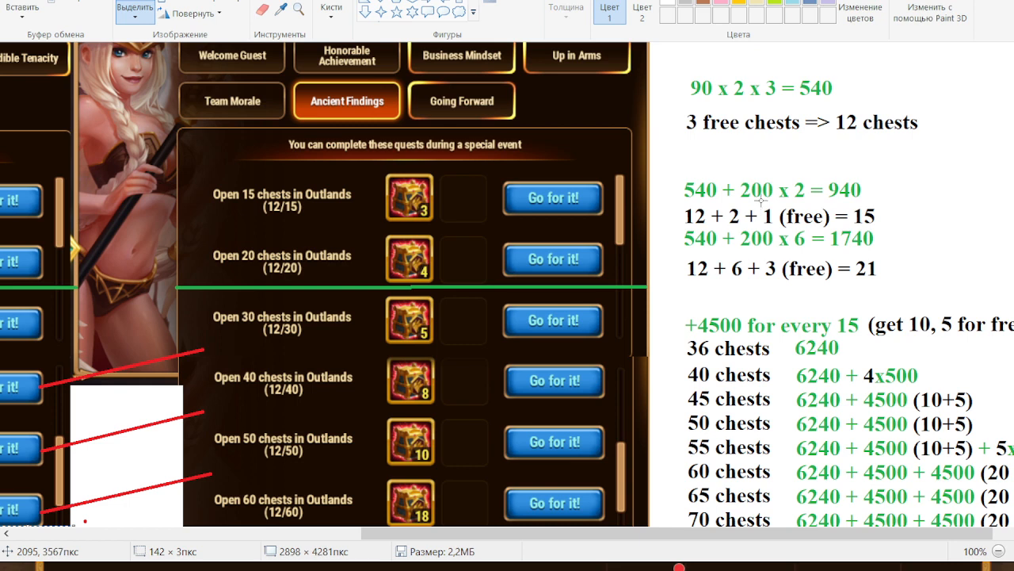
pyautogui.moveTo(764, 205)
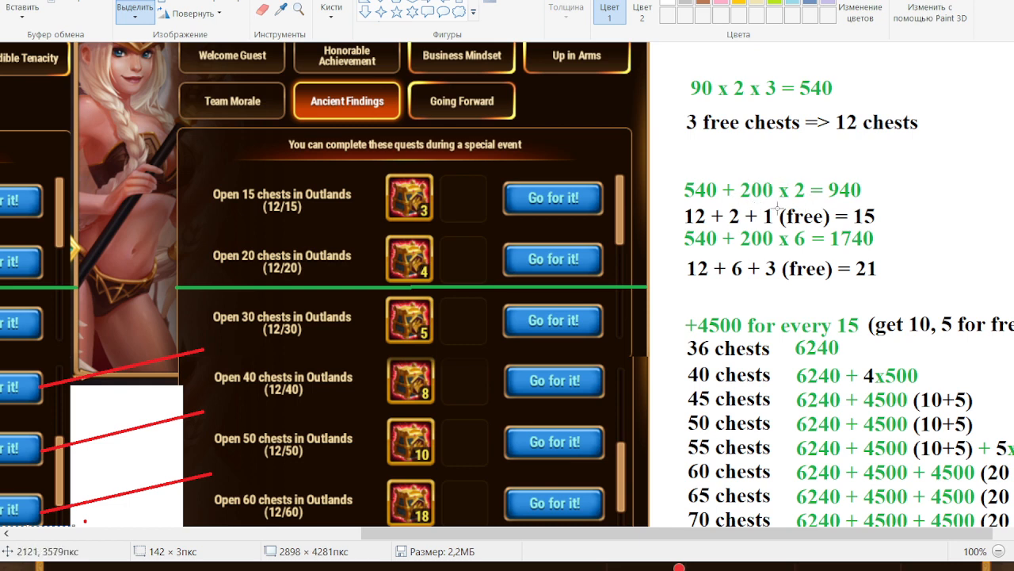
pyautogui.moveTo(732, 216)
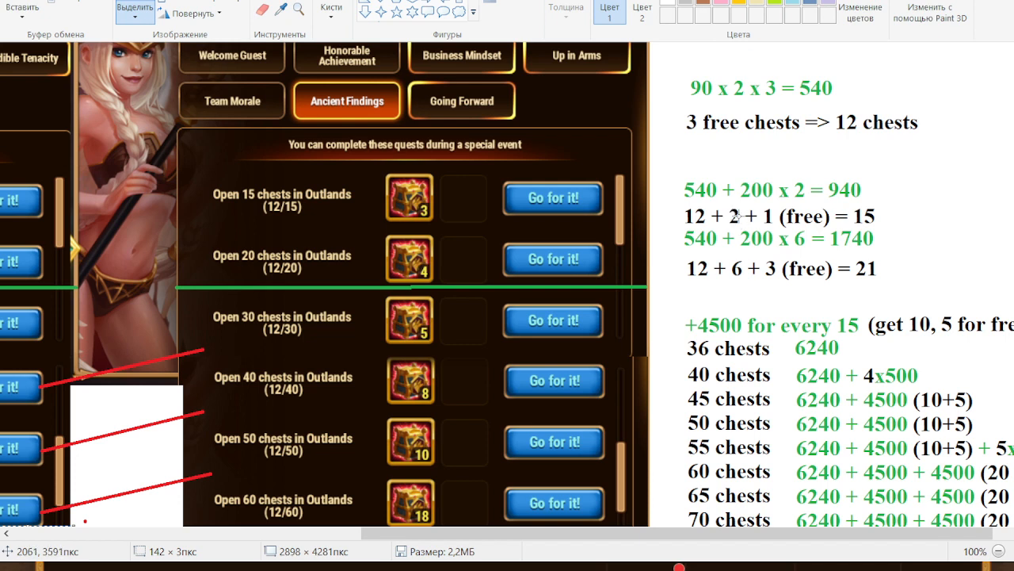
pyautogui.moveTo(783, 261)
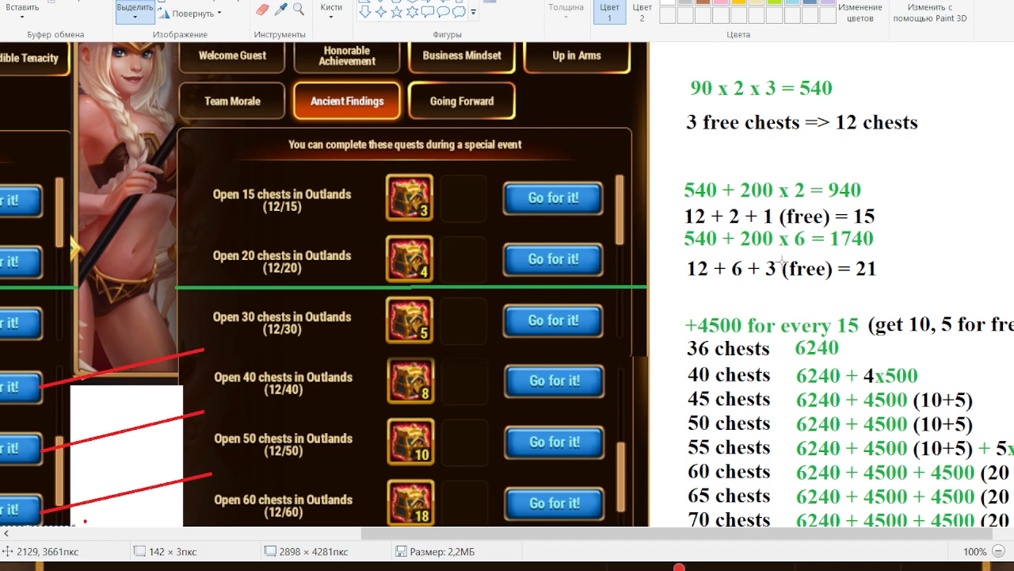
pyautogui.moveTo(812, 267)
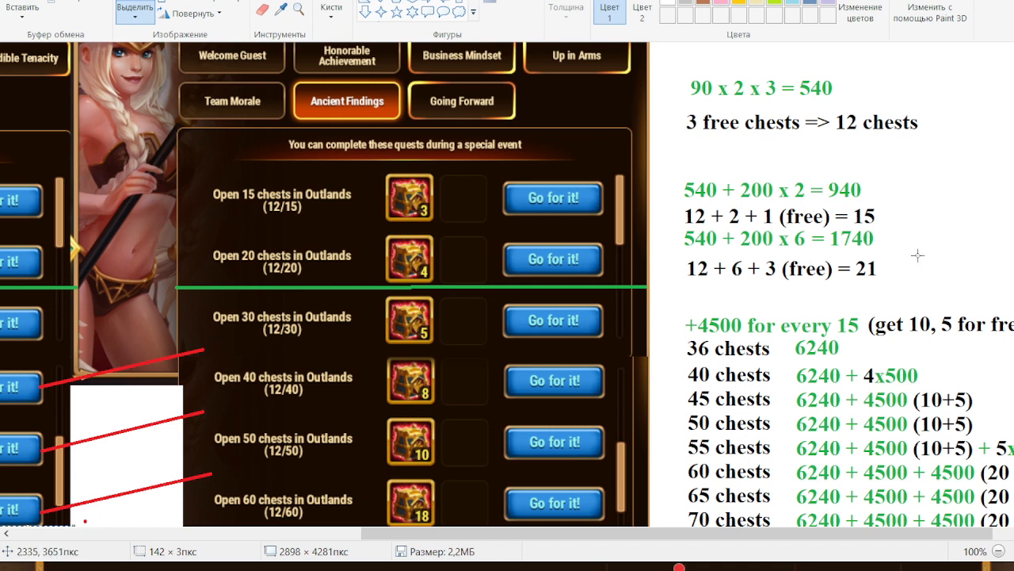
pyautogui.moveTo(866, 281)
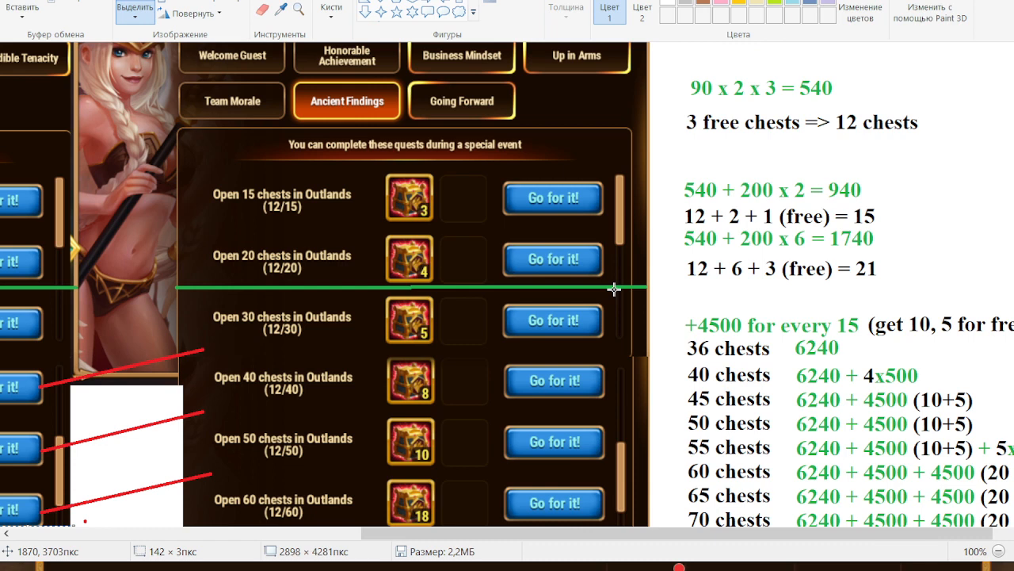
pyautogui.moveTo(824, 298)
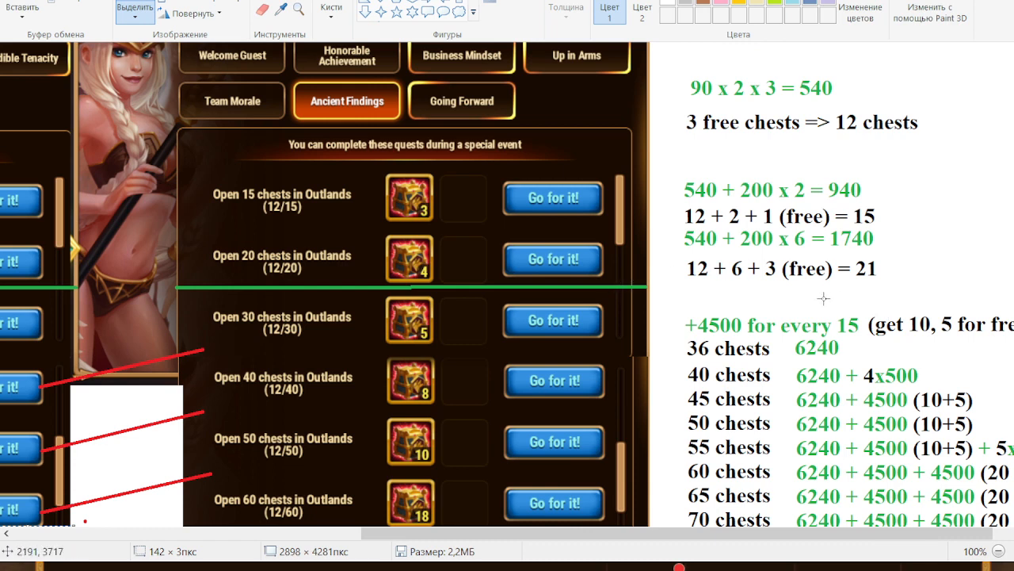
pyautogui.moveTo(748, 331)
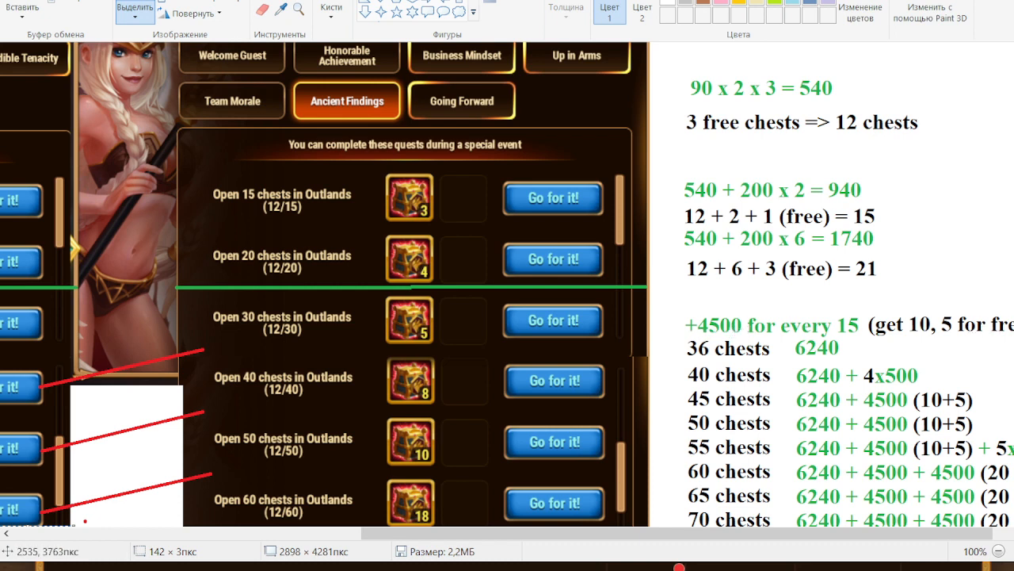
pyautogui.moveTo(904, 393)
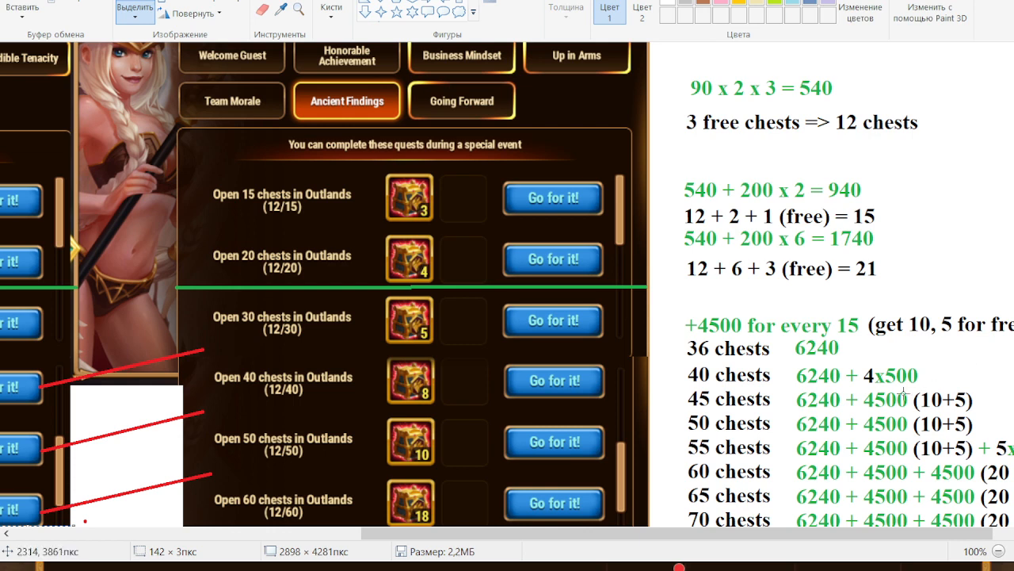
pyautogui.moveTo(849, 346)
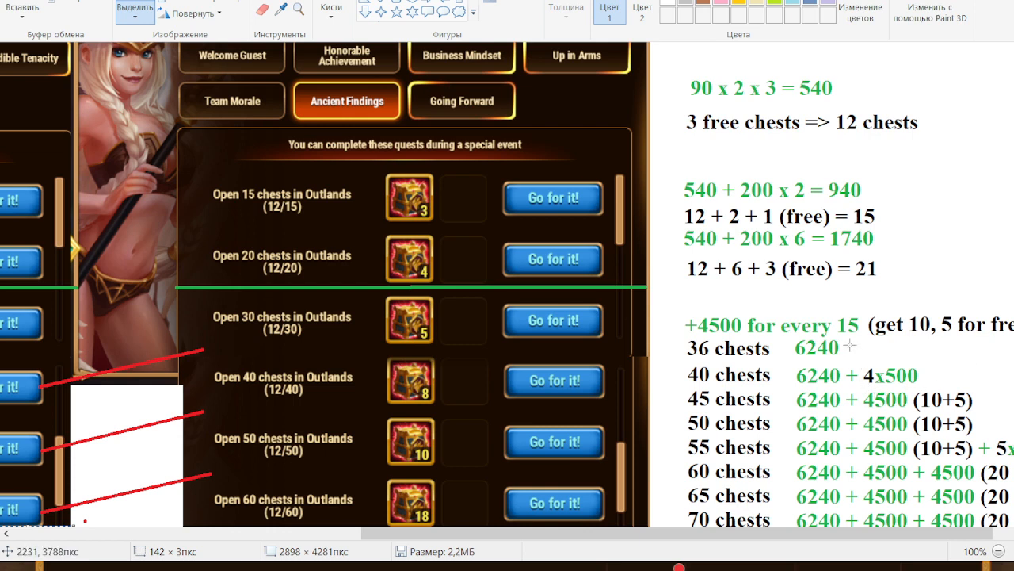
pyautogui.moveTo(859, 352)
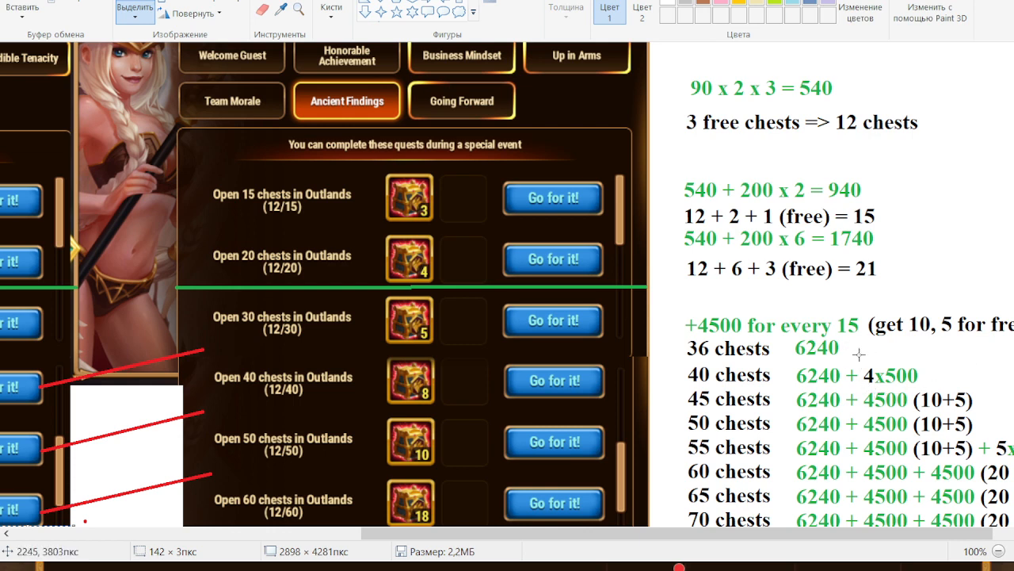
pyautogui.moveTo(900, 396)
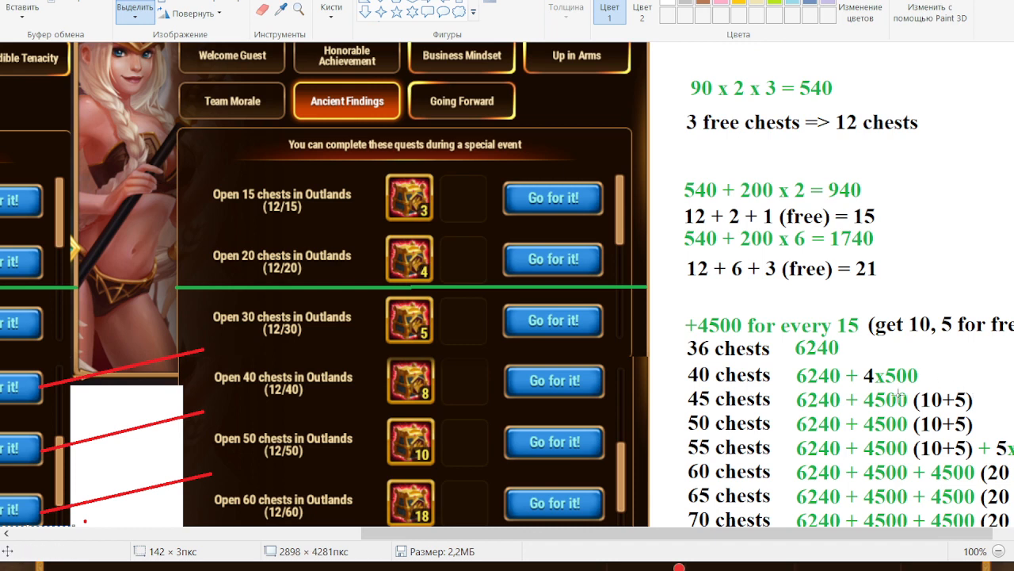
pyautogui.moveTo(855, 377)
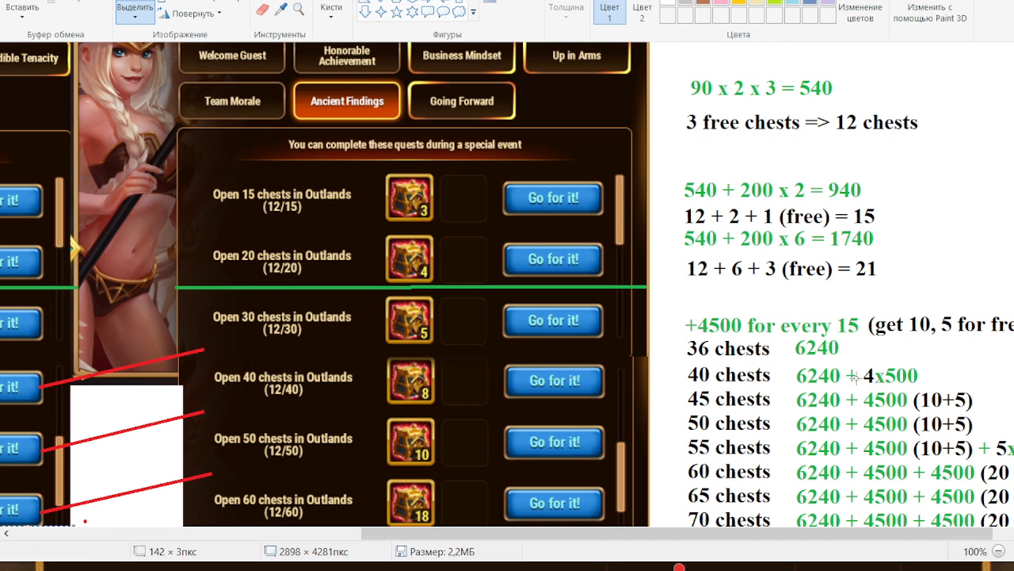
pyautogui.moveTo(748, 355)
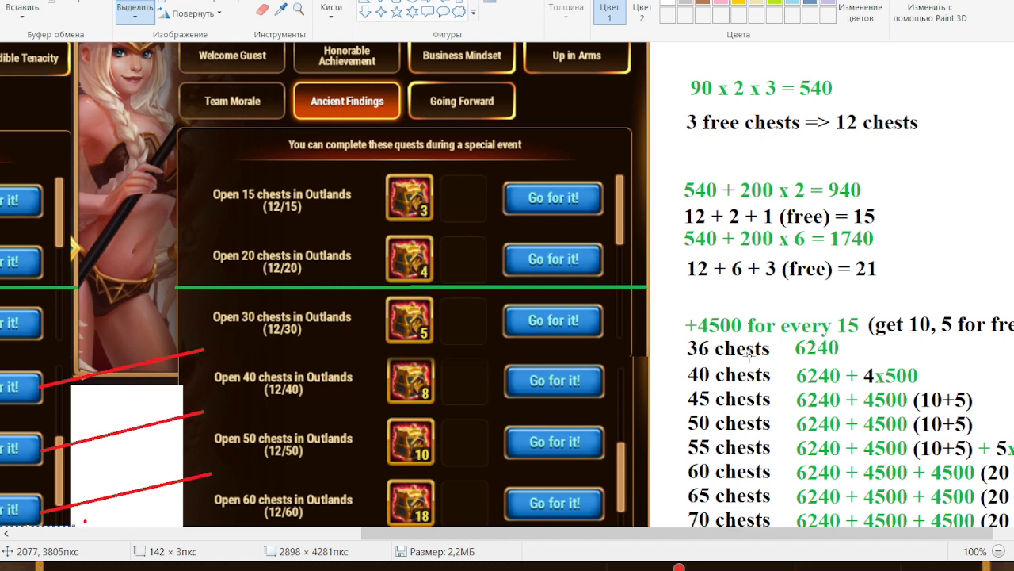
pyautogui.moveTo(749, 379)
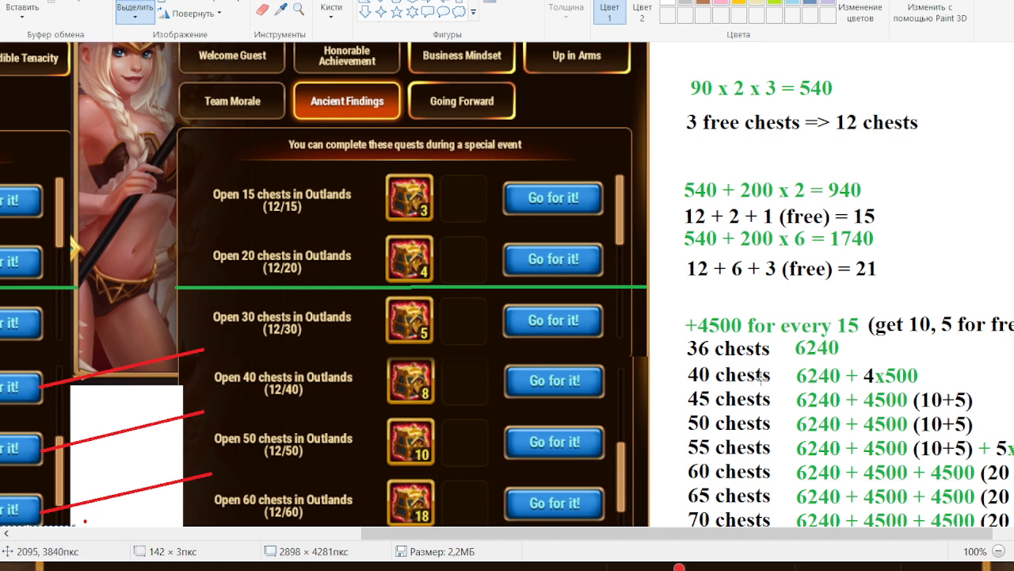
pyautogui.moveTo(912, 363)
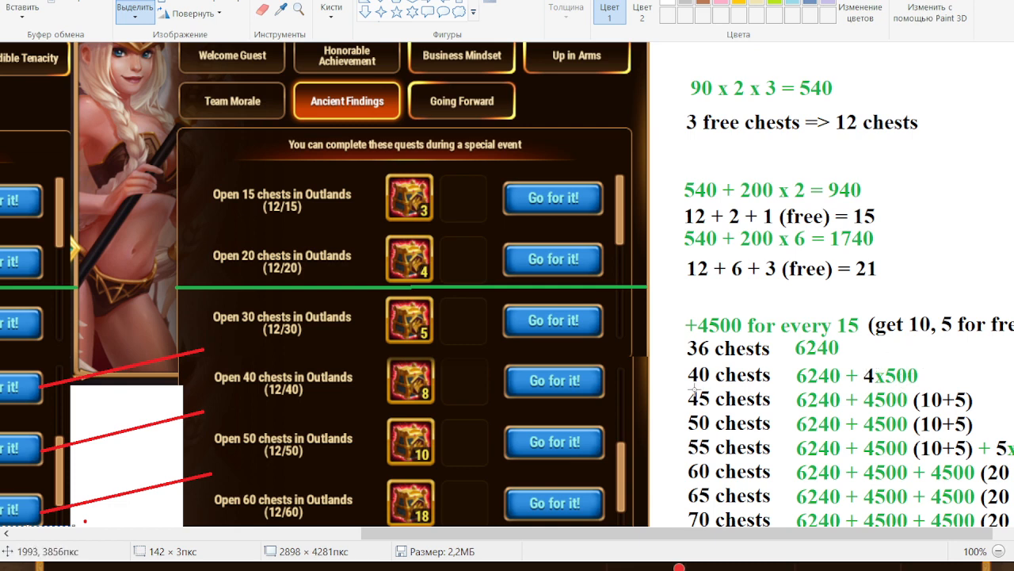
pyautogui.moveTo(761, 406)
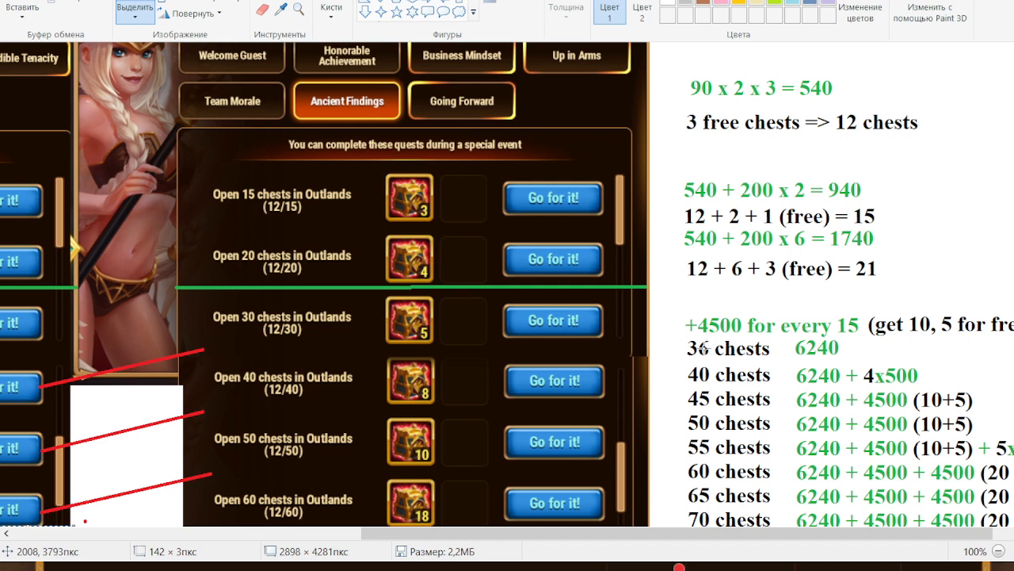
pyautogui.moveTo(913, 397)
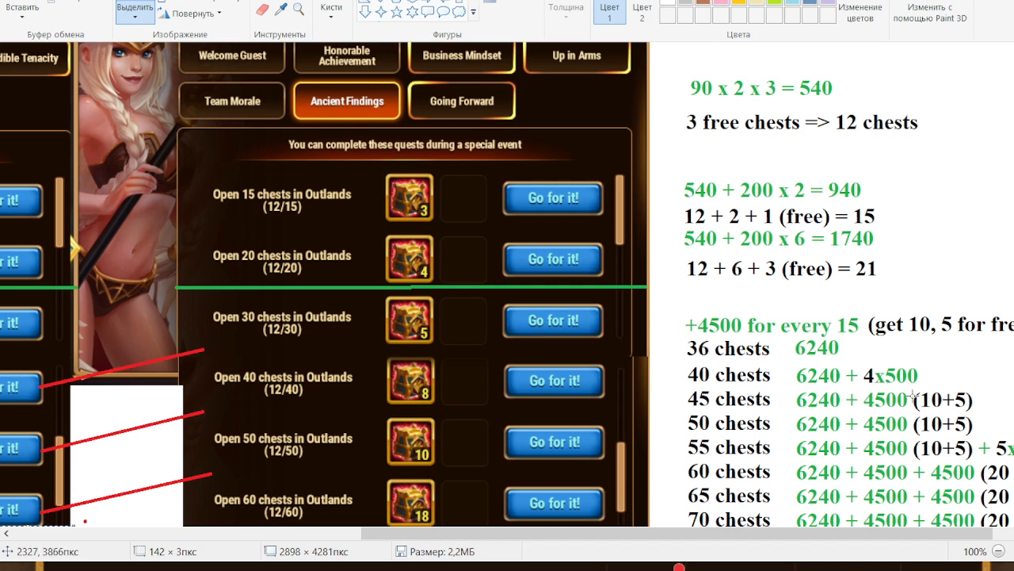
pyautogui.moveTo(906, 396)
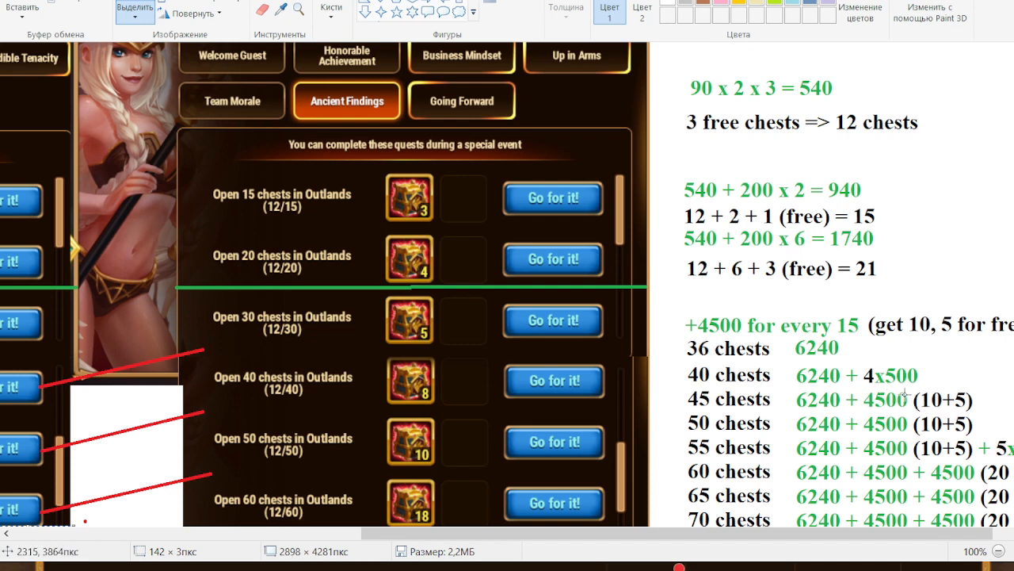
pyautogui.moveTo(802, 404)
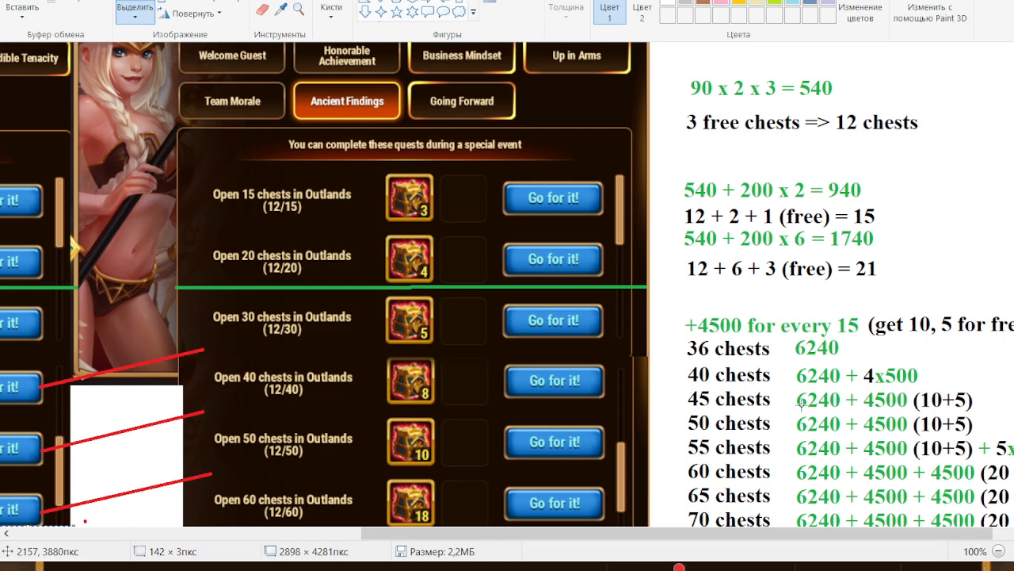
pyautogui.scroll(-3)
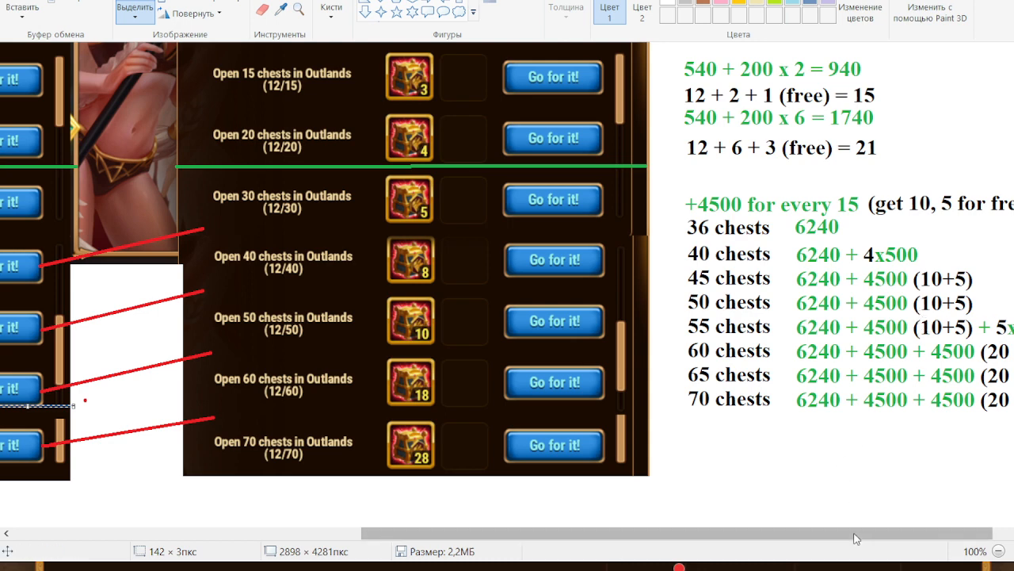
pyautogui.moveTo(881, 350)
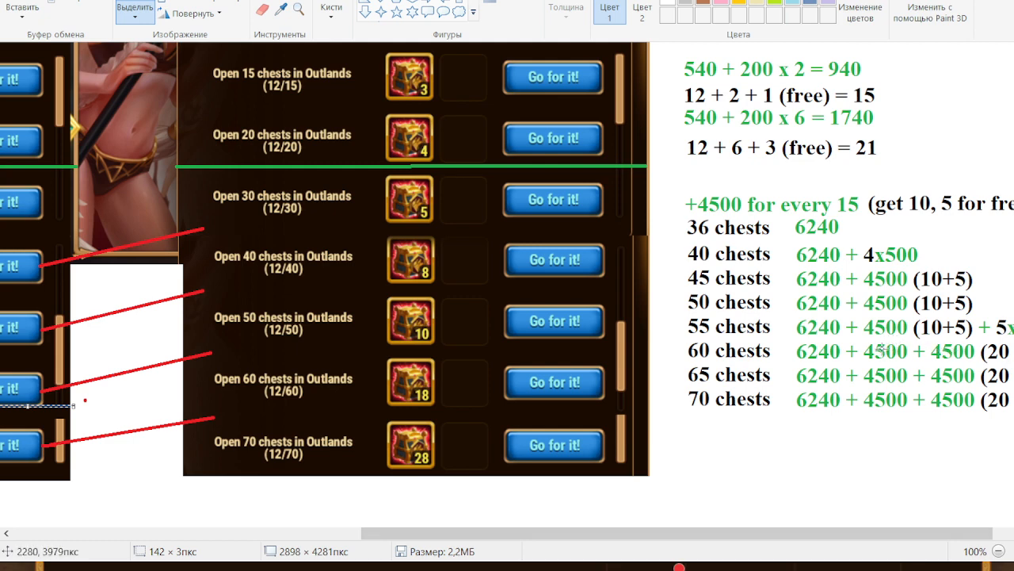
pyautogui.moveTo(868, 342)
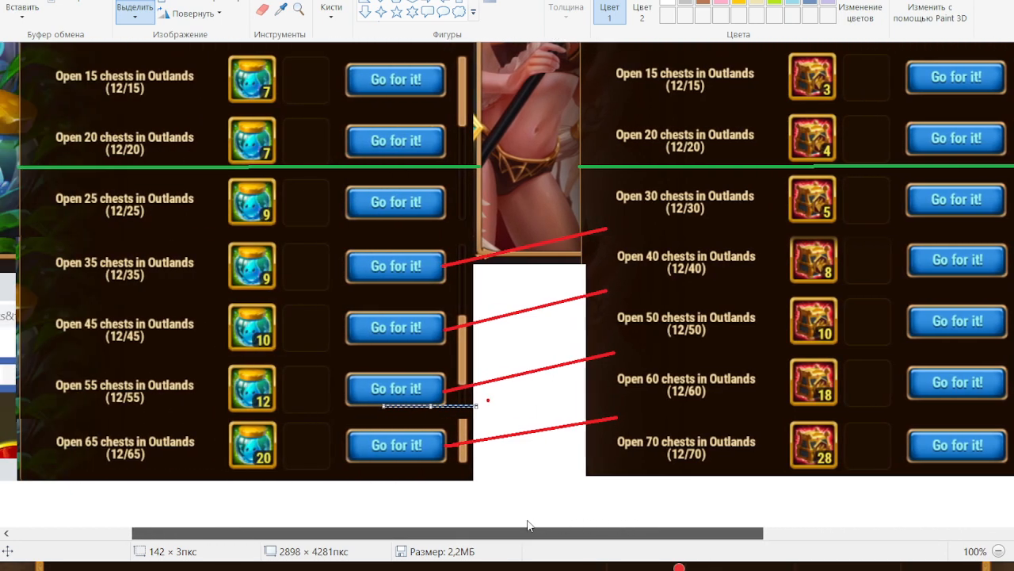
pyautogui.hscroll(3)
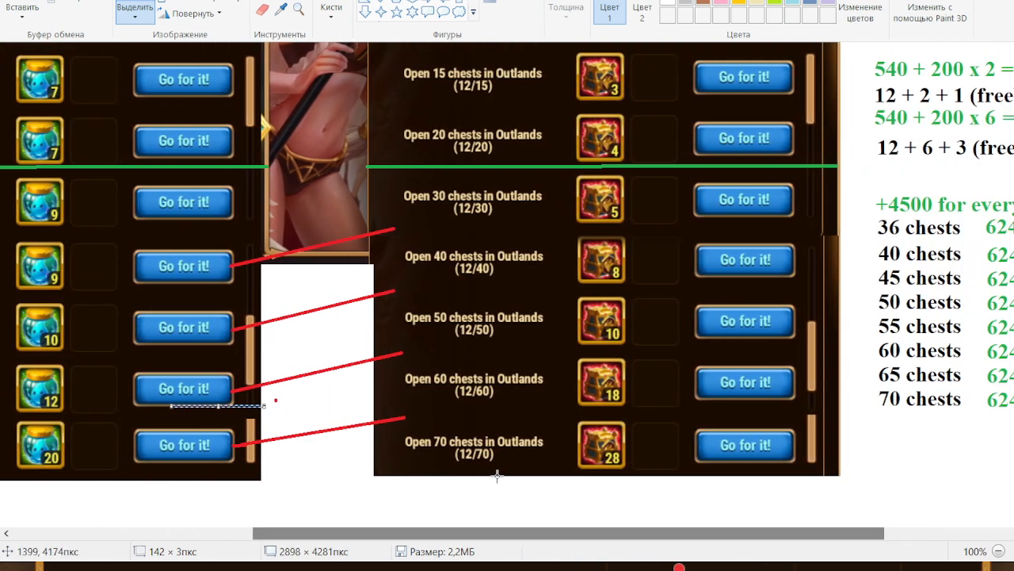
pyautogui.moveTo(641, 453)
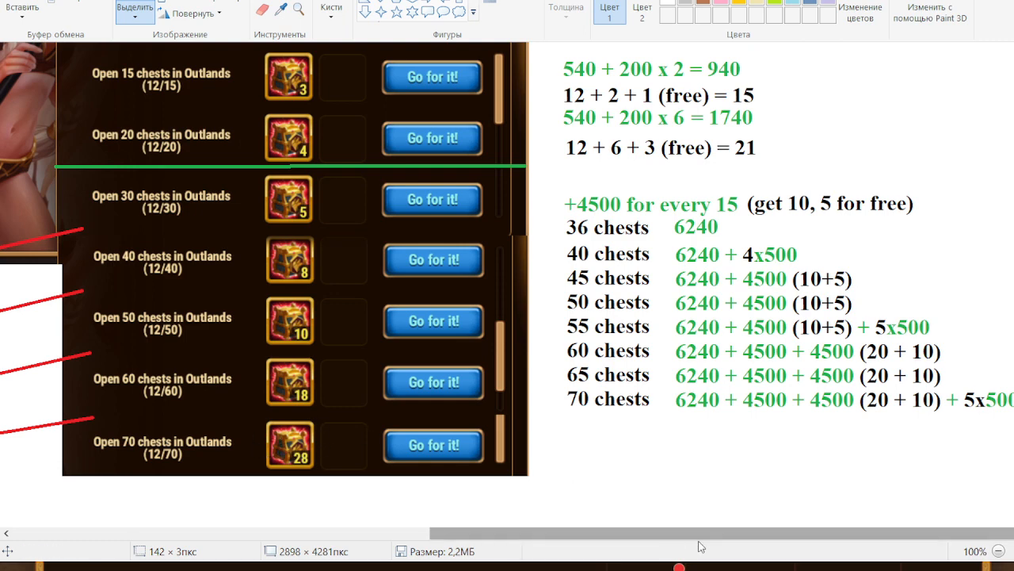
# Step: Scroll right to the totals column and zoom out to 50% to show the whole image
pyautogui.hscroll(3)
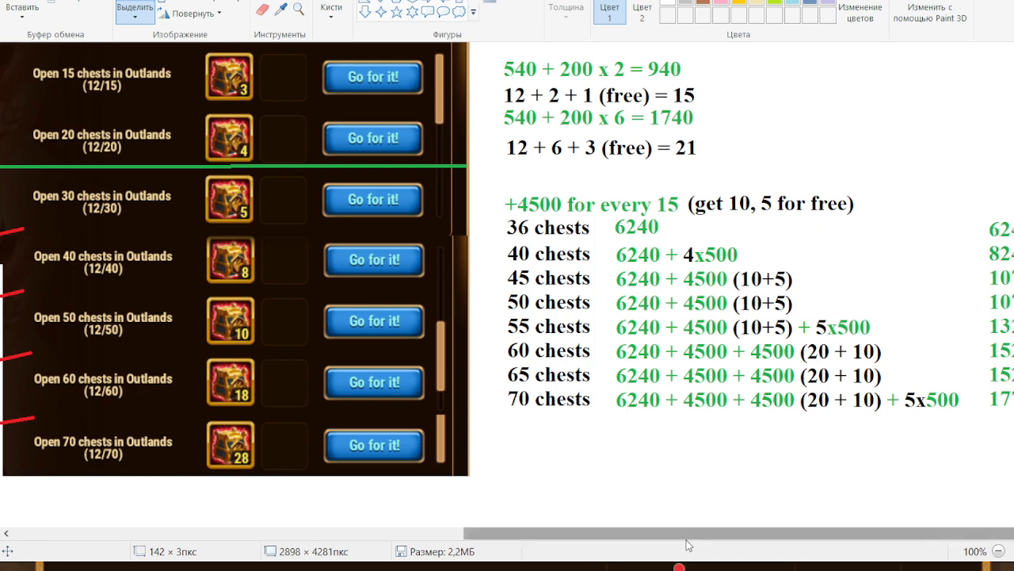
pyautogui.moveTo(266, 520)
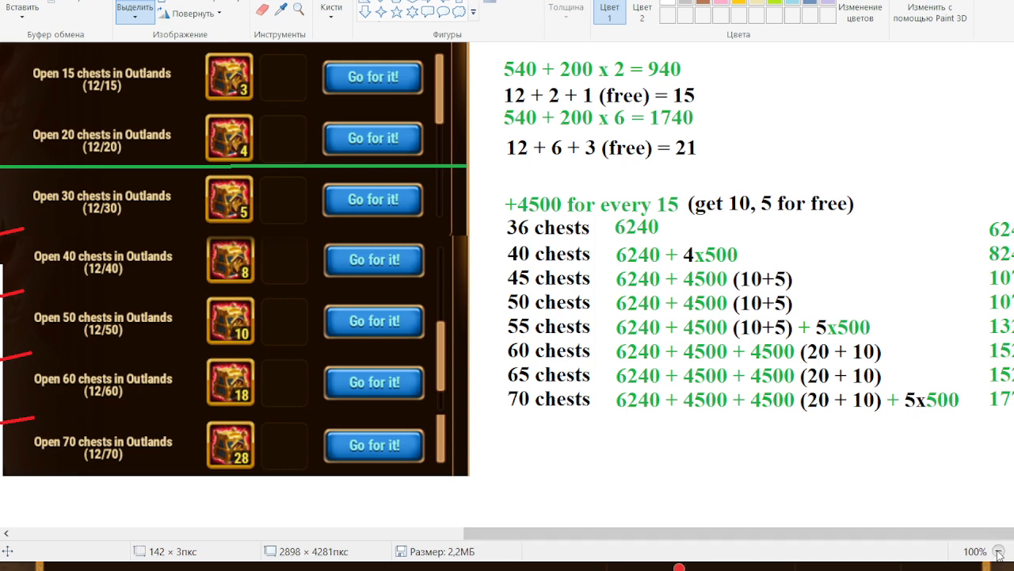
pyautogui.click(980, 552)
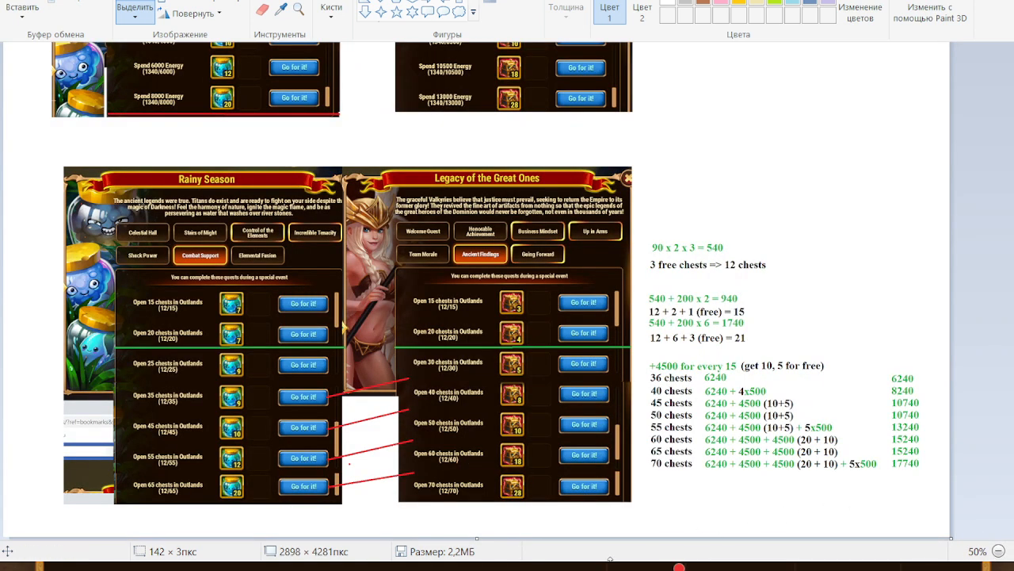
pyautogui.moveTo(945, 422)
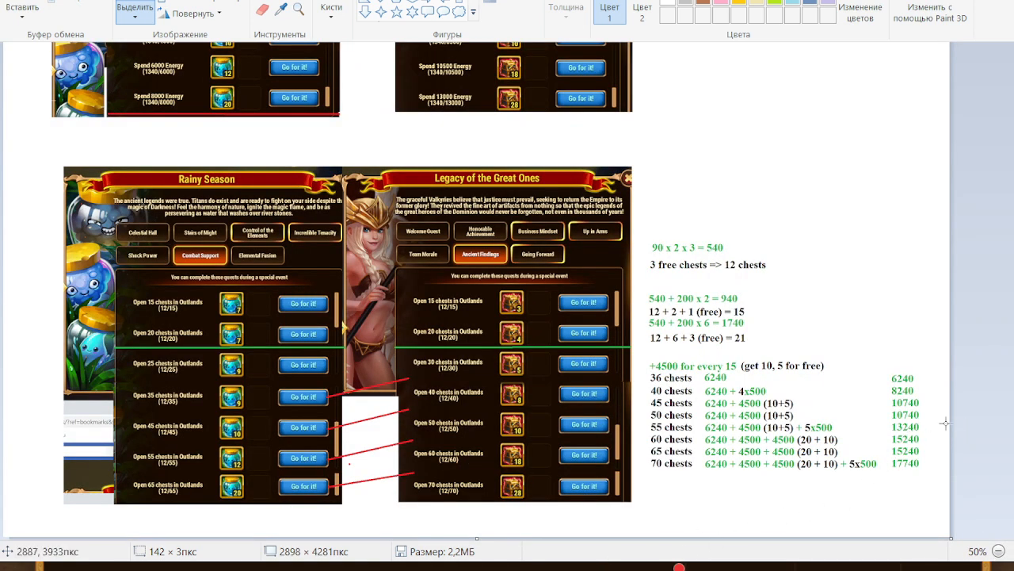
pyautogui.moveTo(875, 358)
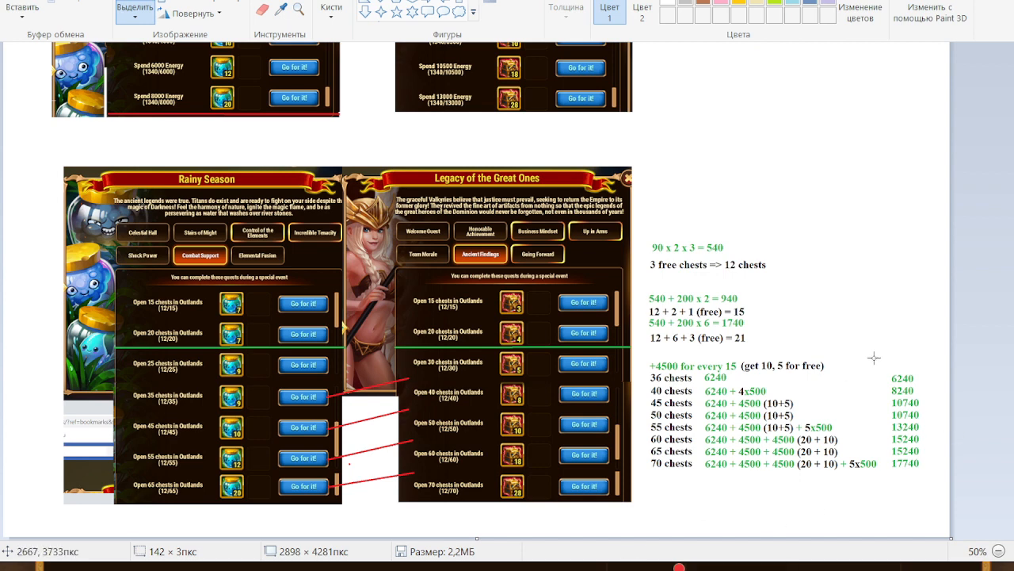